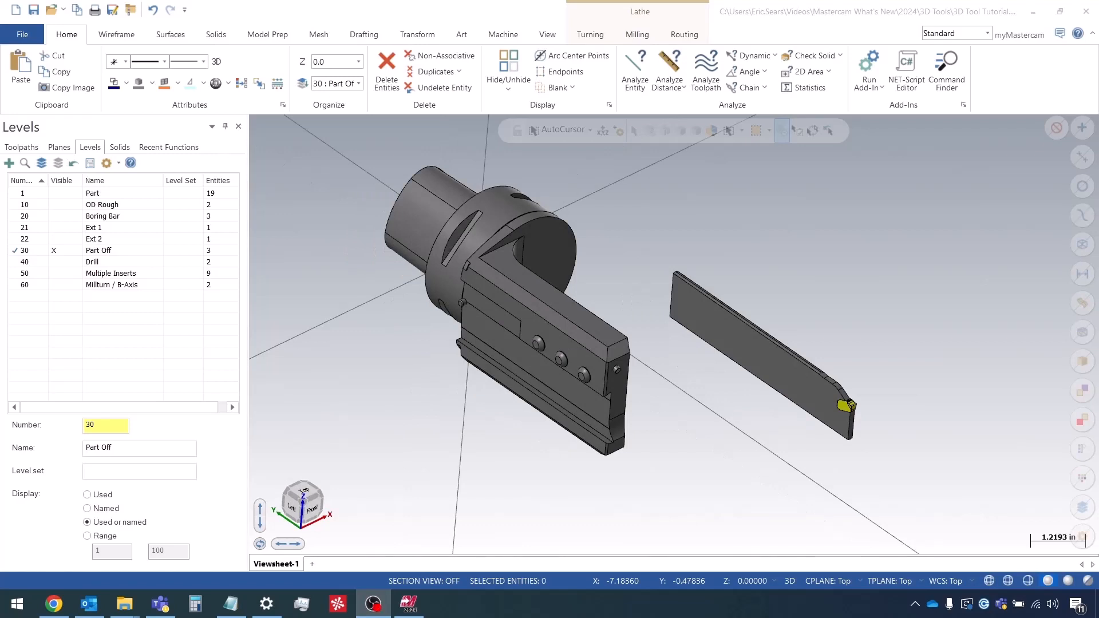
pyautogui.moveTo(429, 491)
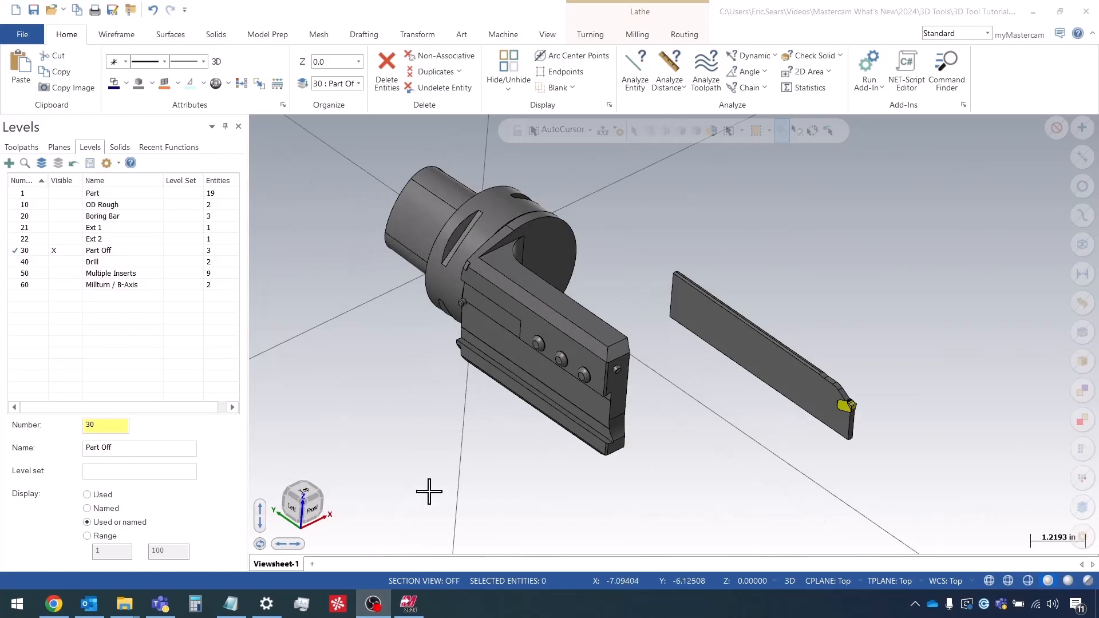
pyautogui.moveTo(705, 391)
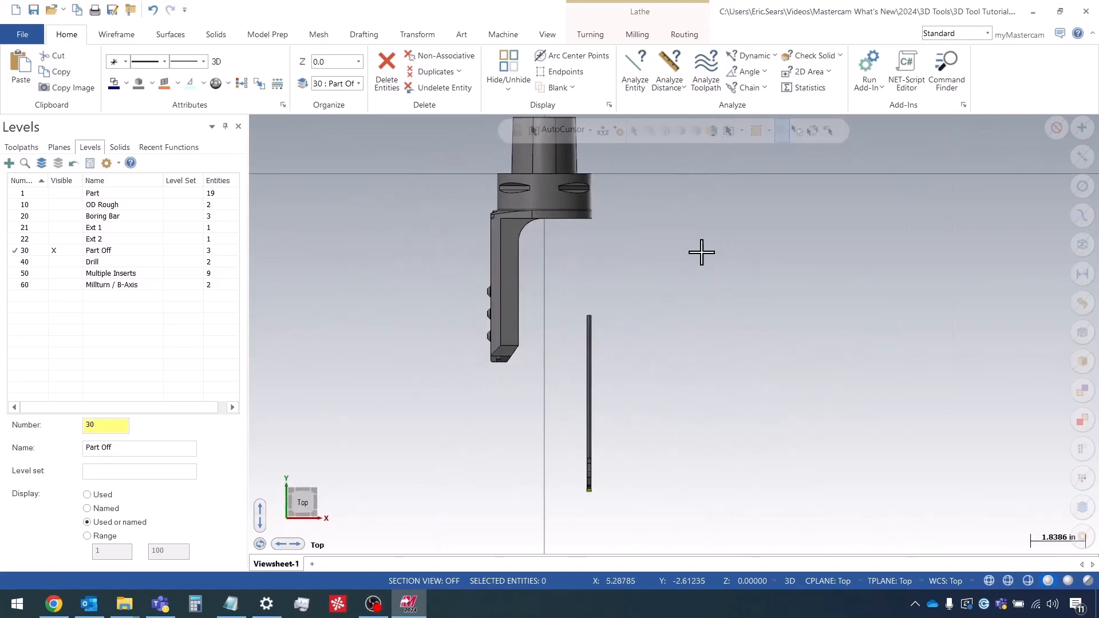
pyautogui.moveTo(590, 477)
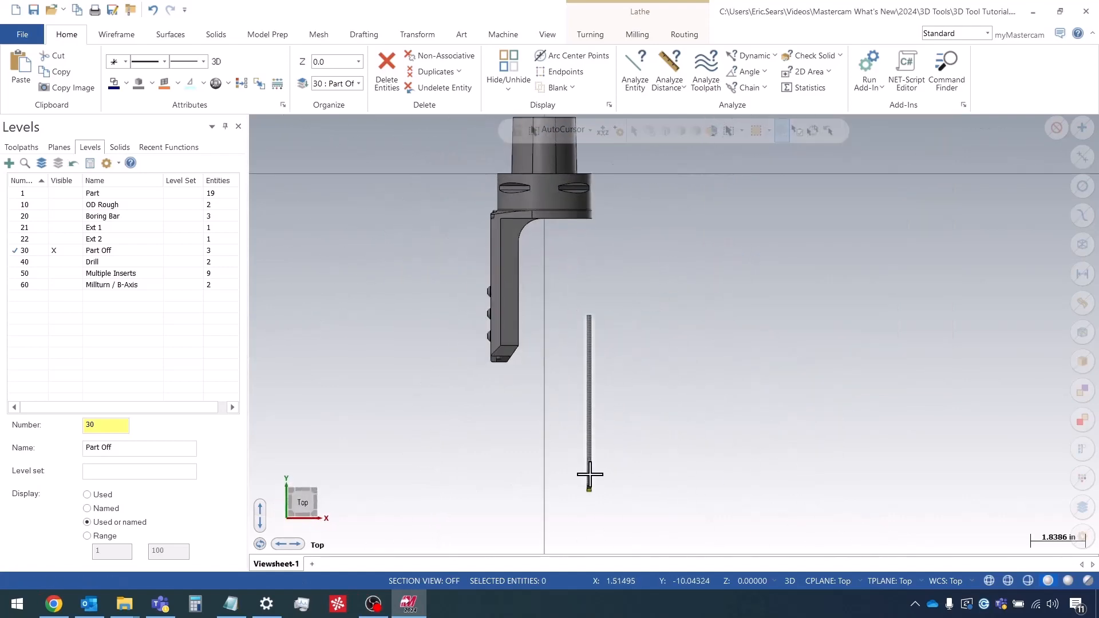
pyautogui.moveTo(573, 502)
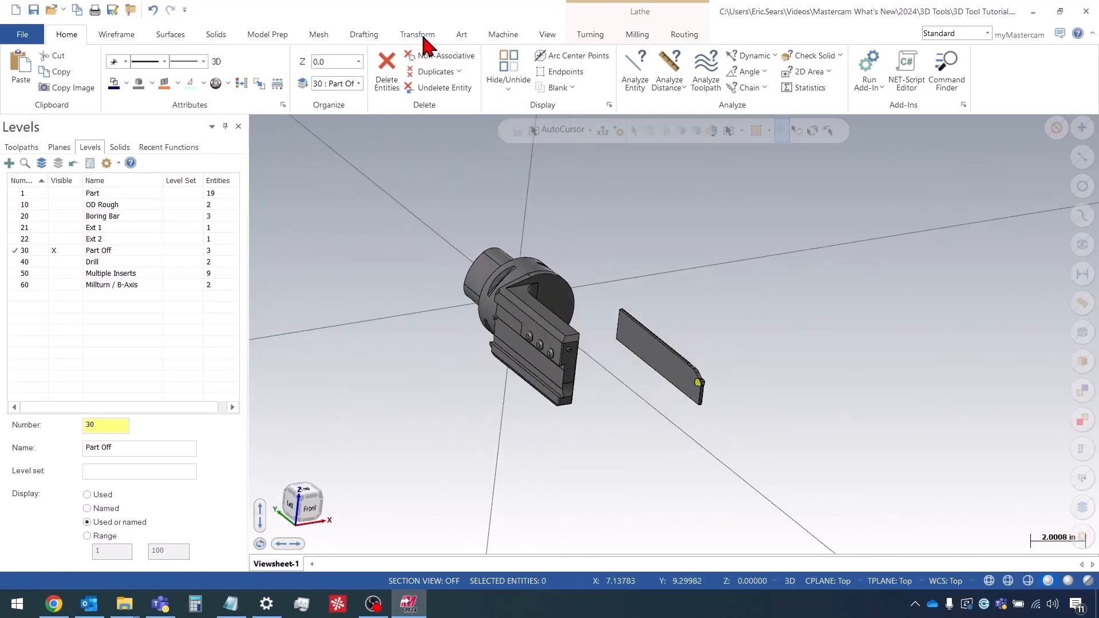
# Use Transform > Move to Origin with the insert tip as from point, then window-zoom on the blade.
pyautogui.click(417, 34)
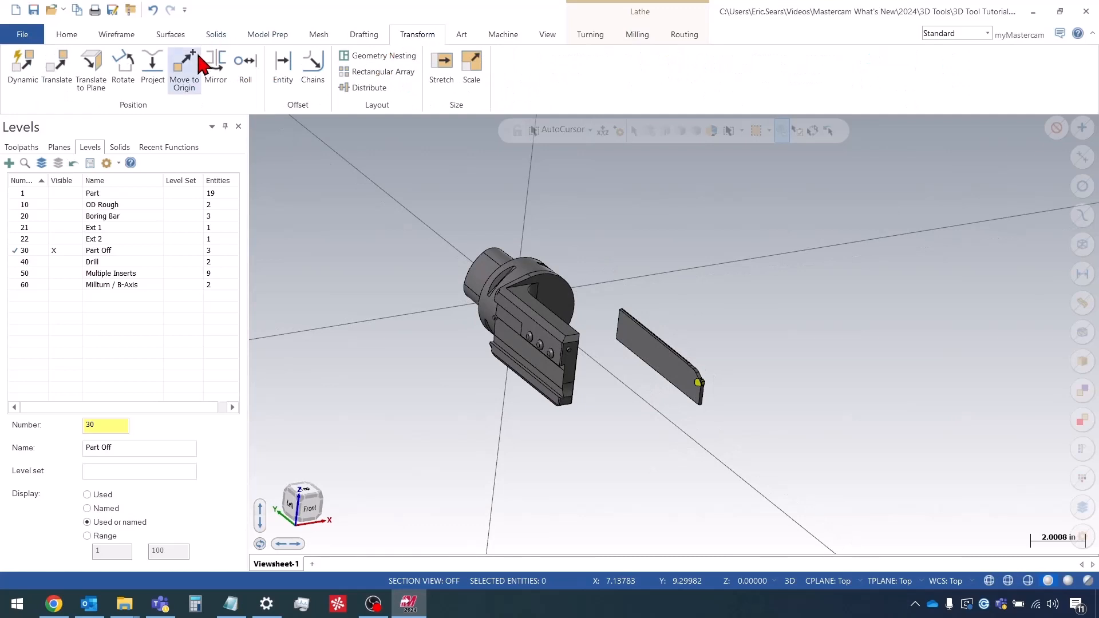
pyautogui.click(184, 66)
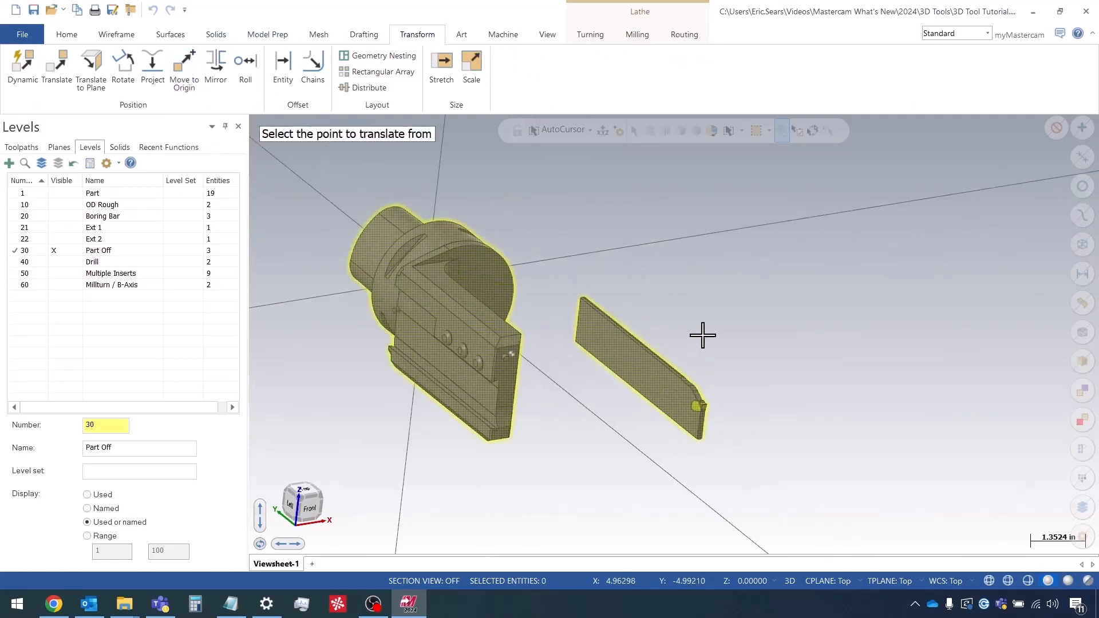
pyautogui.scroll(-3)
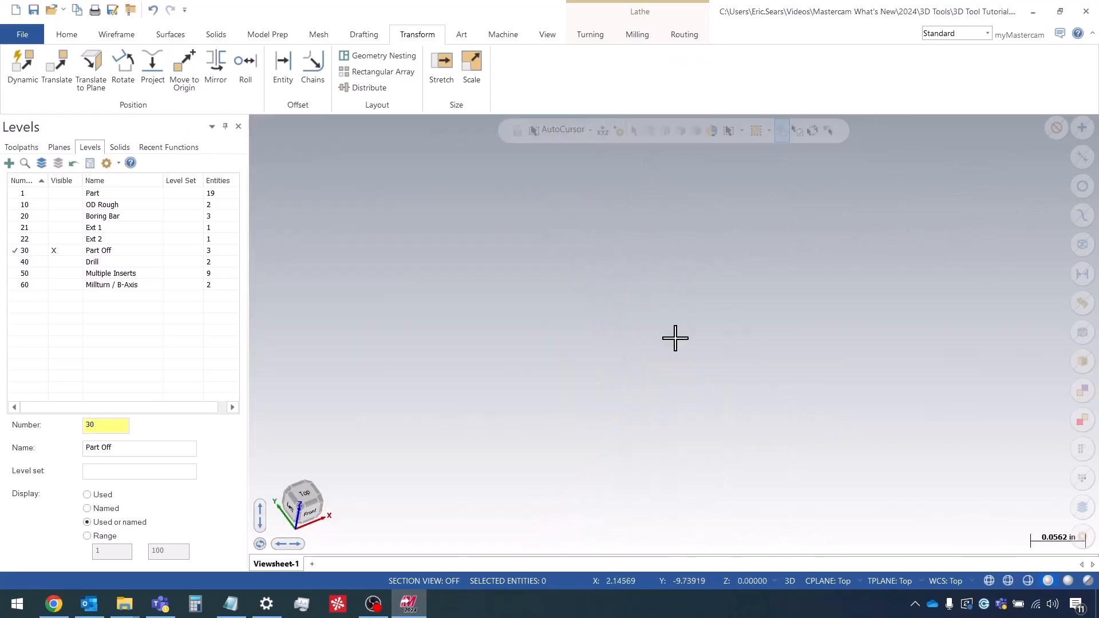
pyautogui.rightClick(675, 337)
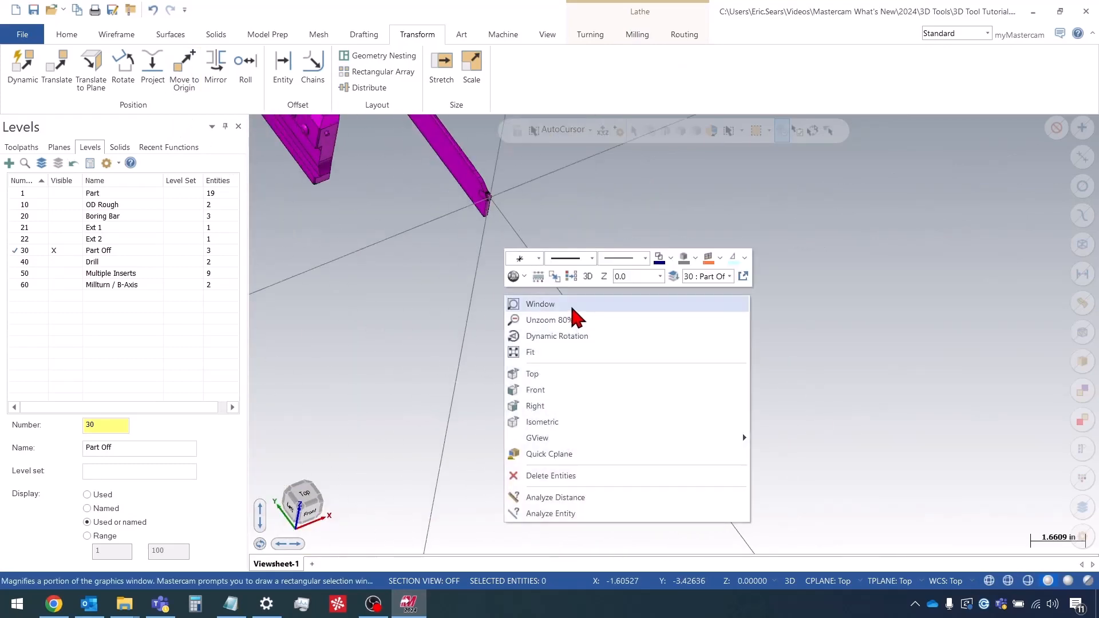
pyautogui.click(532, 374)
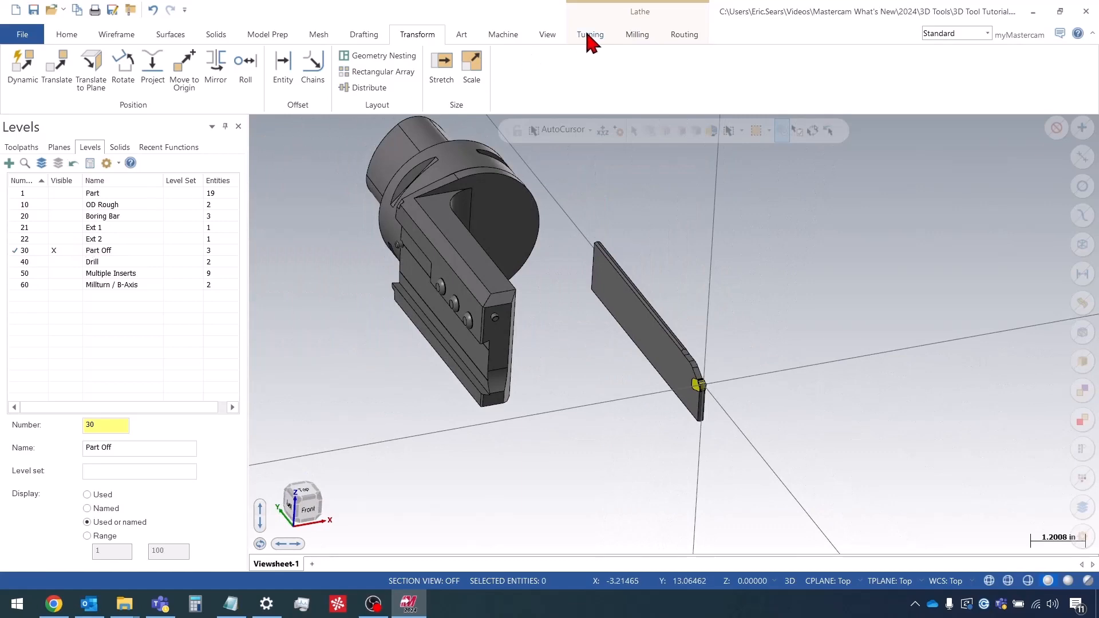
# Create a new general turning tool 'Part Off Blade', number 3, and advance to Tool Assembly.
pyautogui.click(589, 34)
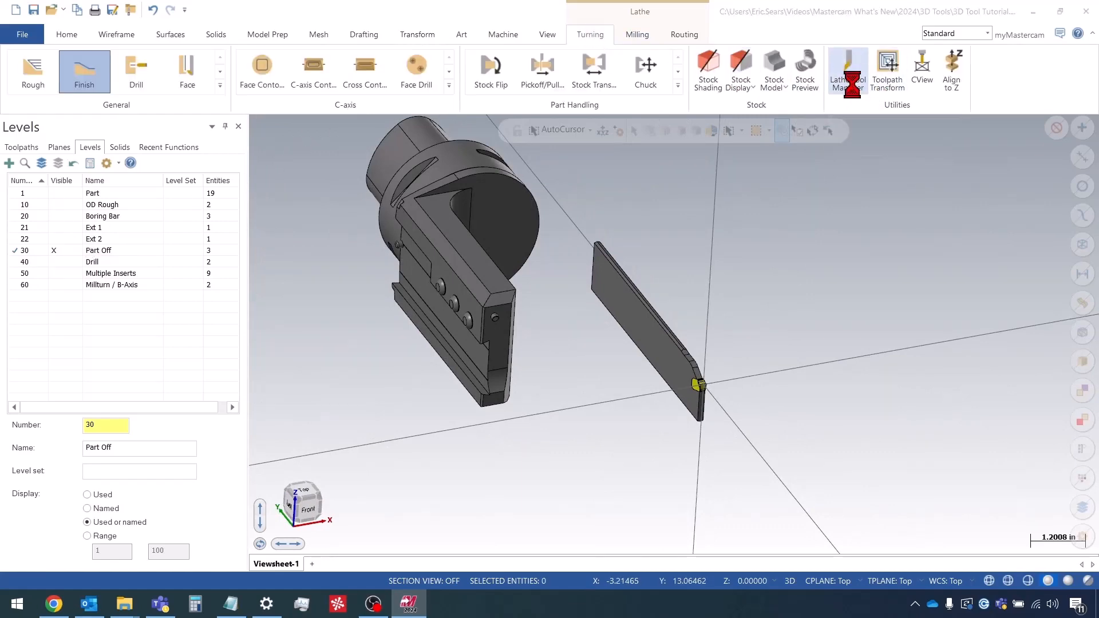
pyautogui.click(848, 70)
pyautogui.write('Part Off Blade')
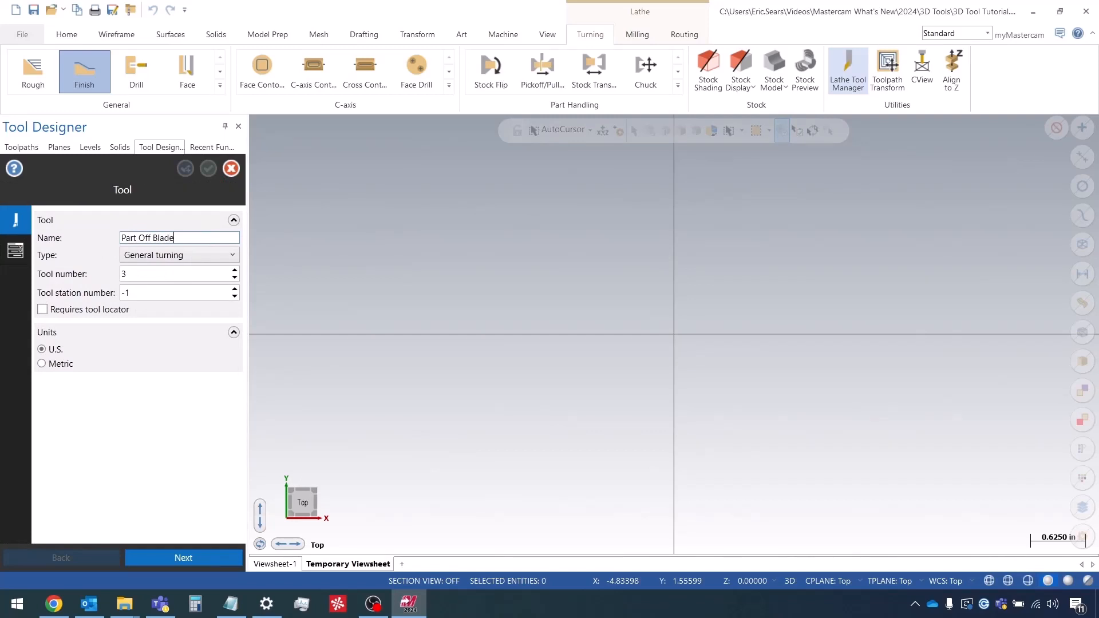
pyautogui.moveTo(298, 281)
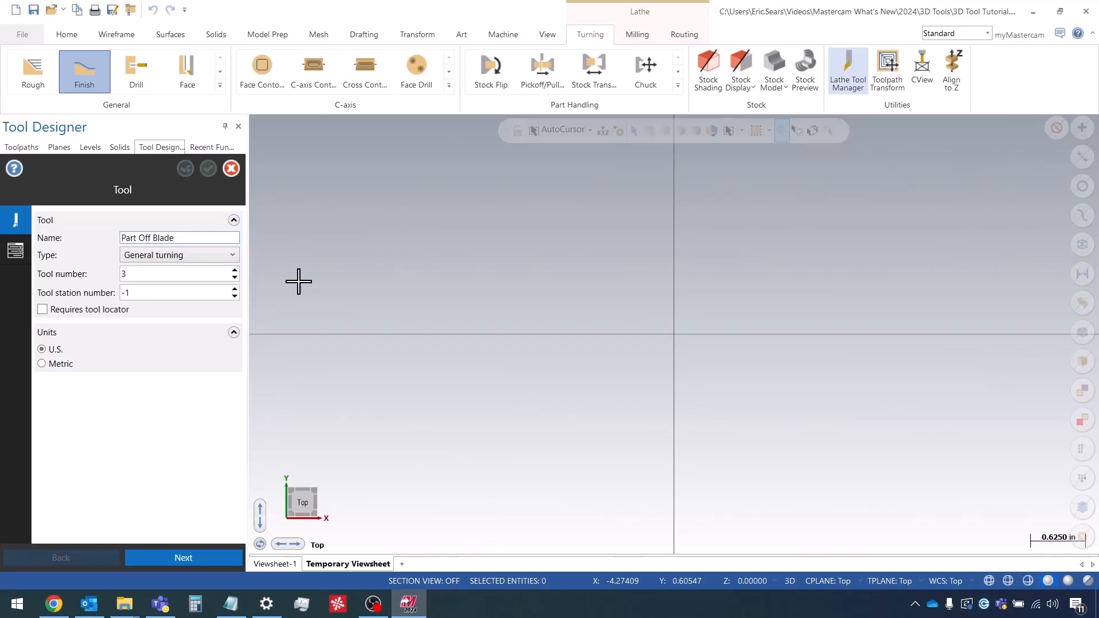
pyautogui.moveTo(262, 404)
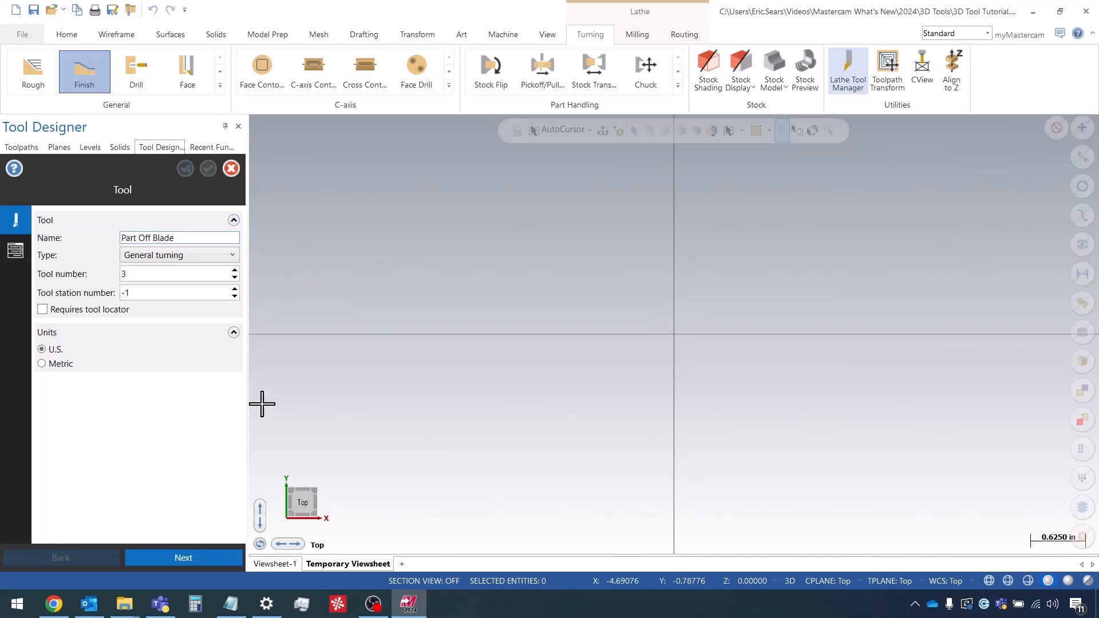
pyautogui.click(183, 558)
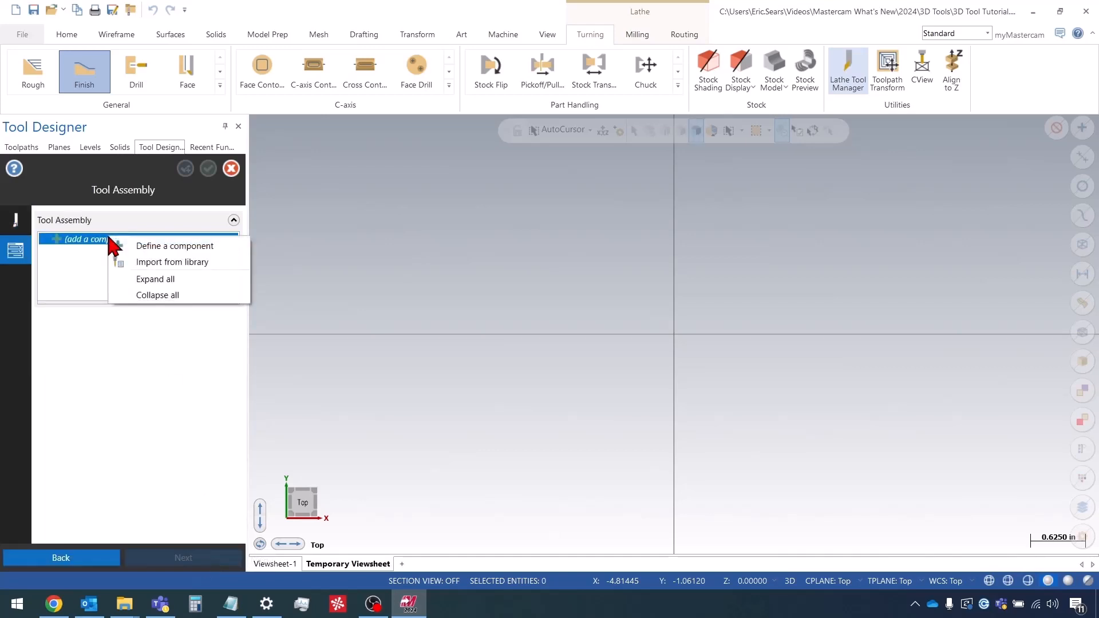
# Define a holder component from the NOCUT solid and go to its Connections page.
pyautogui.click(175, 246)
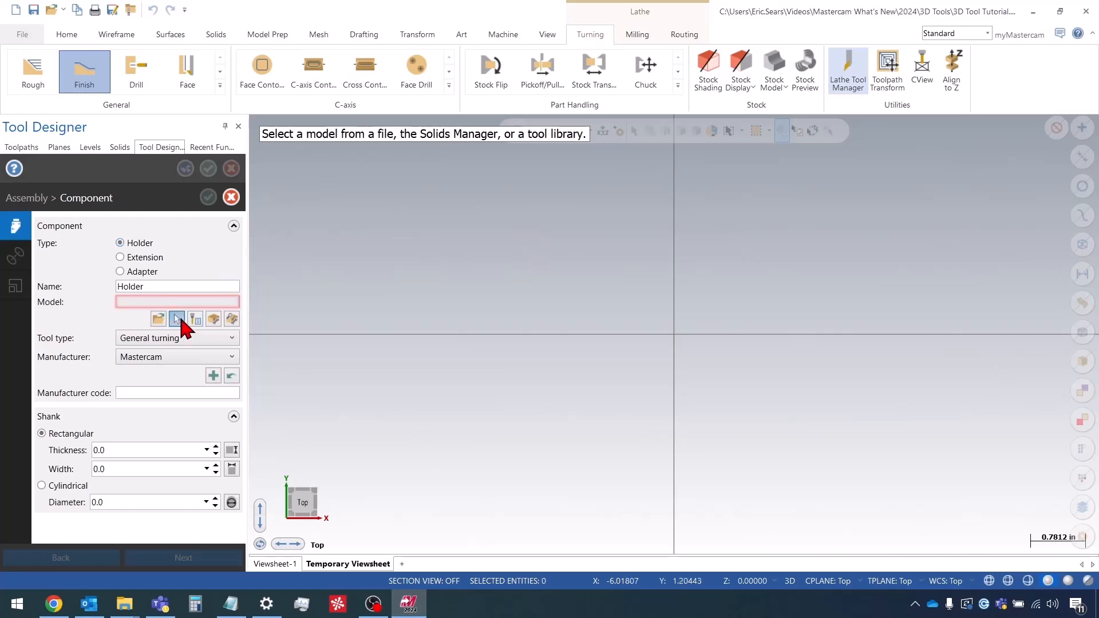
pyautogui.click(177, 319)
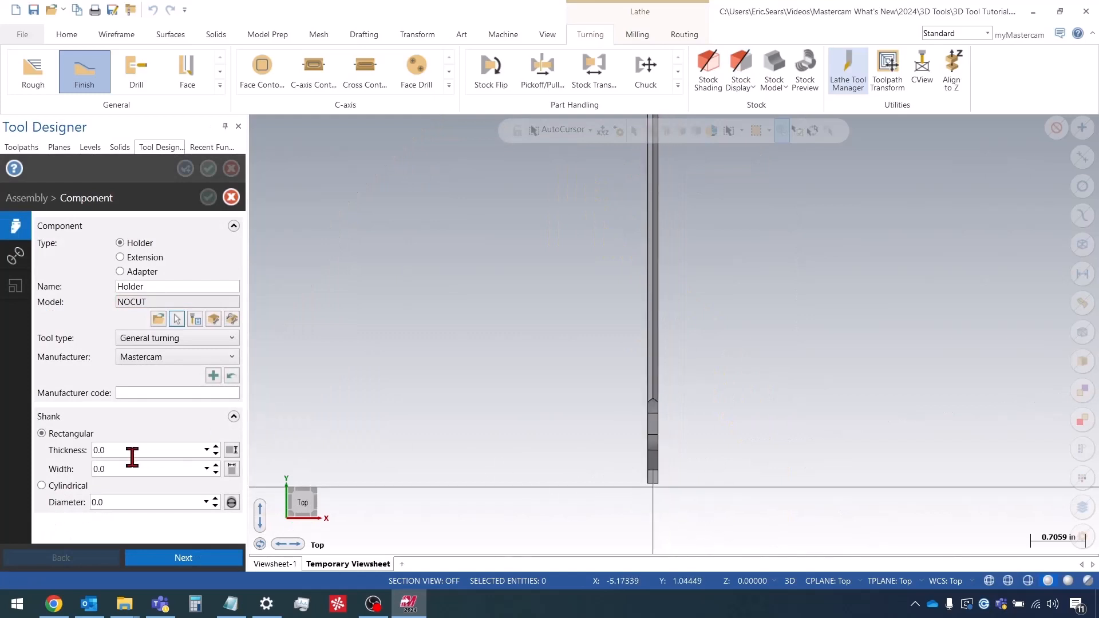
pyautogui.click(16, 255)
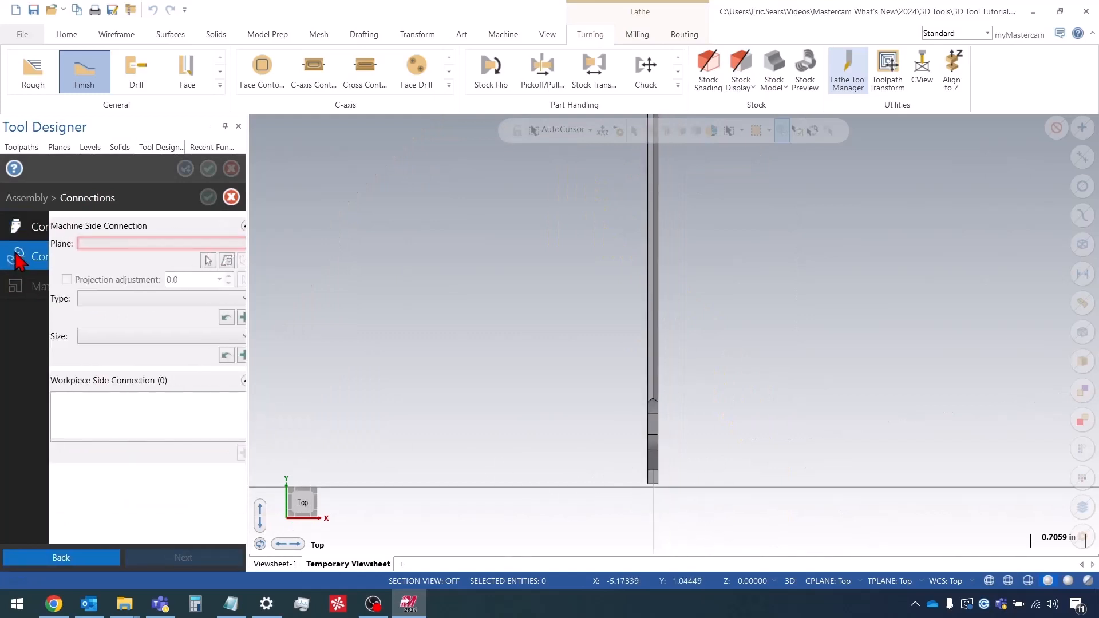
pyautogui.moveTo(233, 260)
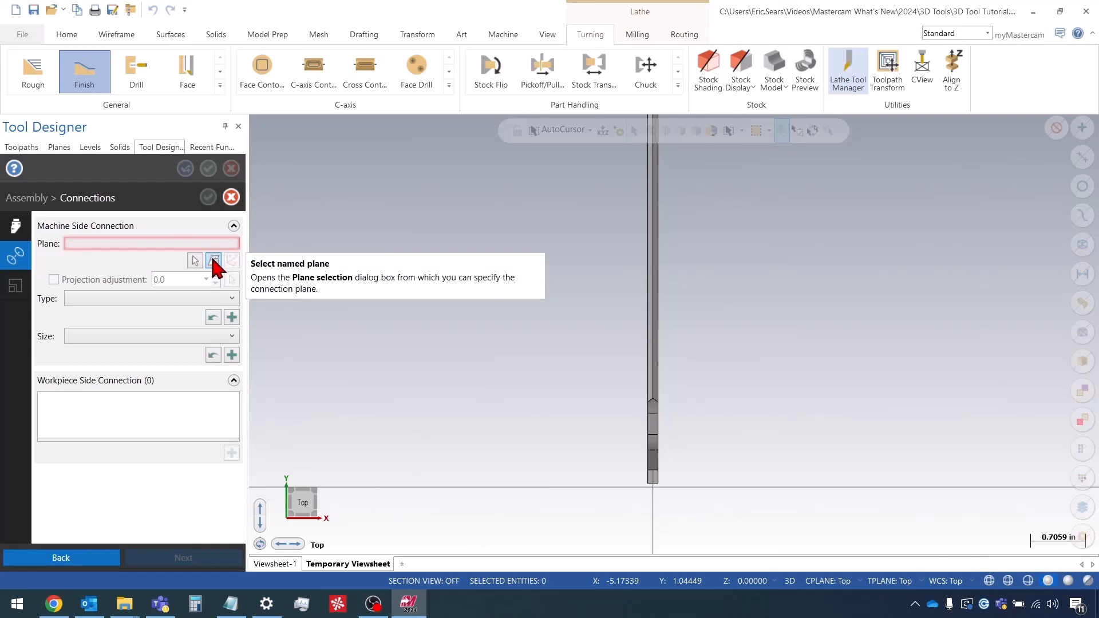
# Select the named plane Back as the holder's machine-side connection plane.
pyautogui.click(213, 261)
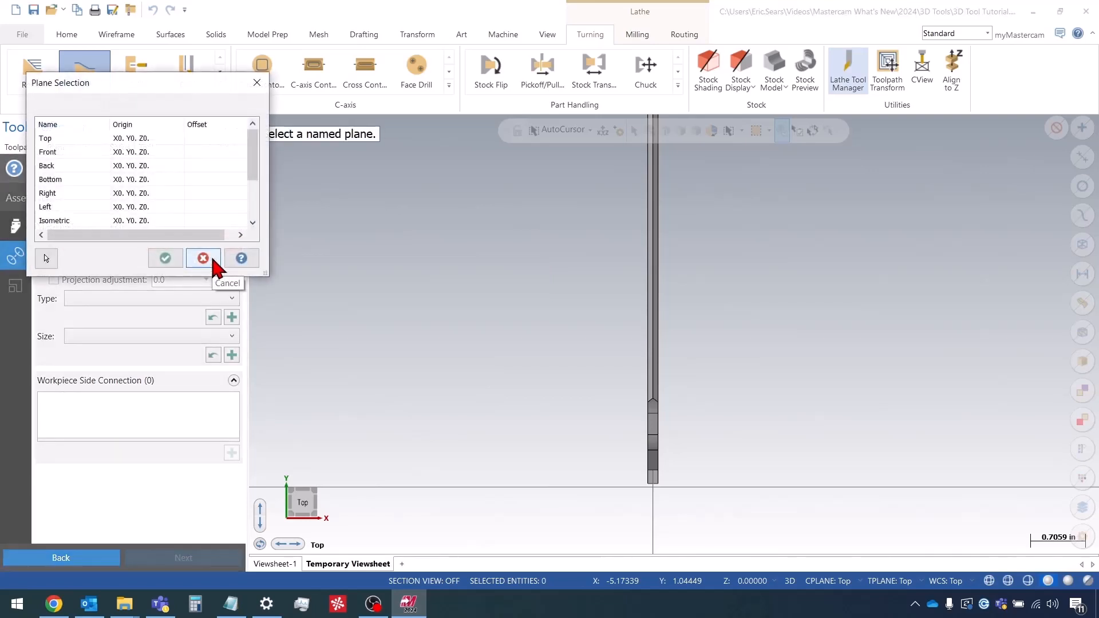
pyautogui.click(77, 166)
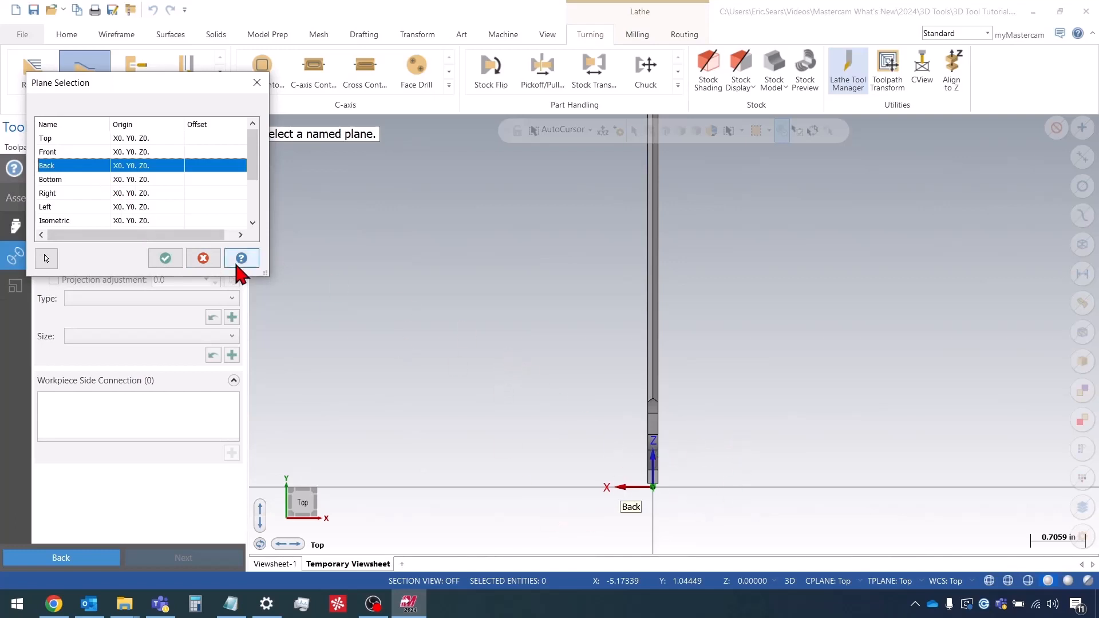
pyautogui.click(165, 258)
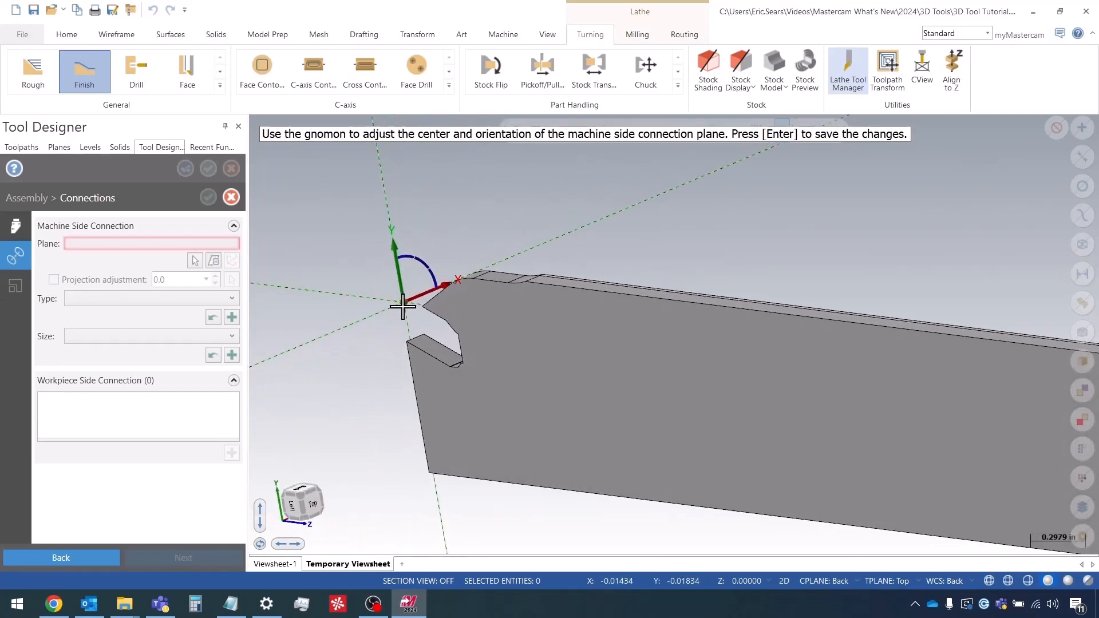
pyautogui.moveTo(406, 310)
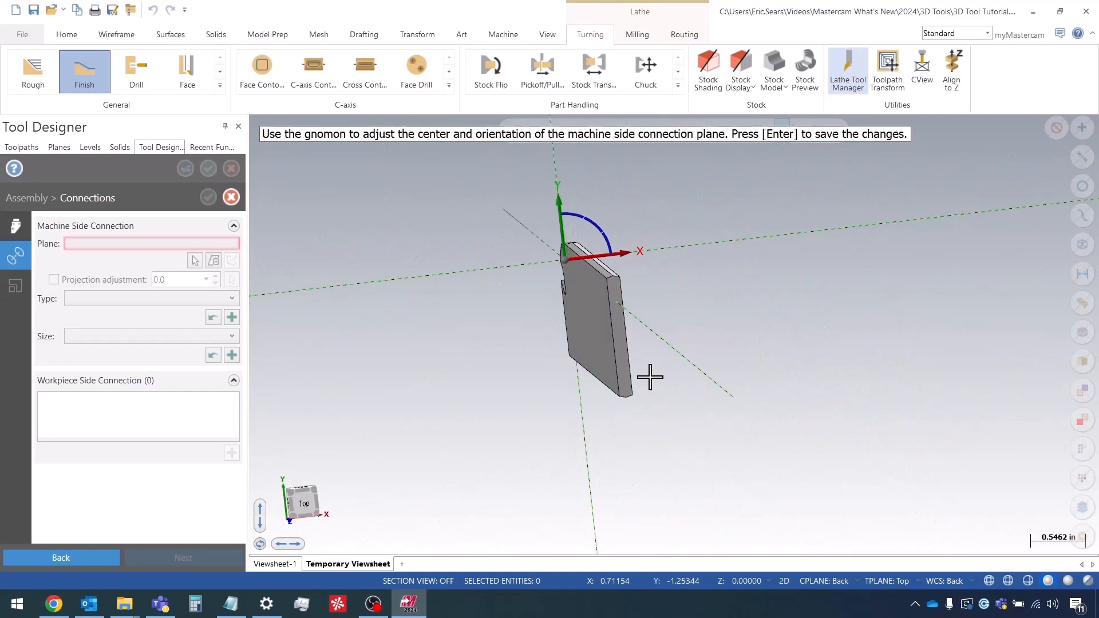
pyautogui.moveTo(629, 331)
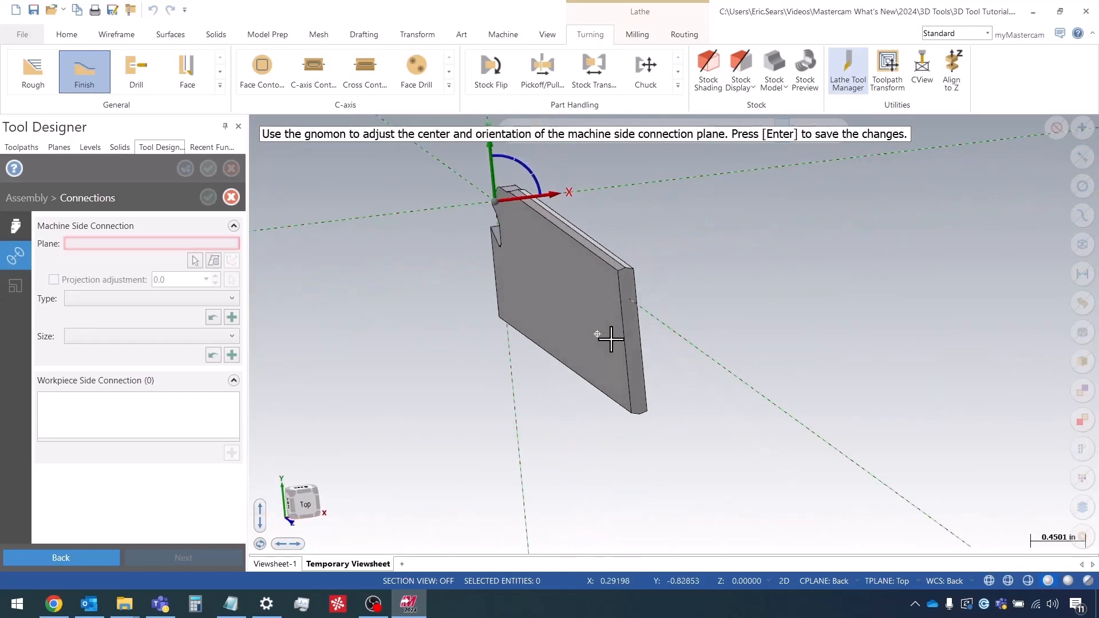
# Orbit the view while placing the connection plane gnomon on the blade's notched end corner.
pyautogui.moveTo(610, 340); pyautogui.dragTo(648, 387)
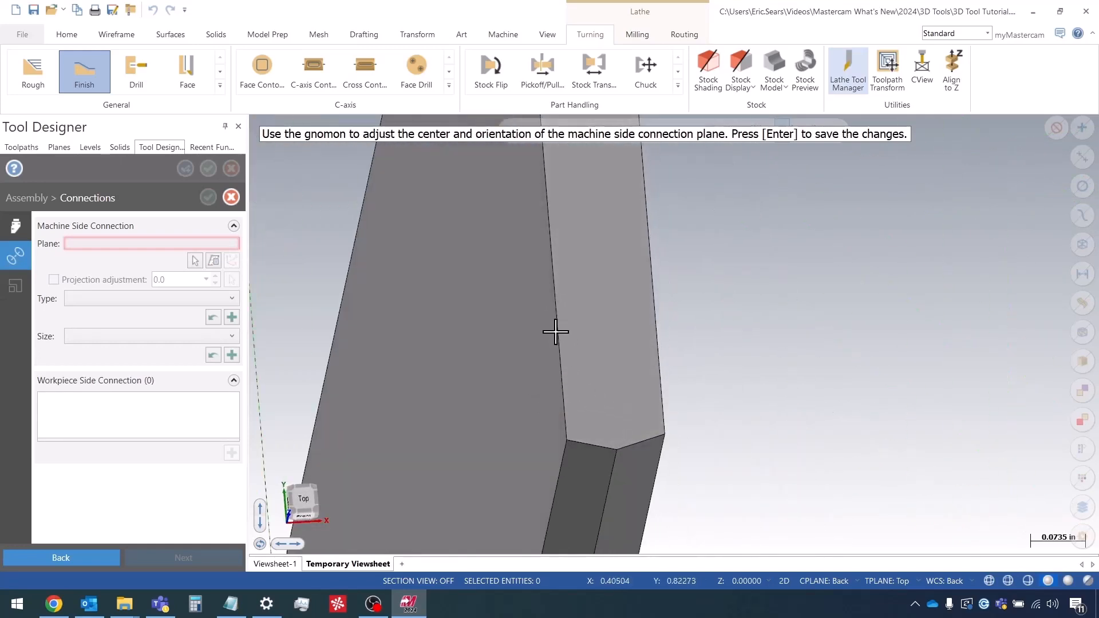
pyautogui.moveTo(654, 431)
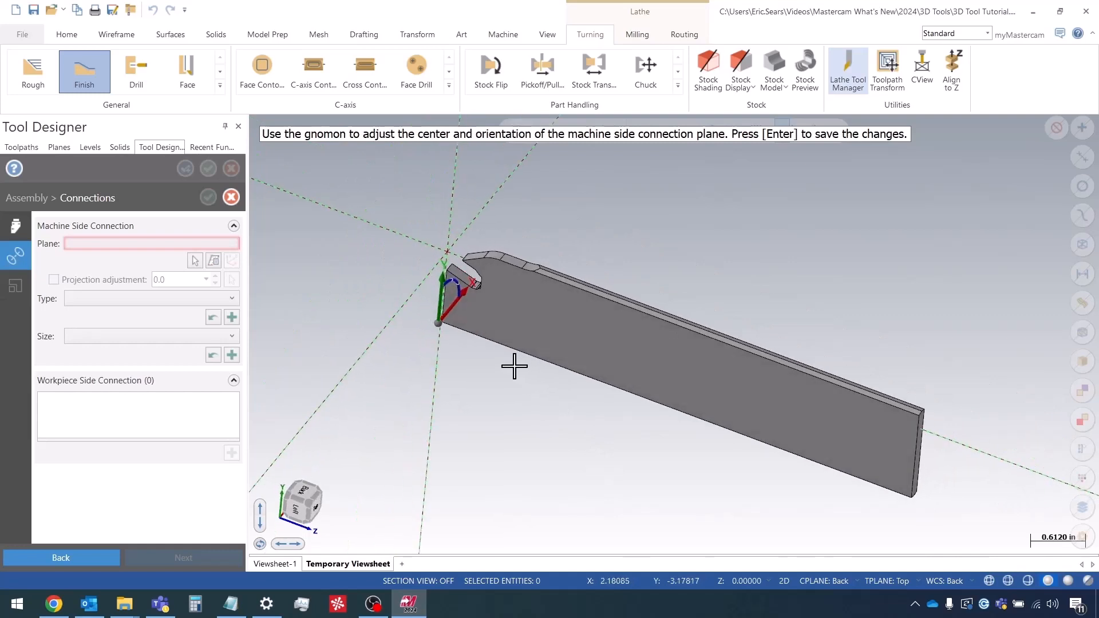
# Save the connection plane placement, accept the mating and finish the Holder component.
pyautogui.press('Return')
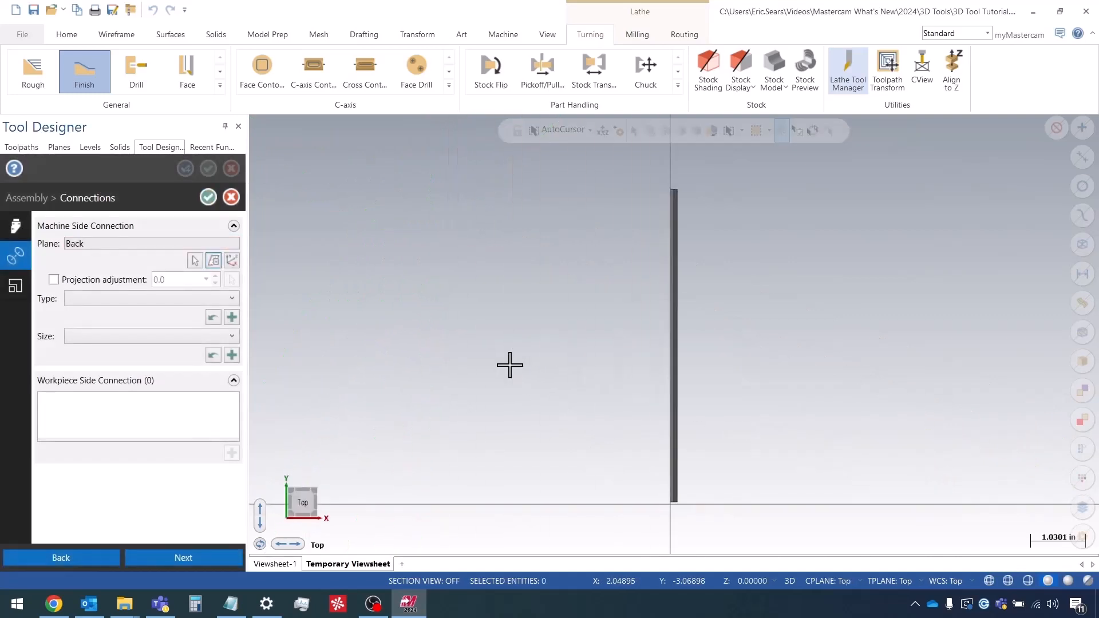
pyautogui.moveTo(266, 234)
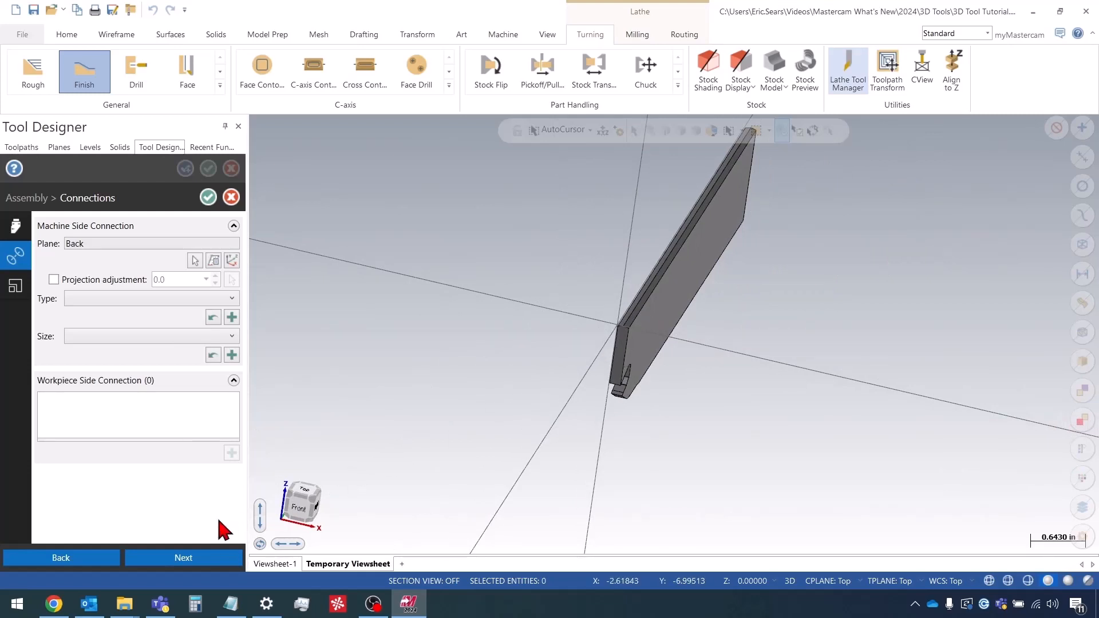
pyautogui.click(183, 557)
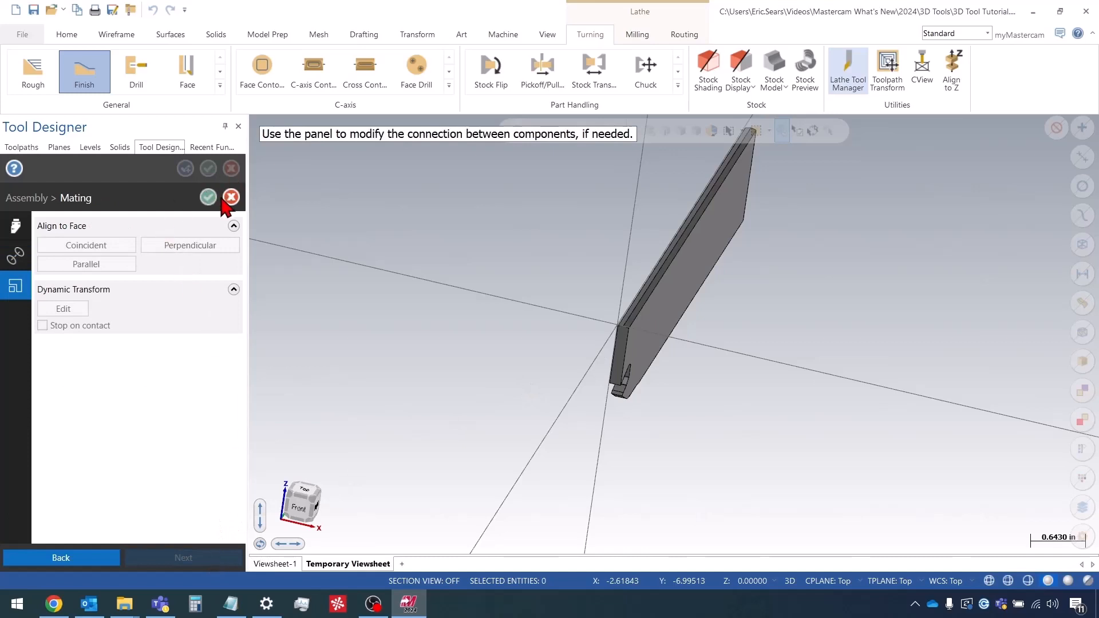
pyautogui.click(208, 197)
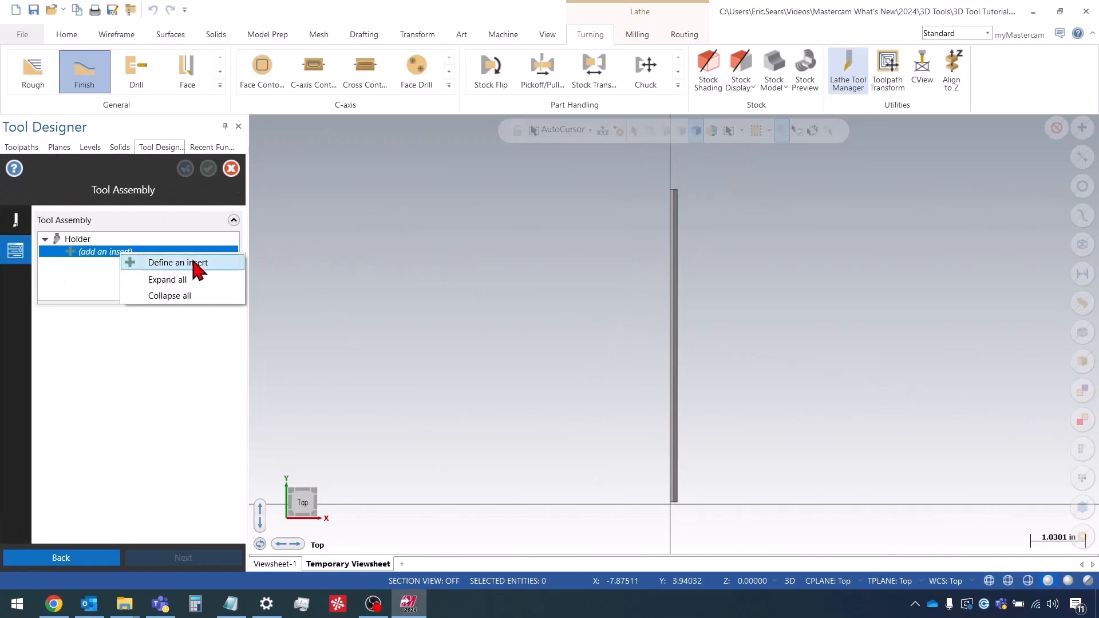
# Define a left-hand grooving and parting insert from the CUT solid and proceed to its cutting definition.
pyautogui.click(176, 263)
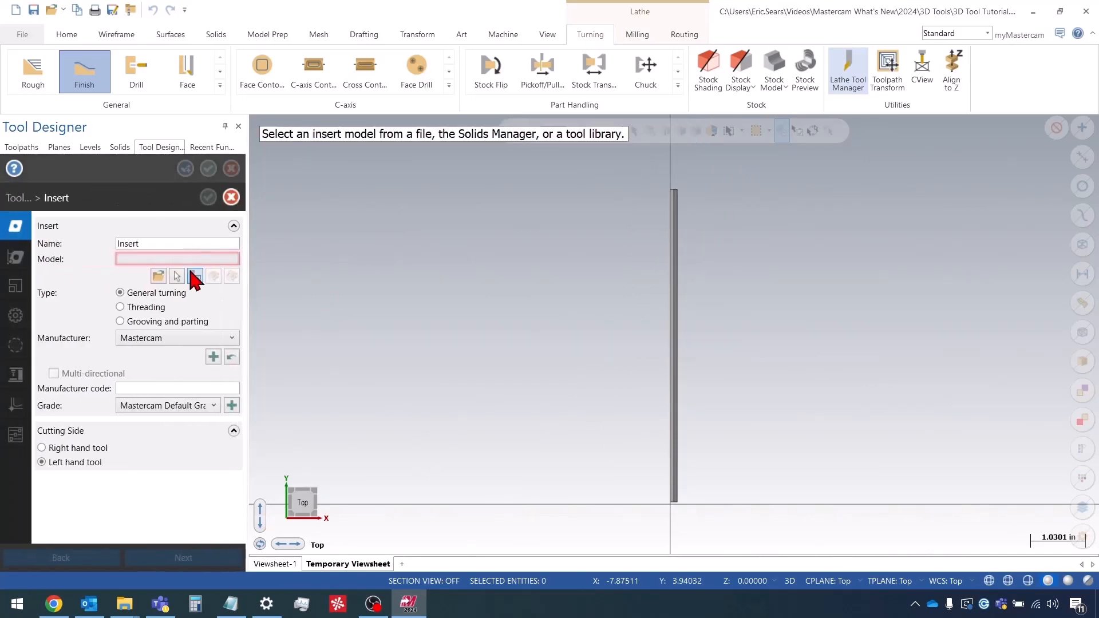
pyautogui.click(194, 275)
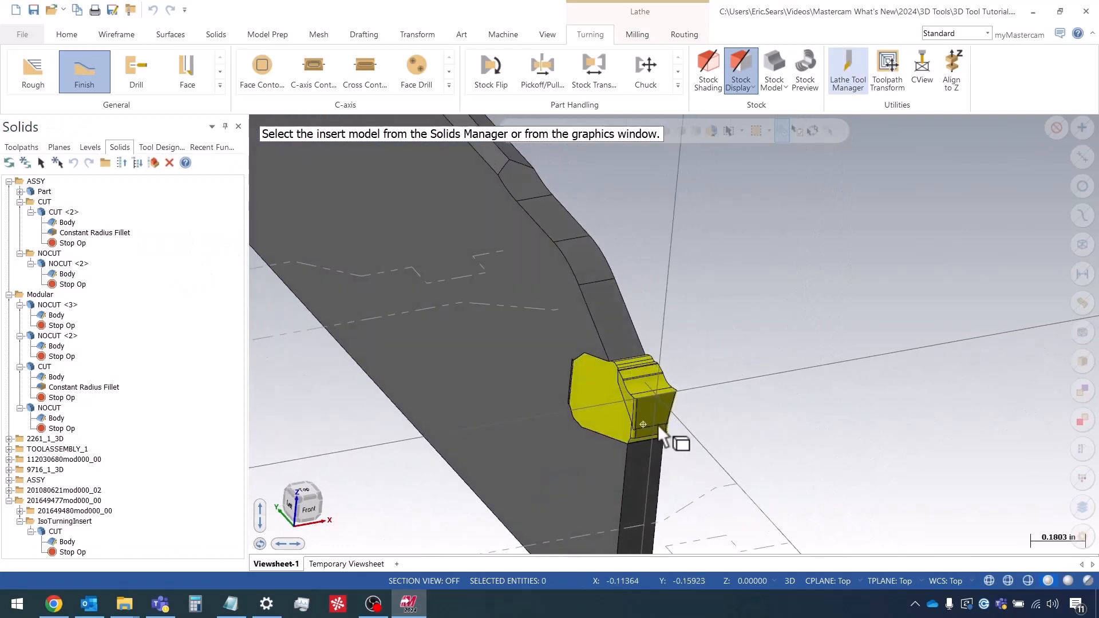
pyautogui.click(631, 392)
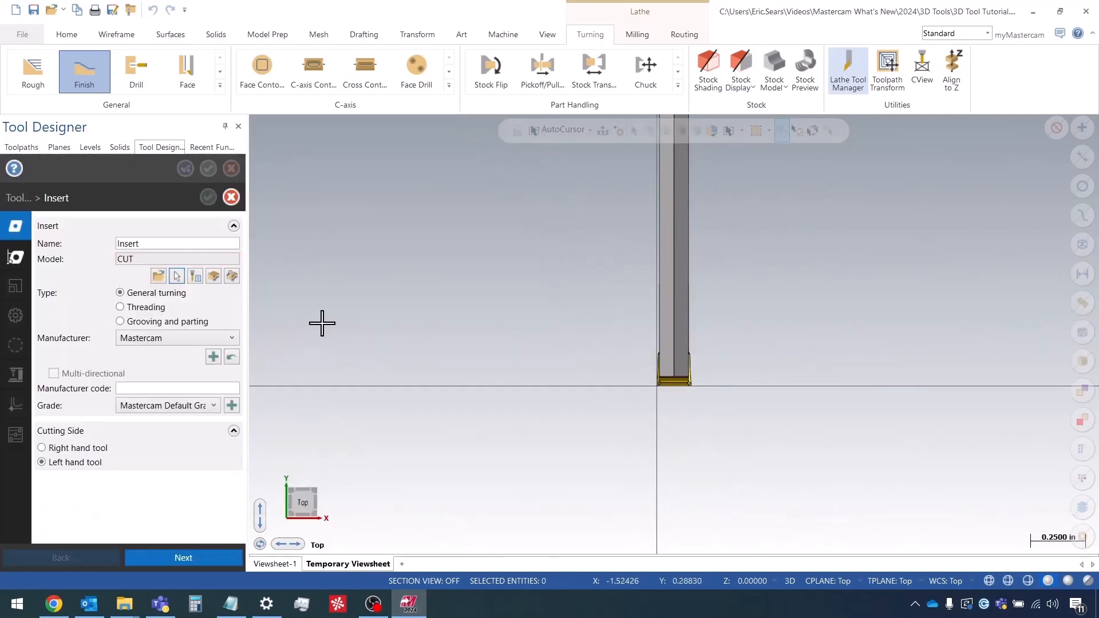
pyautogui.click(120, 321)
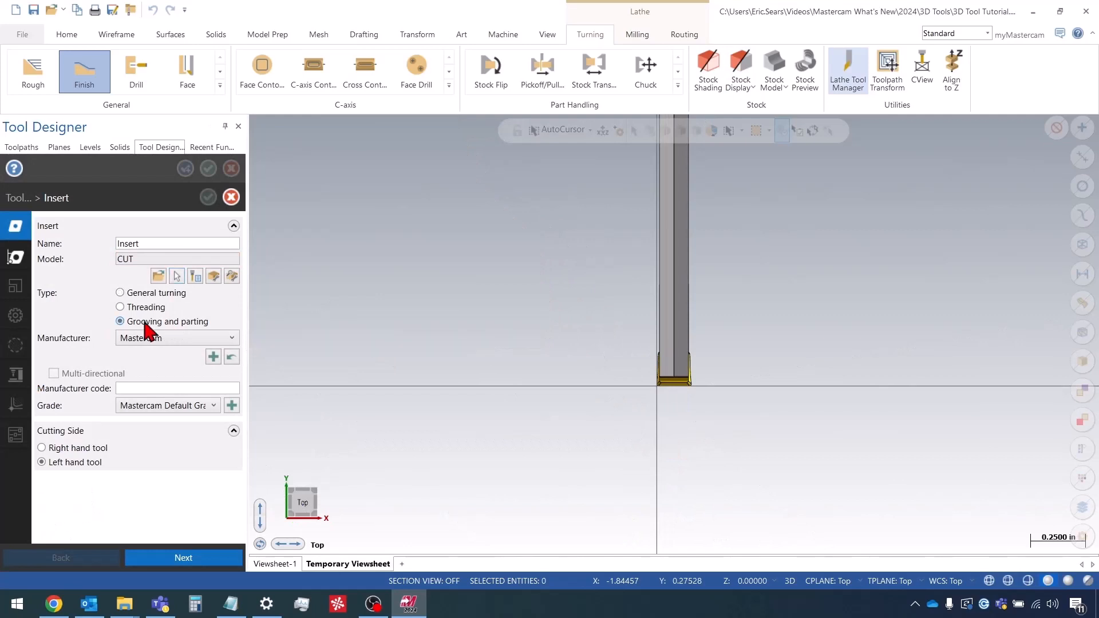
pyautogui.moveTo(173, 334)
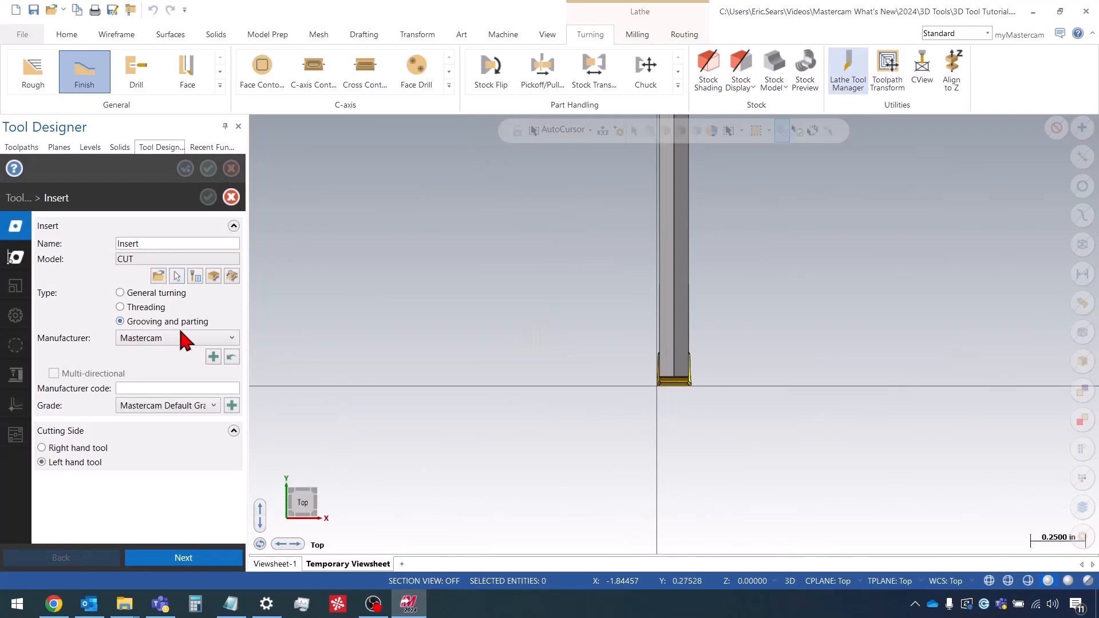
pyautogui.moveTo(168, 321)
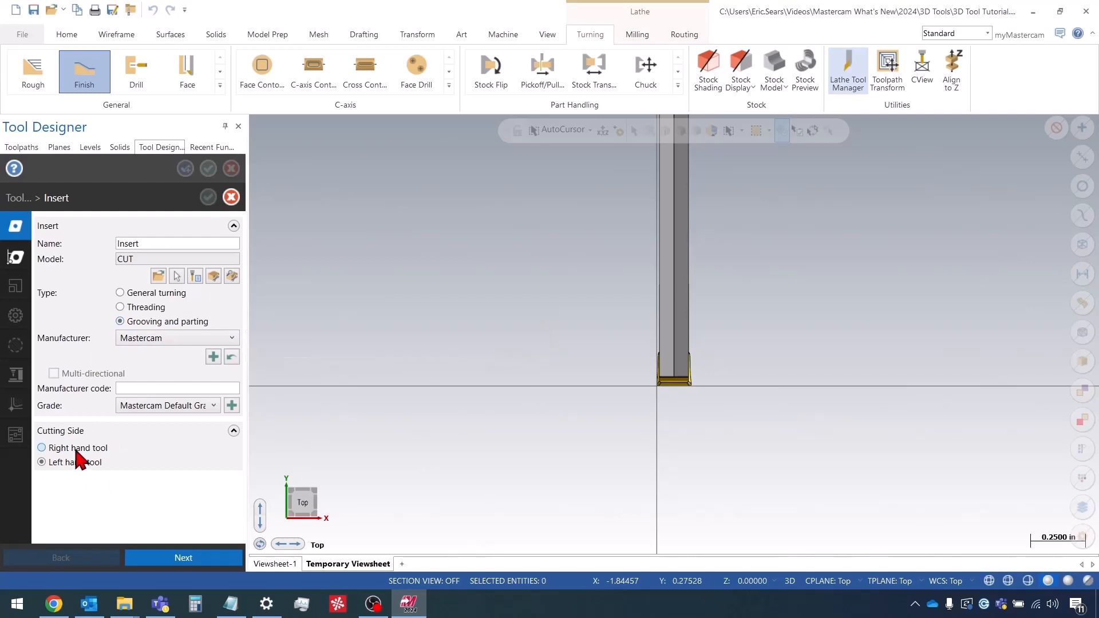
pyautogui.moveTo(76, 448)
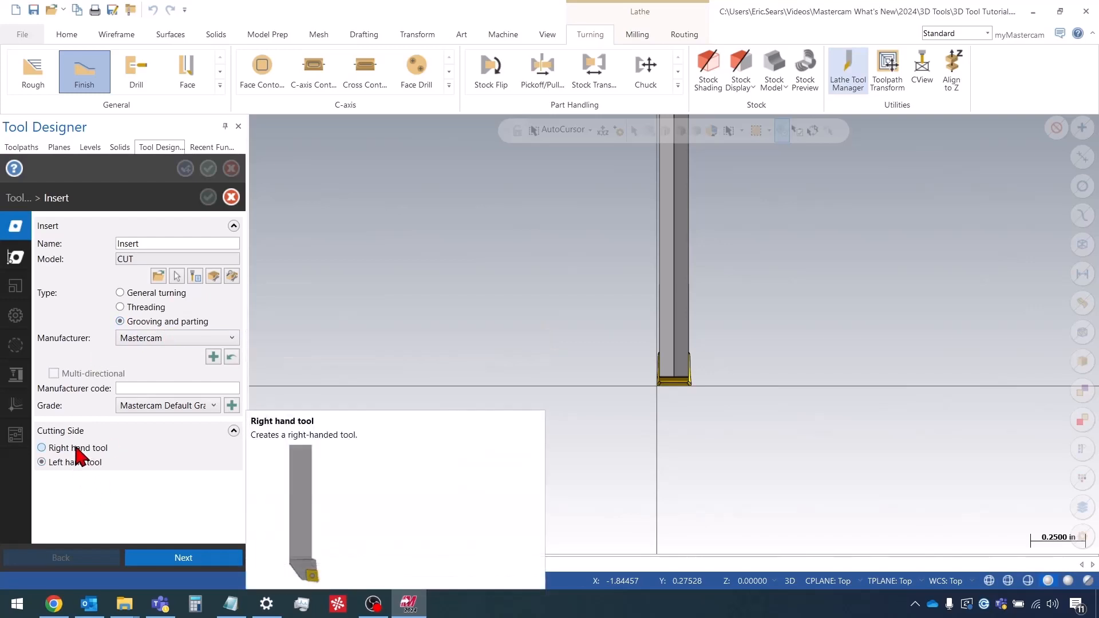
pyautogui.click(42, 462)
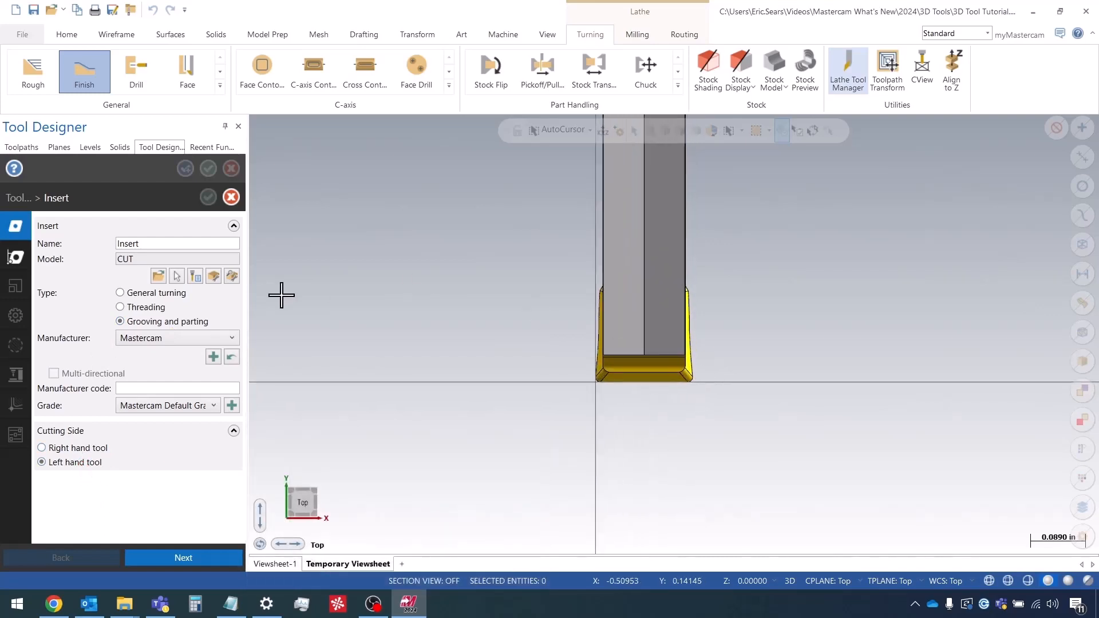
pyautogui.click(184, 557)
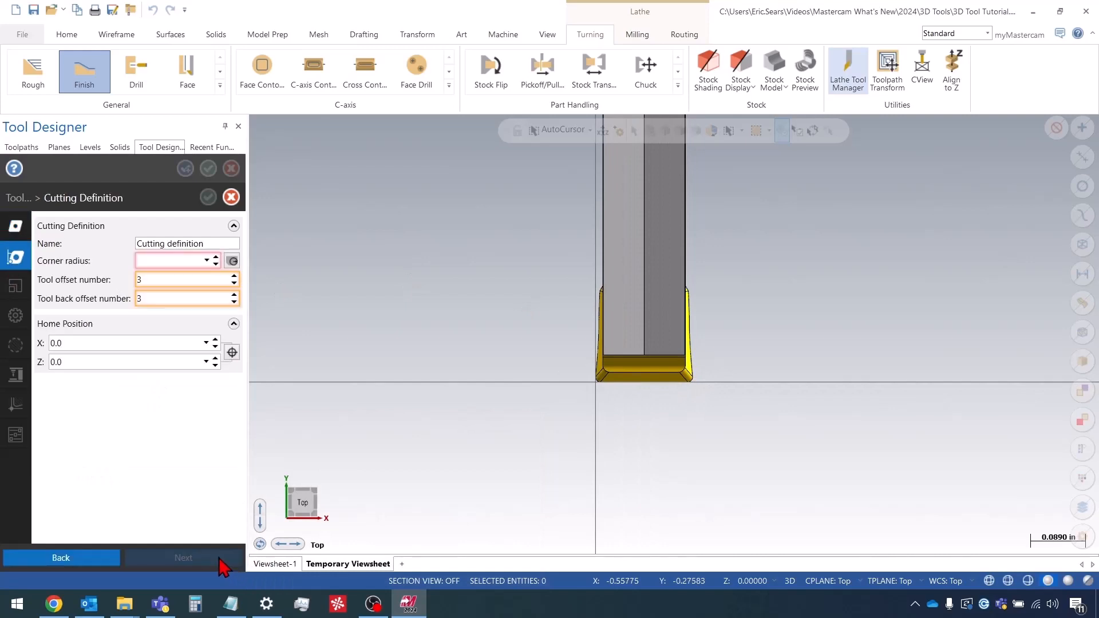
pyautogui.moveTo(178, 261)
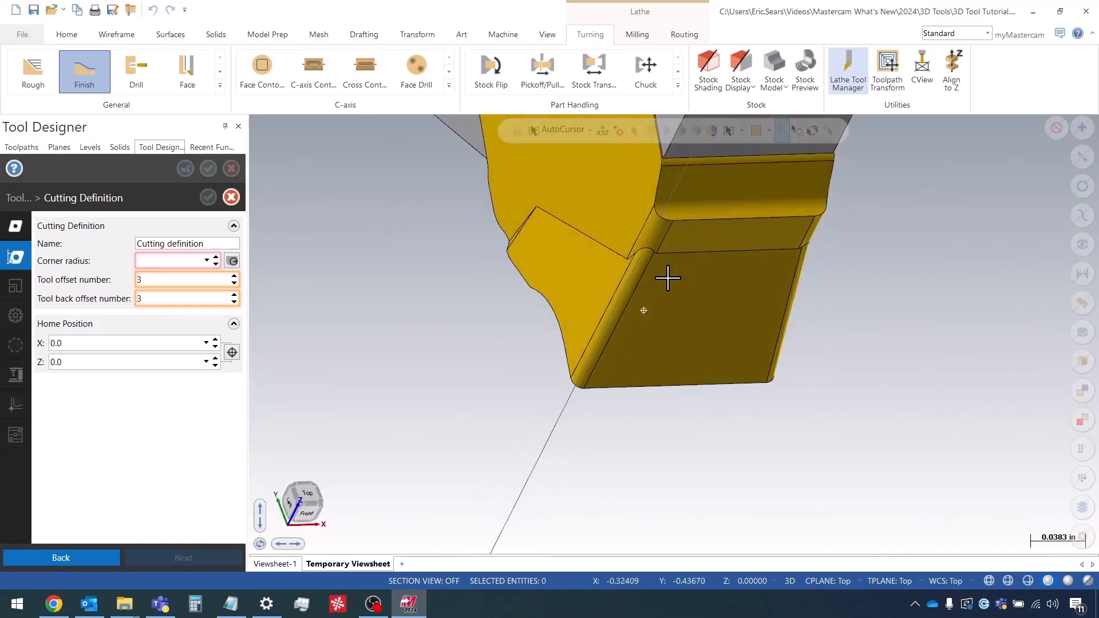
# Set the insert corner radius to 0.008 and advance to the mating step.
pyautogui.moveTo(668, 279); pyautogui.dragTo(586, 350)
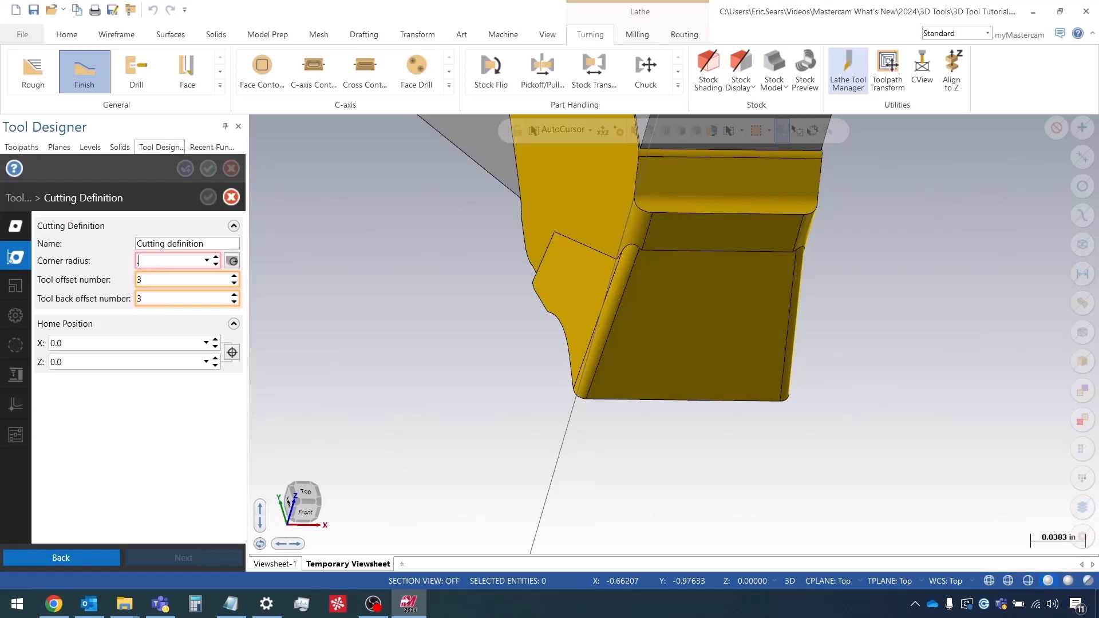
pyautogui.write('0.008')
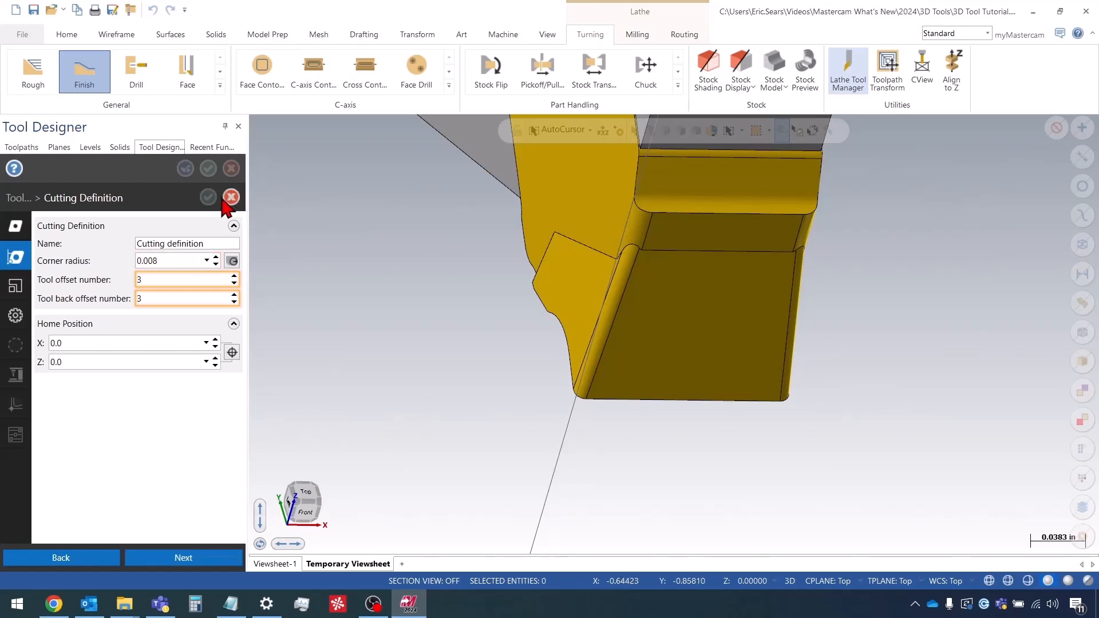
pyautogui.click(184, 557)
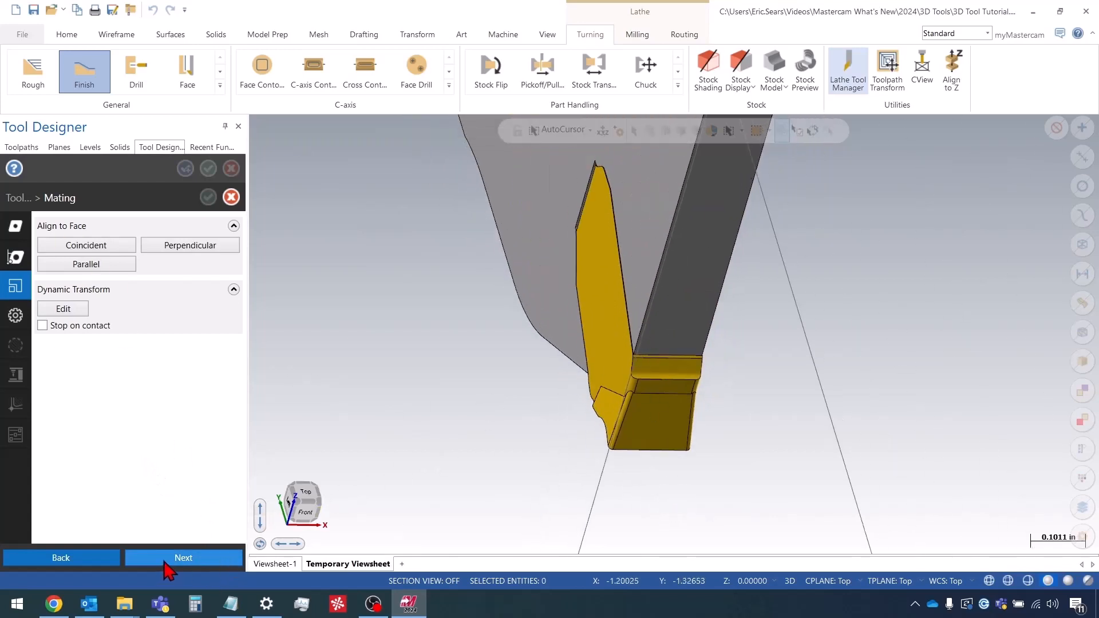
# Set the cutting plane to Bottom and pick the machine connection offset point (0.98425).
pyautogui.click(183, 557)
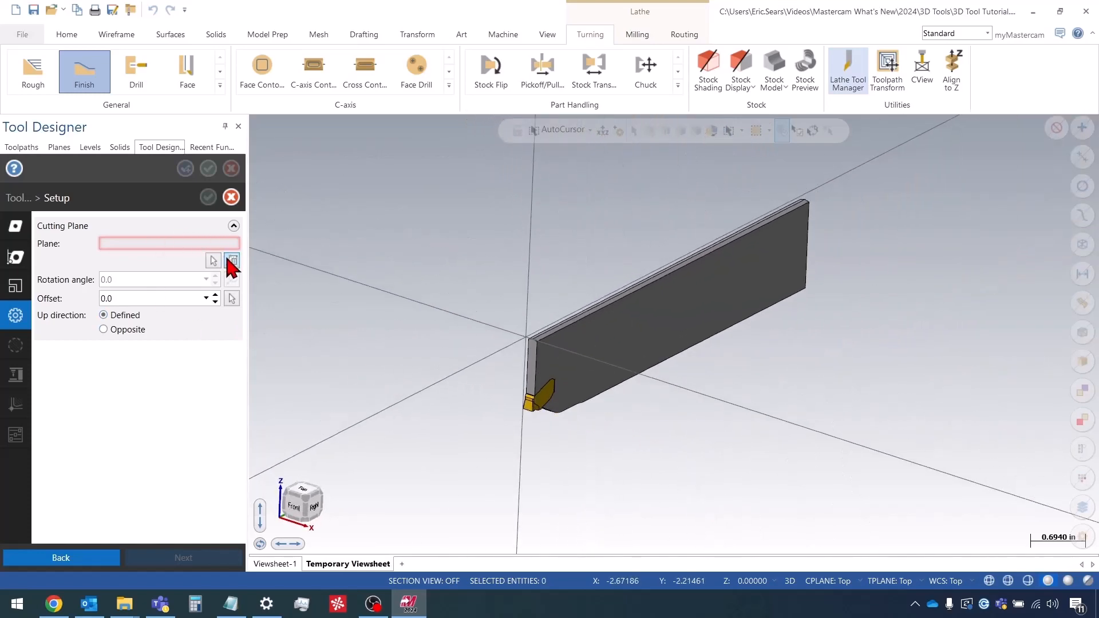
pyautogui.click(231, 259)
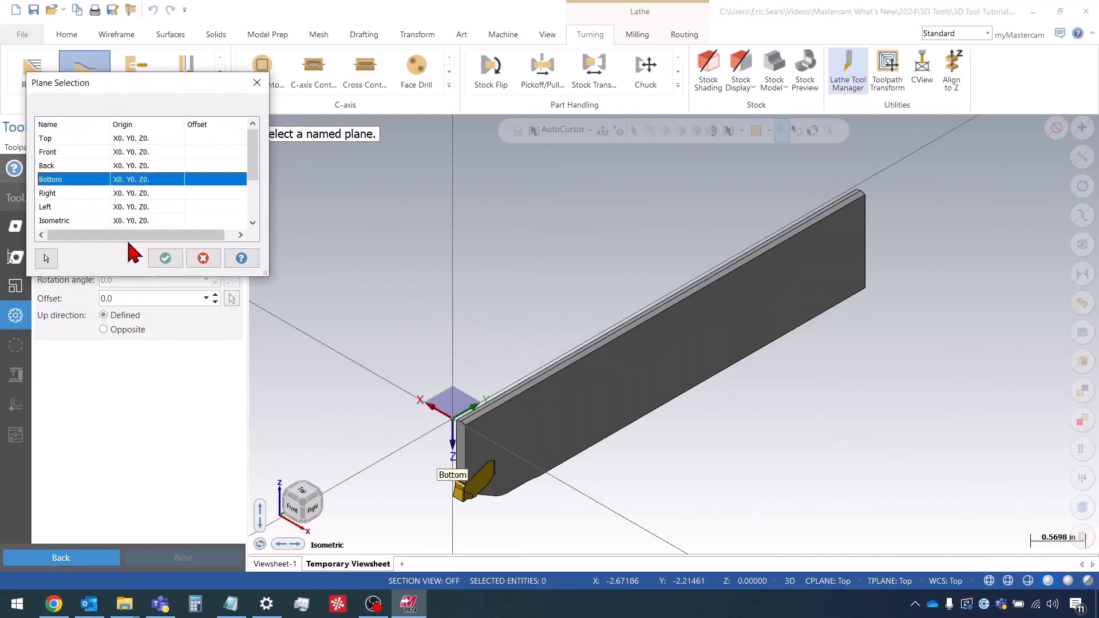
pyautogui.click(166, 258)
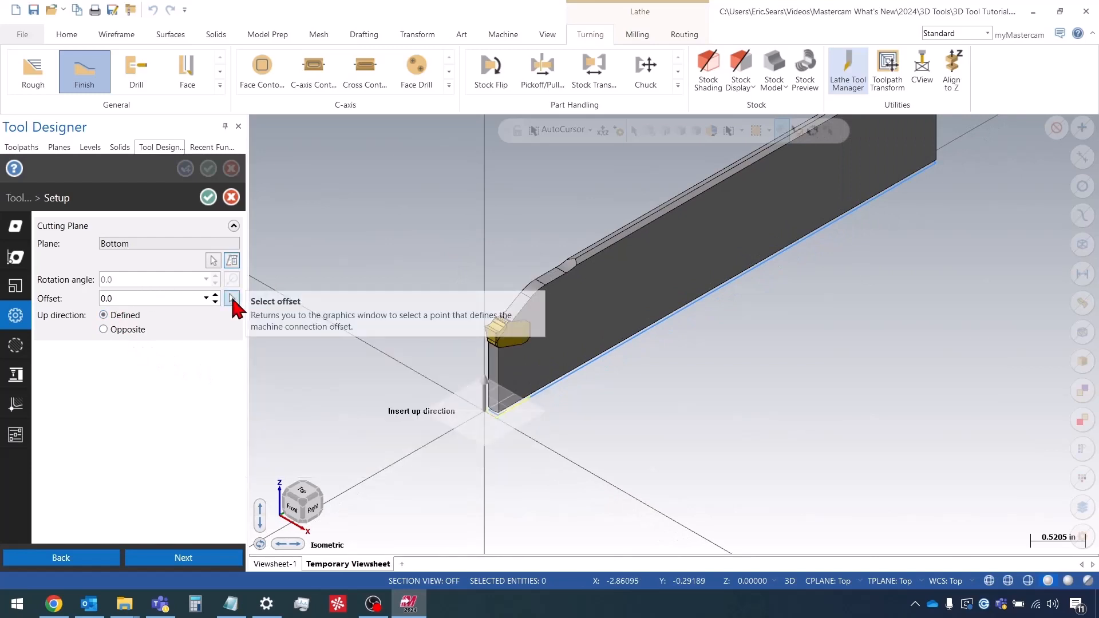
pyautogui.click(231, 297)
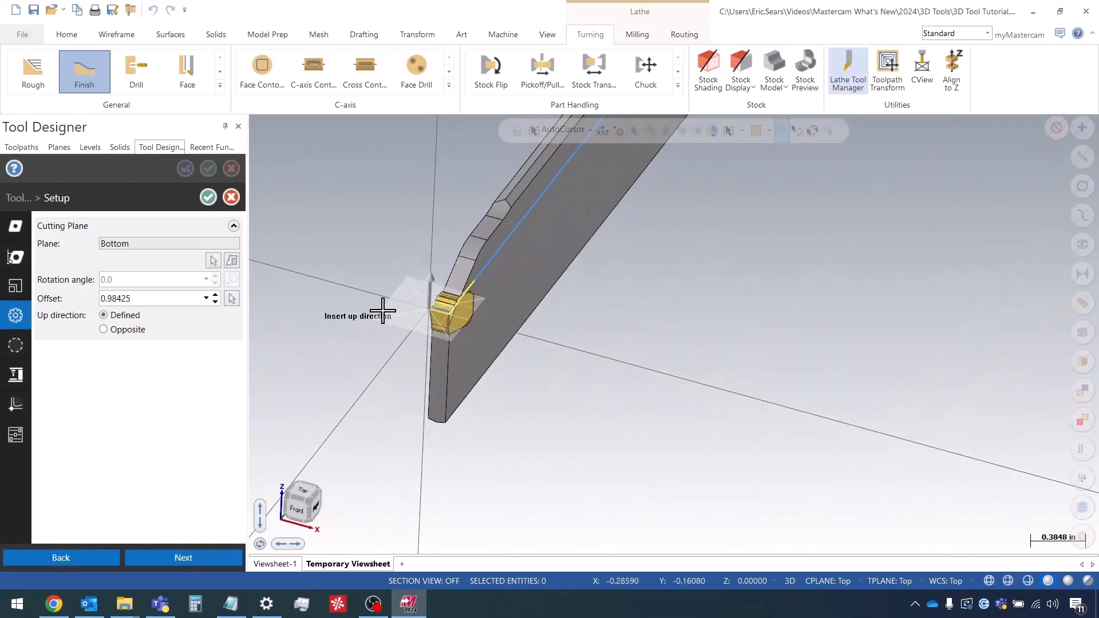
# Accept the boundary (0.0001 insert, 0.002 holder tolerances) and reach Machine Orientation.
pyautogui.click(183, 557)
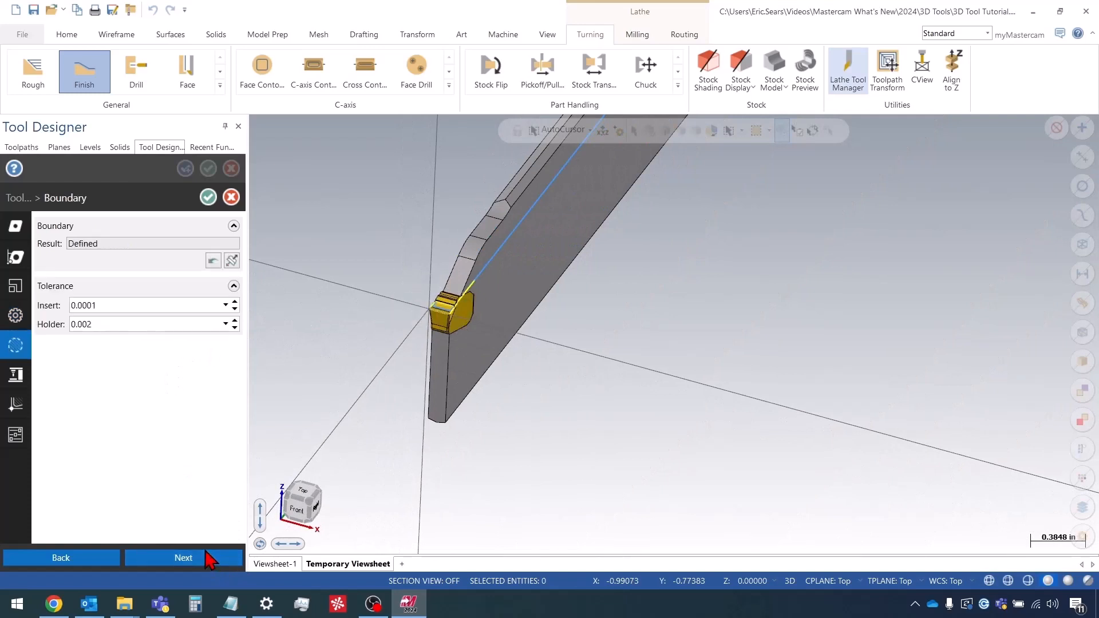
pyautogui.click(183, 557)
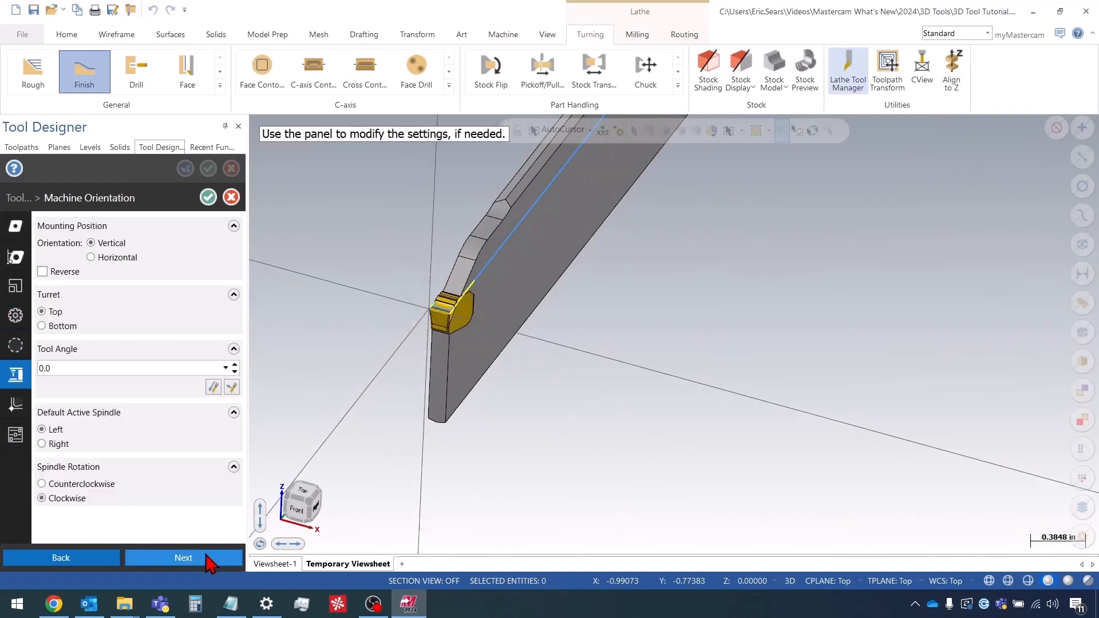
pyautogui.moveTo(405, 334)
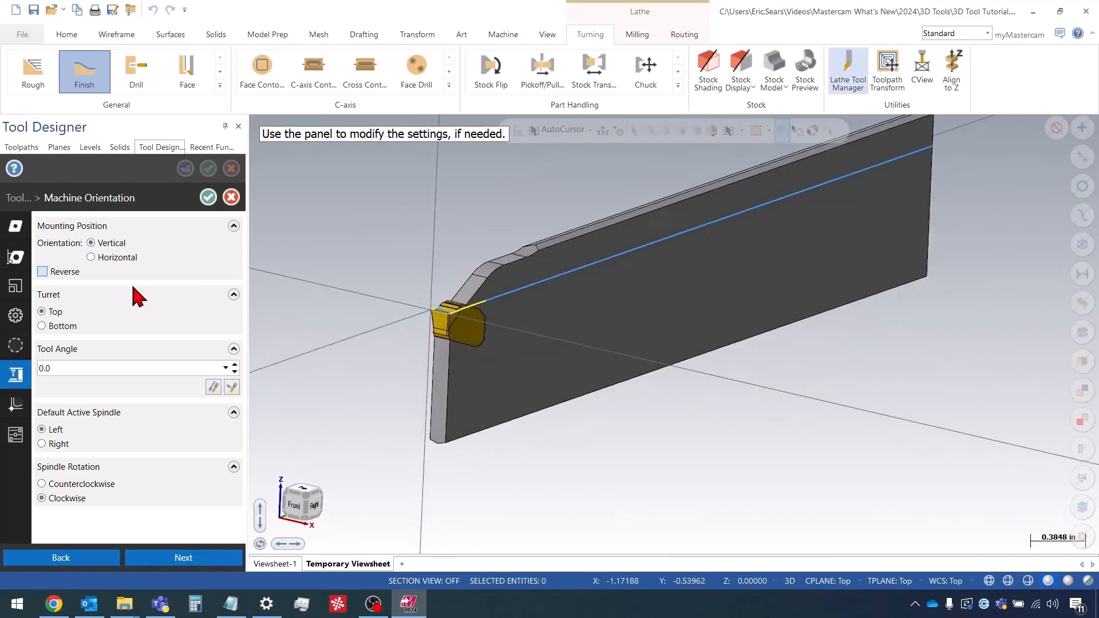
pyautogui.moveTo(519, 307)
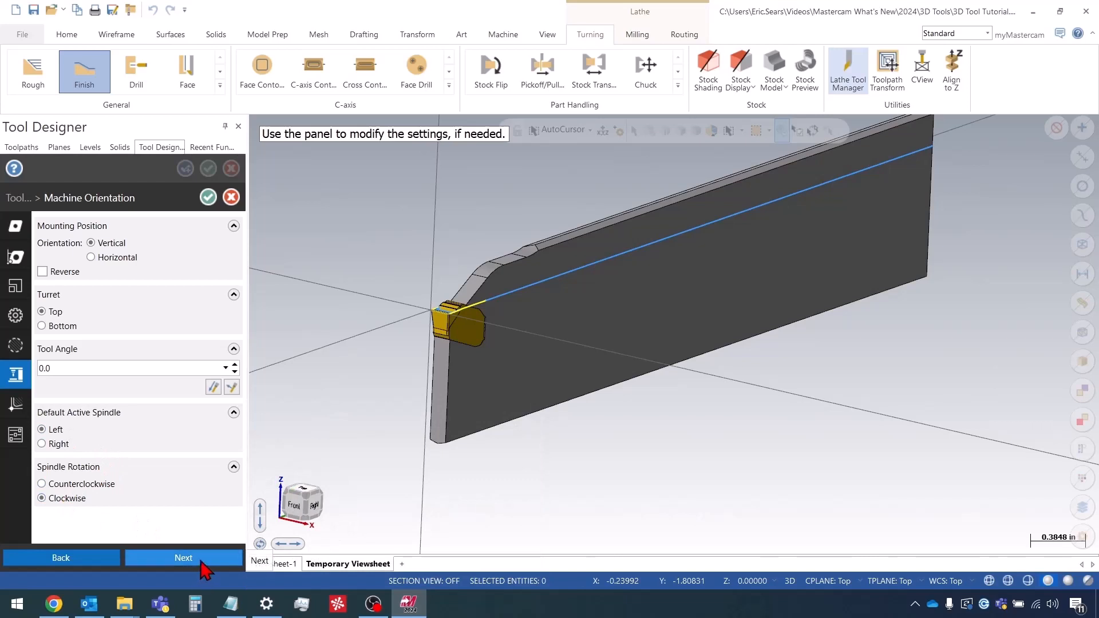
# On the Compensation page, locate the tool center on the insert edge and enter clearance width 0.1572.
pyautogui.click(183, 557)
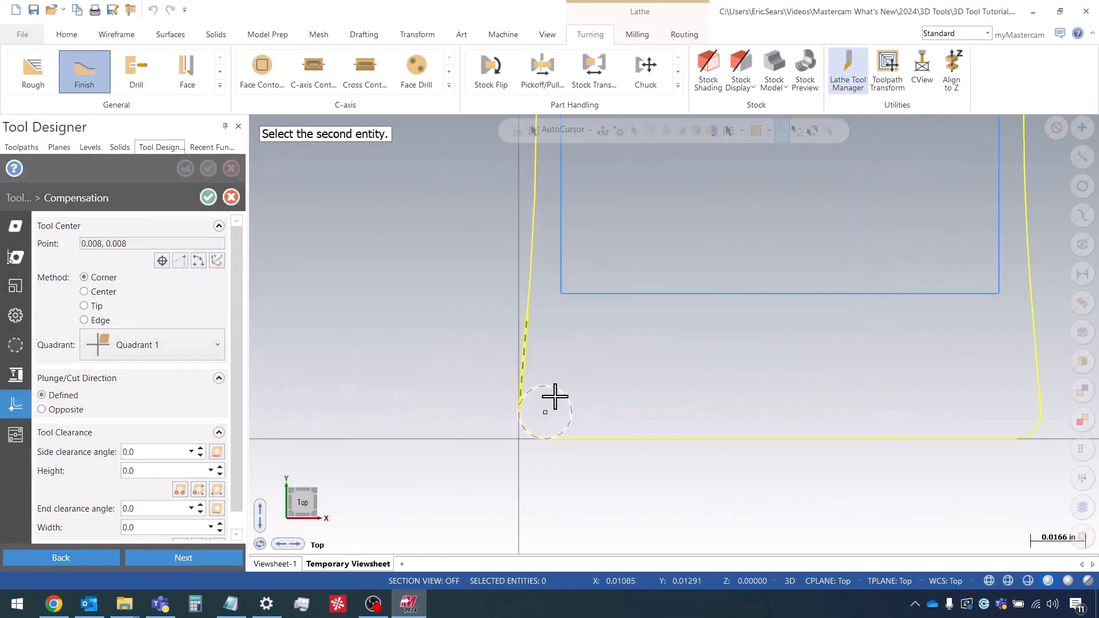
pyautogui.click(548, 406)
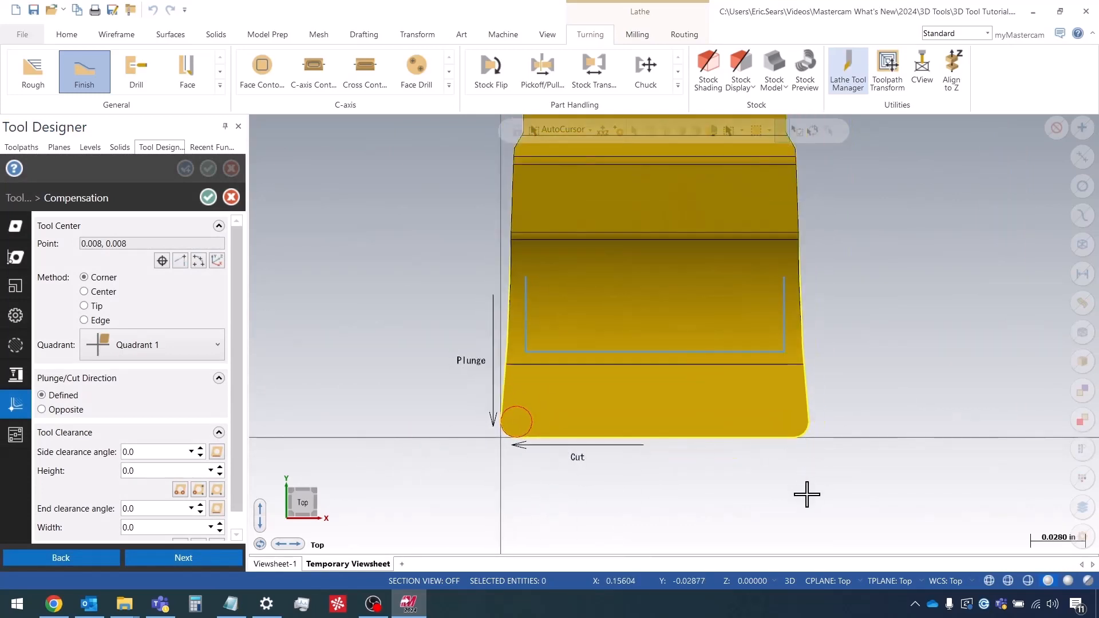
pyautogui.moveTo(175, 365)
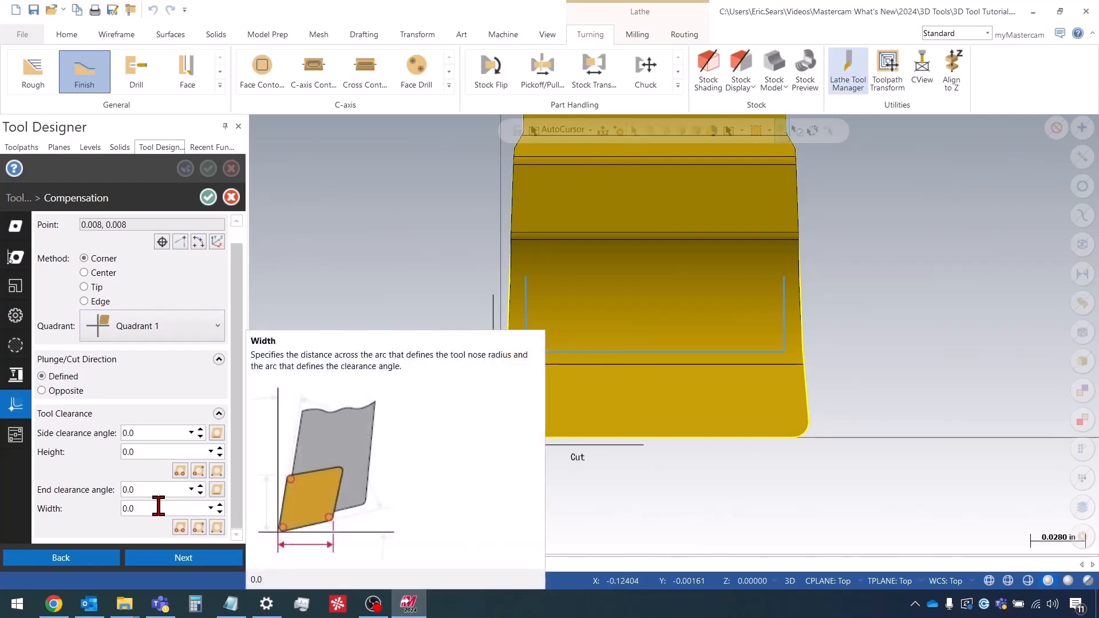
pyautogui.click(150, 508)
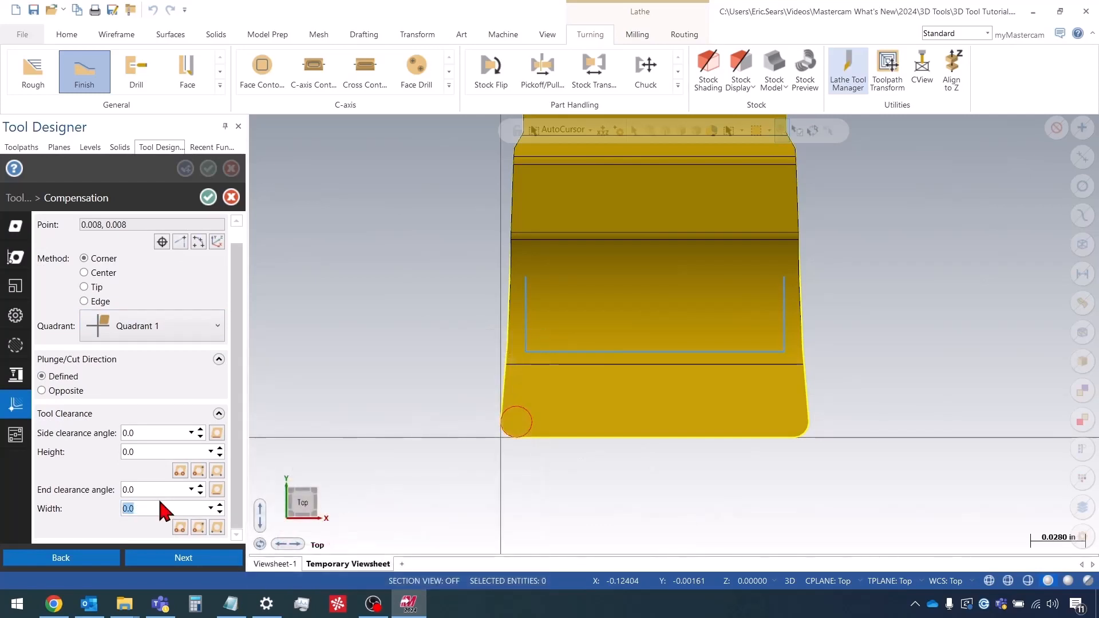
pyautogui.write('.1572')
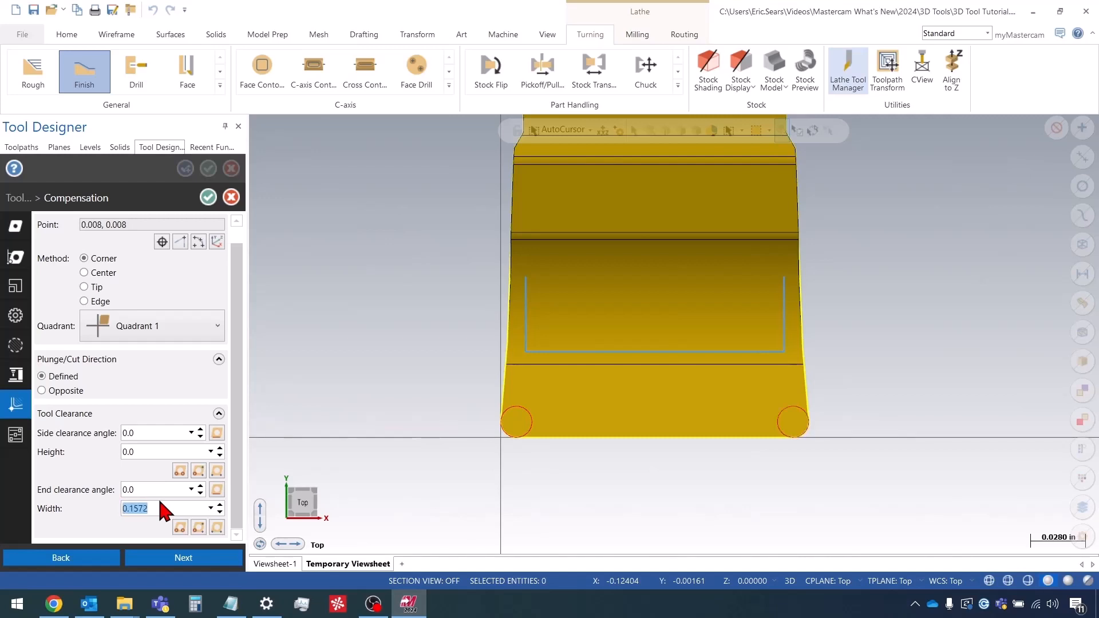
pyautogui.moveTo(804, 400)
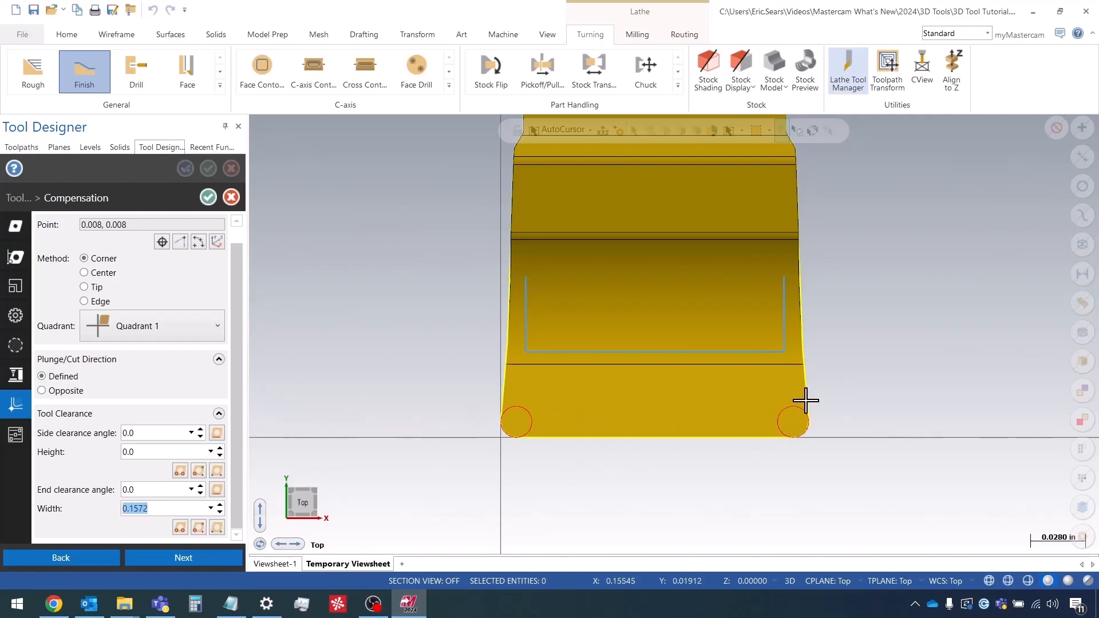
pyautogui.moveTo(625, 434)
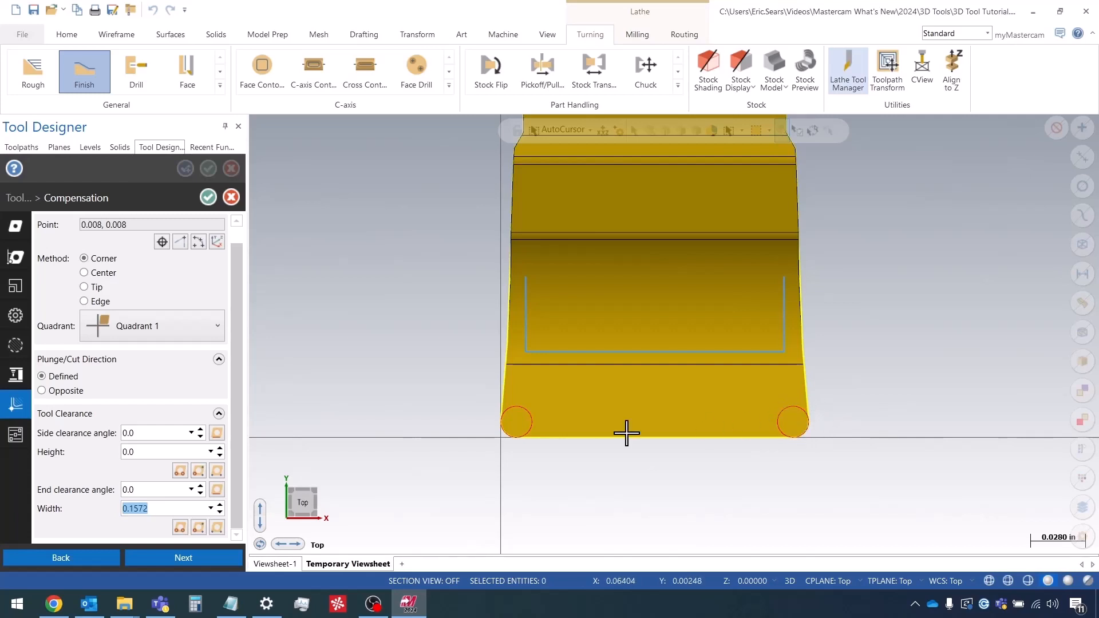
pyautogui.moveTo(342, 428)
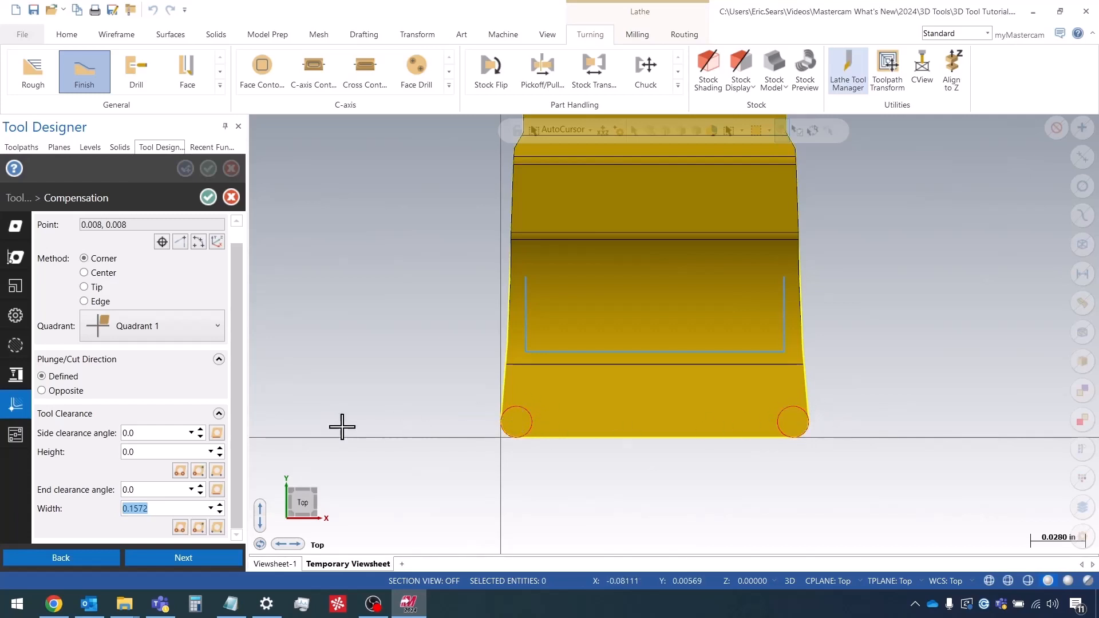
# Keep corner compensation on quadrant 1 with the 0.1572 width and advance to tool parameters.
pyautogui.click(133, 433)
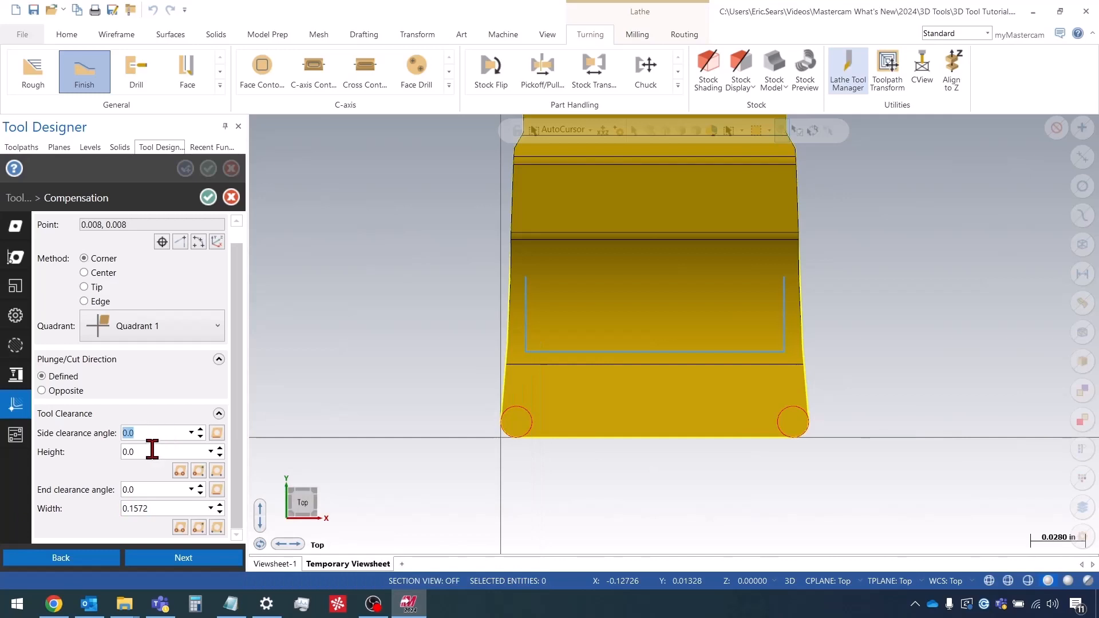
pyautogui.click(154, 490)
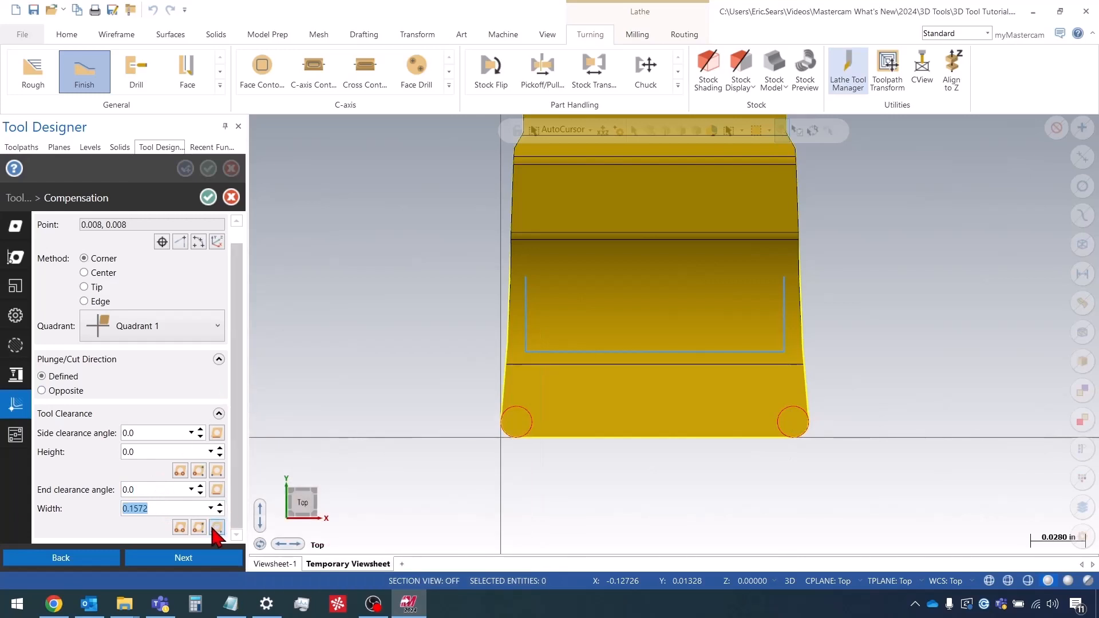
pyautogui.click(183, 558)
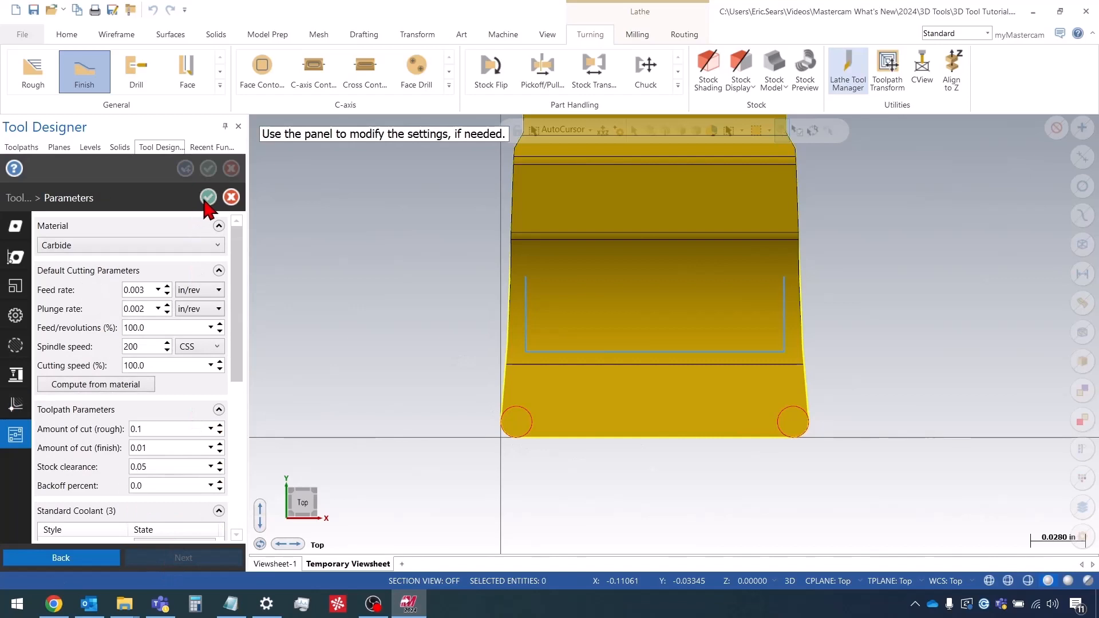
# Accept the insert's cutting parameters and select the Holder in the Part Off Blade assembly.
pyautogui.click(208, 197)
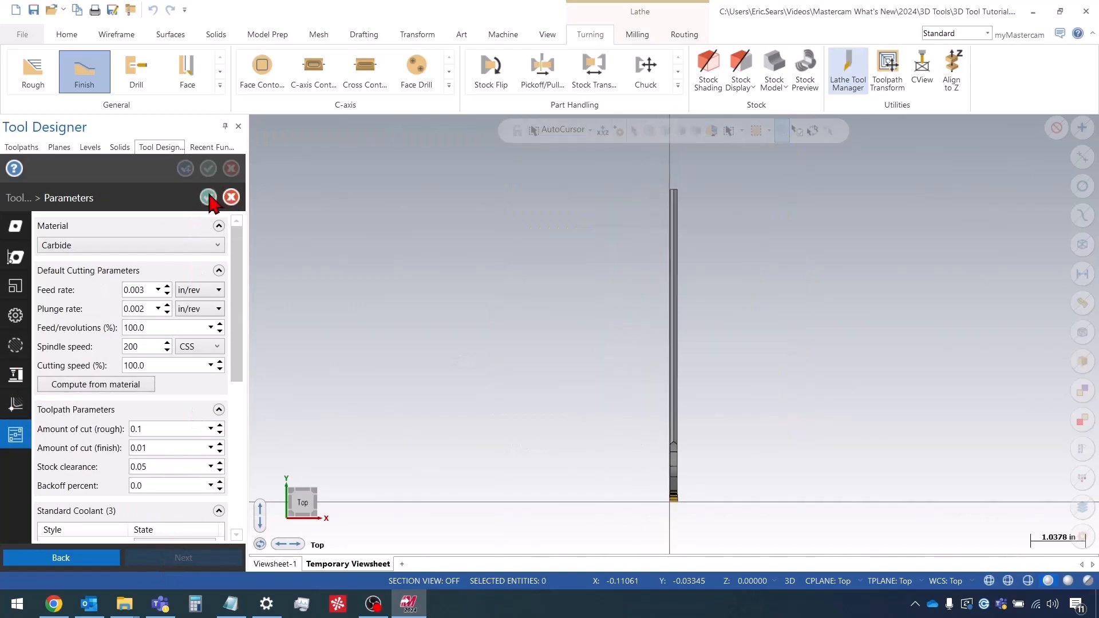
pyautogui.click(208, 197)
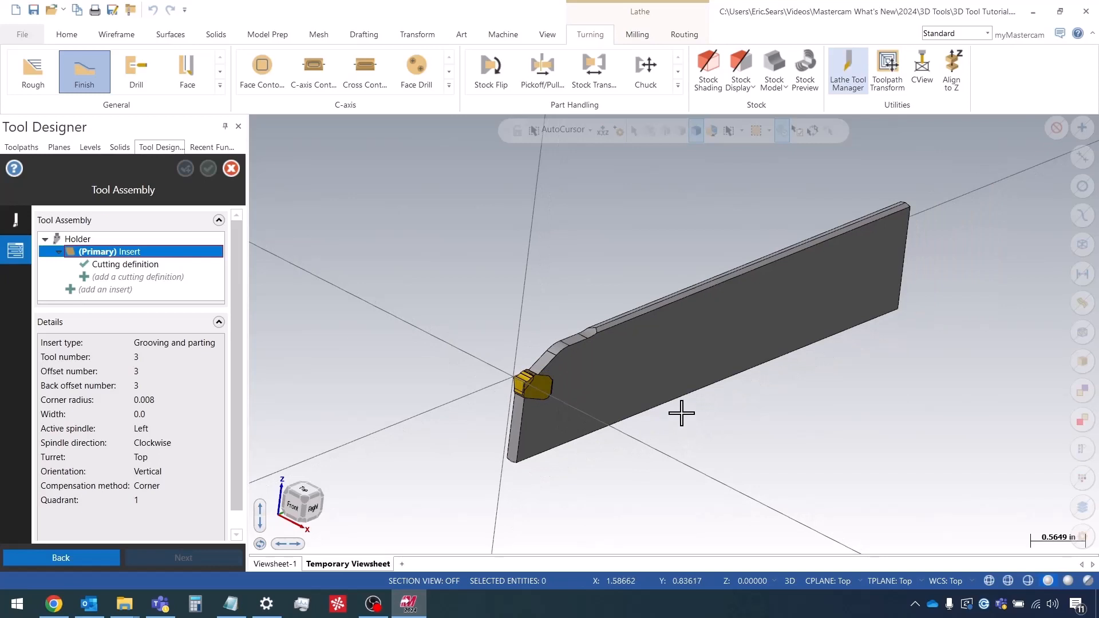
pyautogui.moveTo(377, 331)
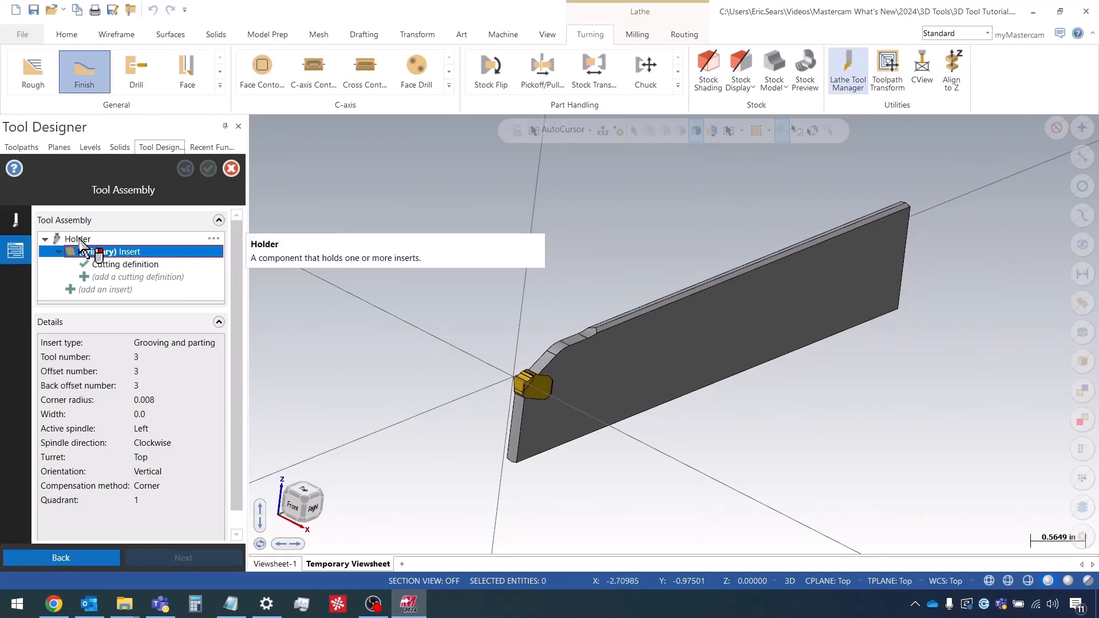
pyautogui.rightClick(77, 239)
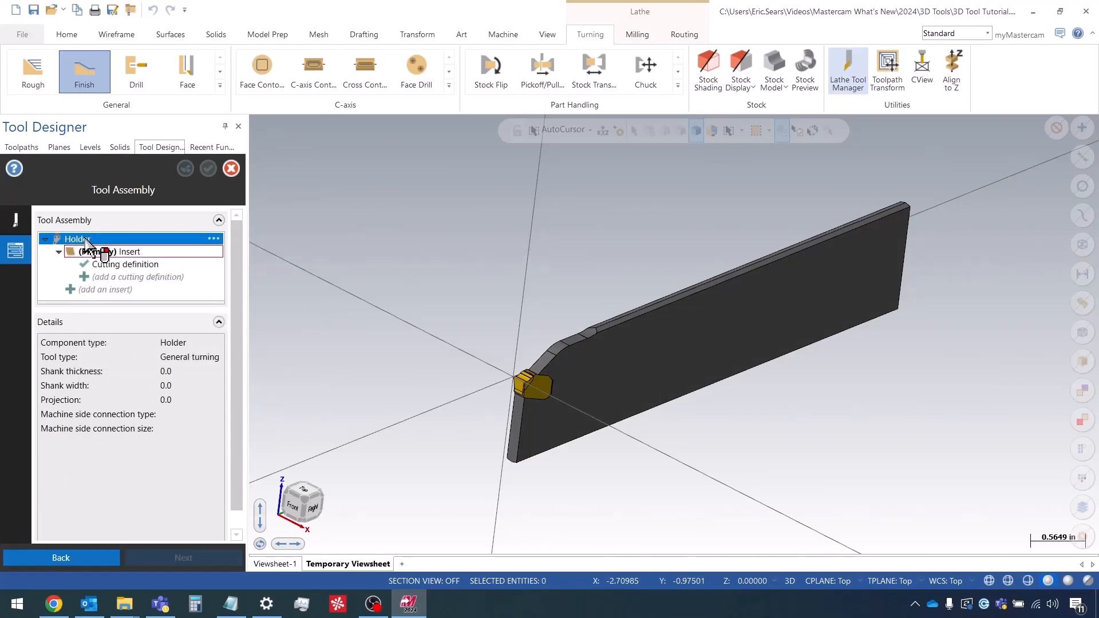
# Add an Adapter component above the Holder and browse the tool library's adapters.
pyautogui.rightClick(77, 238)
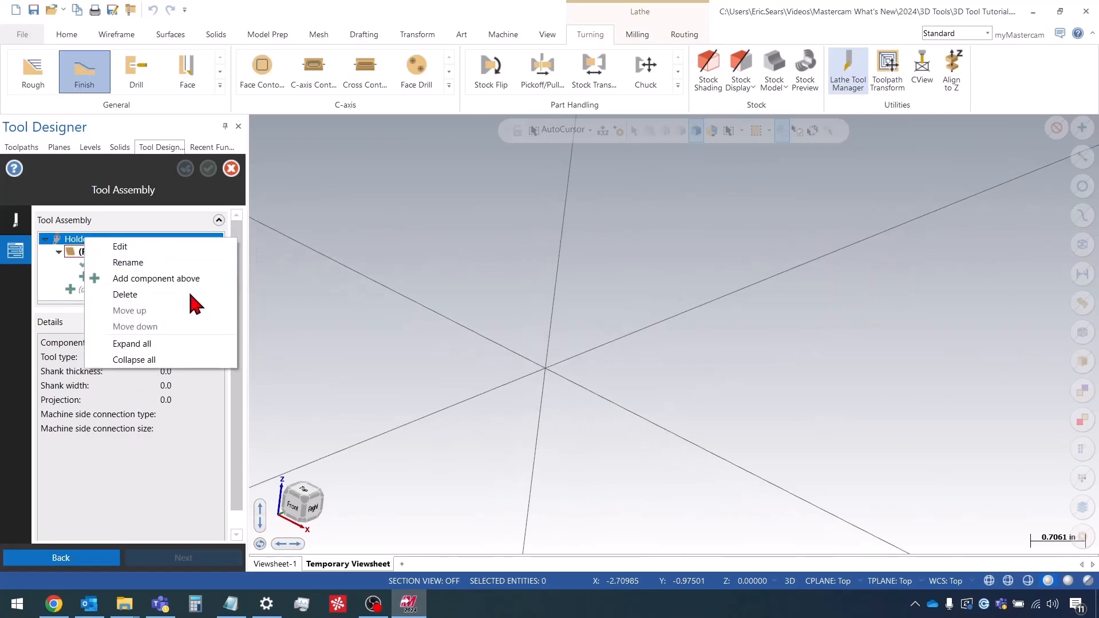
pyautogui.click(156, 278)
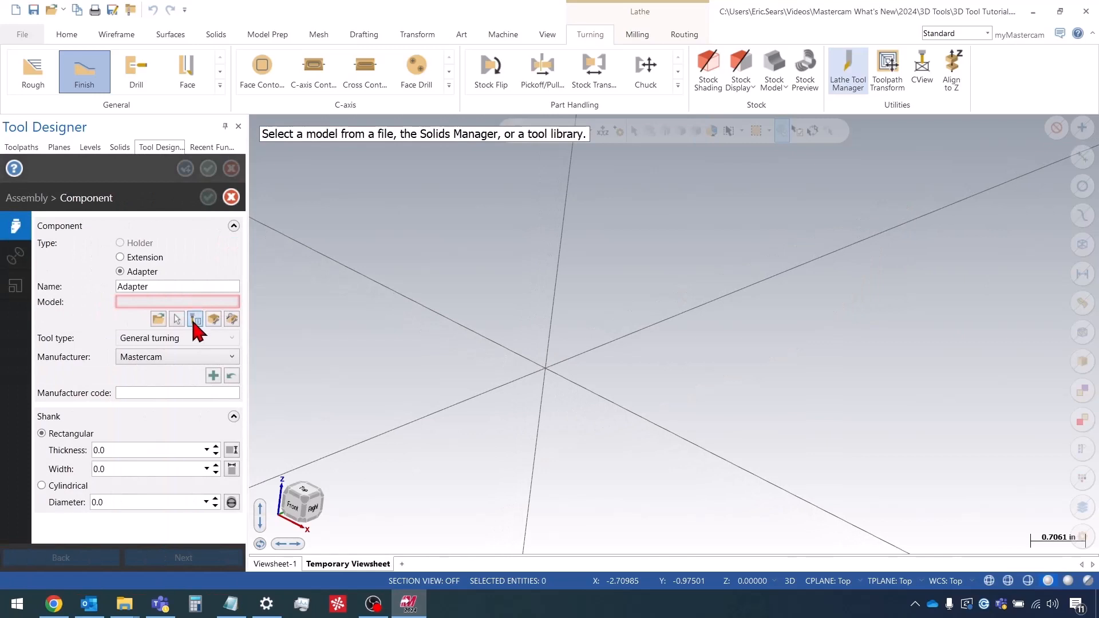
pyautogui.moveTo(196, 319)
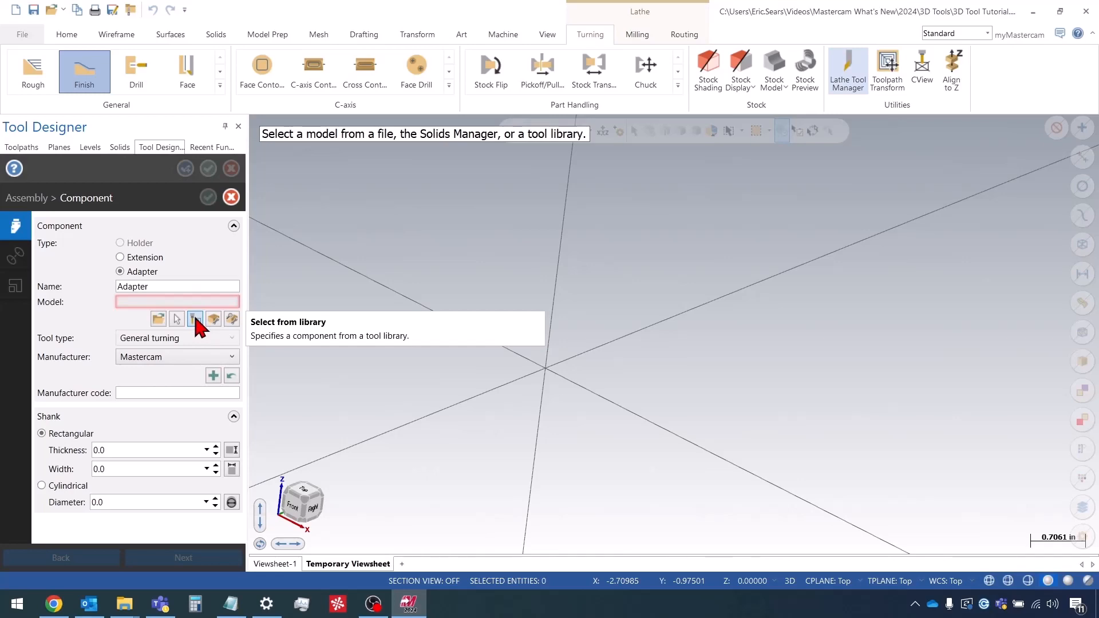
pyautogui.moveTo(147, 287)
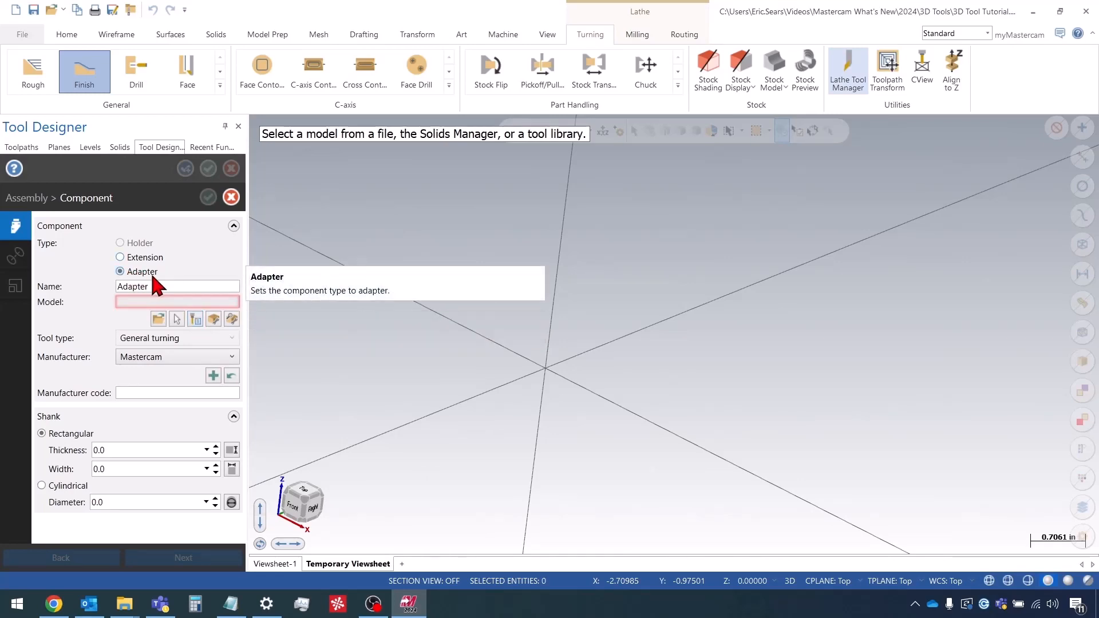
pyautogui.click(194, 319)
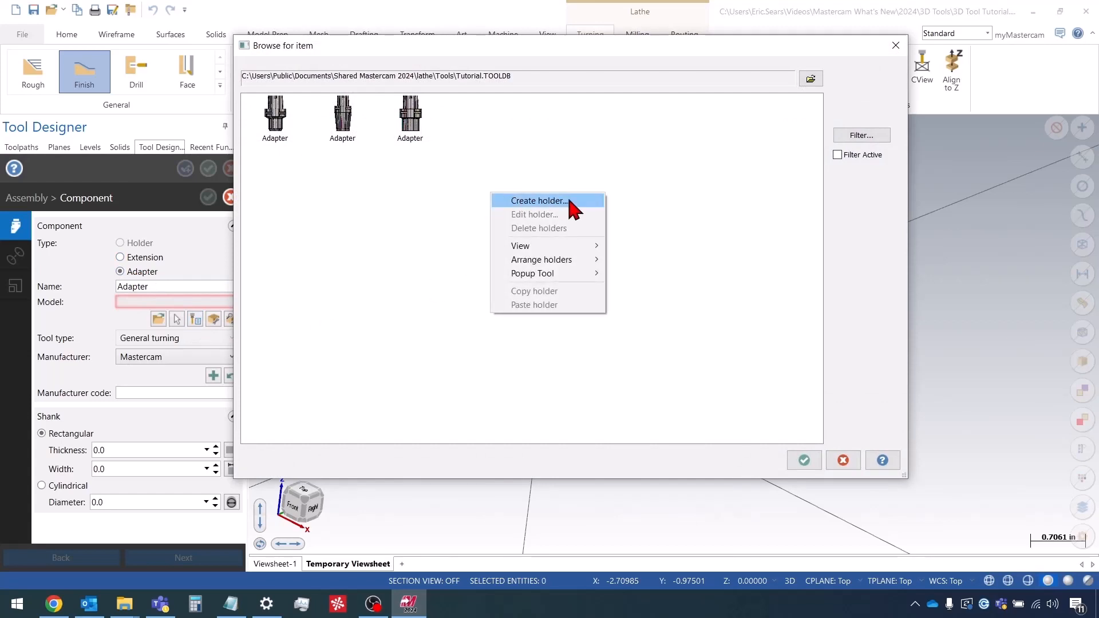
# Create a new holder with a defined Adapter component using the NOCUT <2> solid as its model.
pyautogui.click(538, 201)
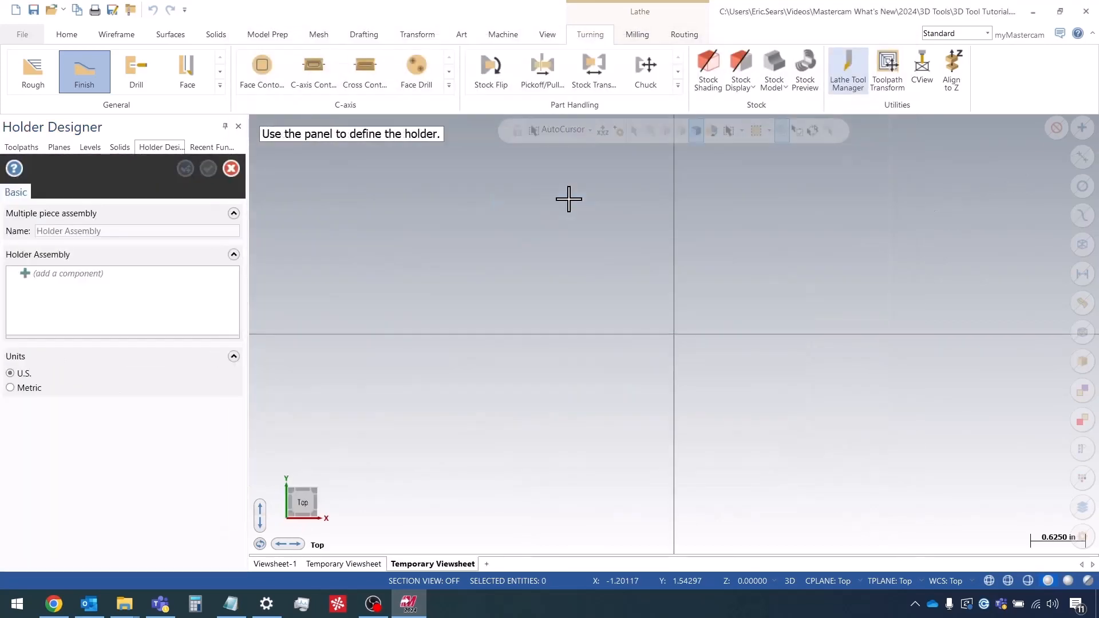
pyautogui.rightClick(66, 274)
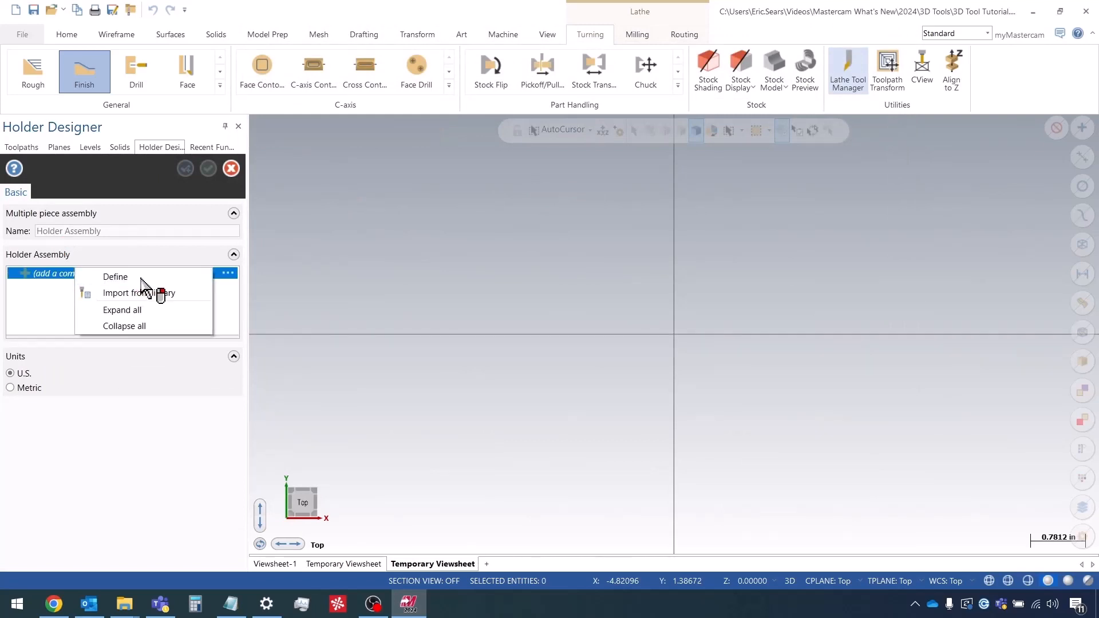
pyautogui.click(115, 277)
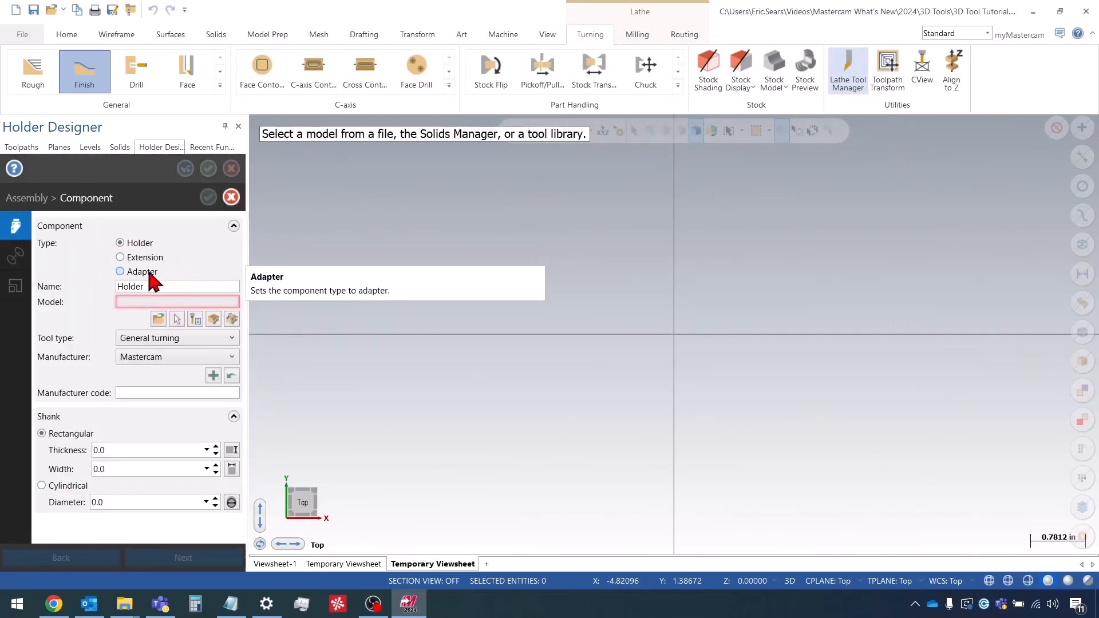
pyautogui.click(120, 272)
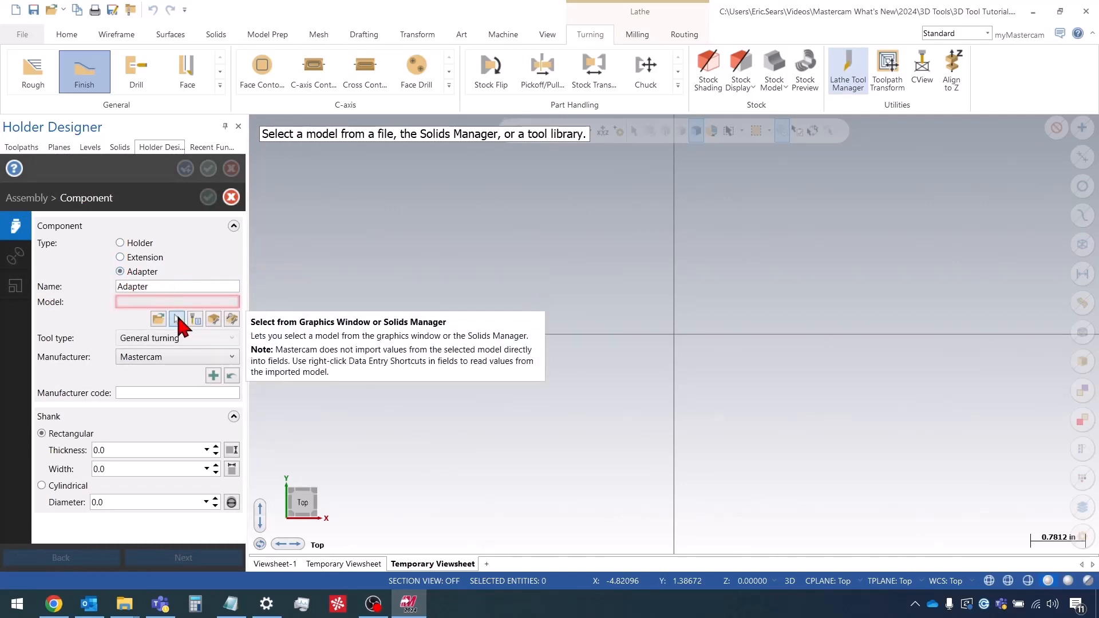
pyautogui.click(177, 319)
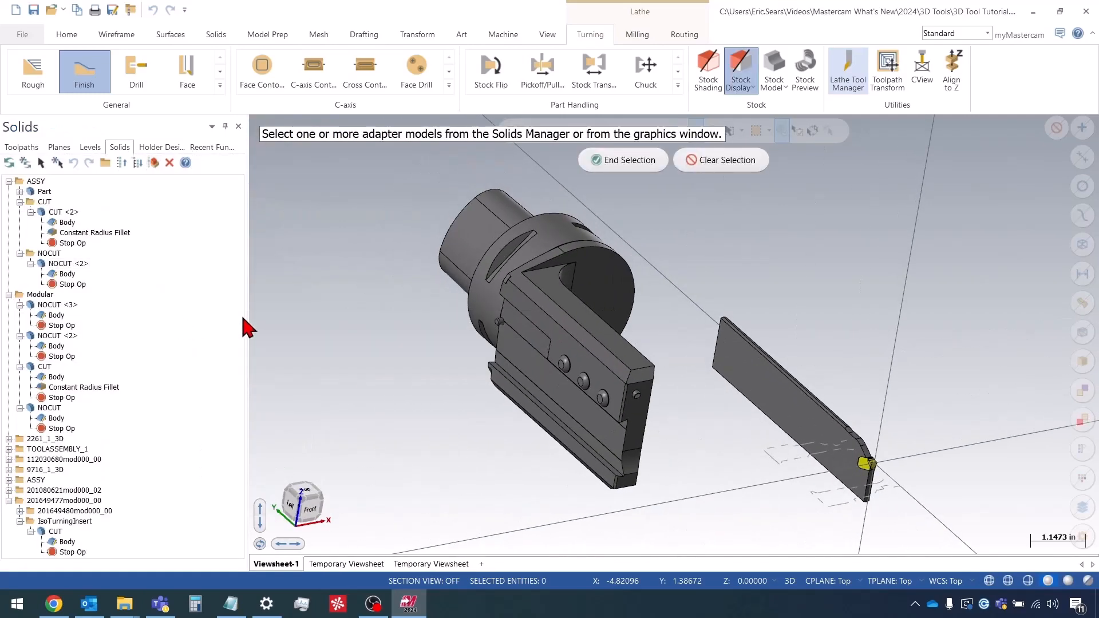
pyautogui.click(585, 302)
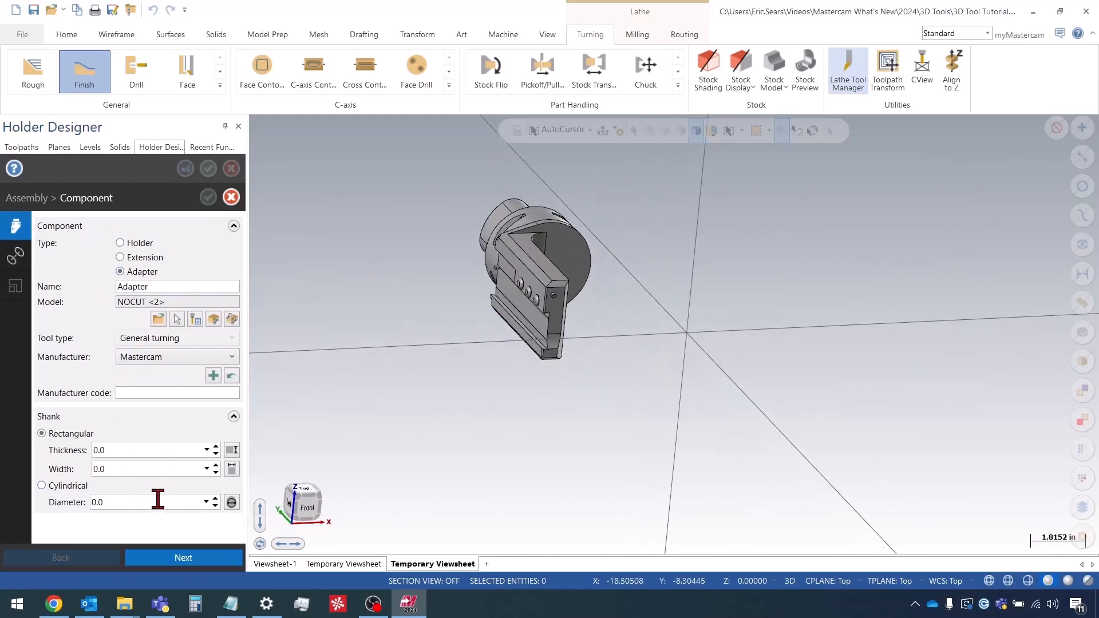
# Set the adapter's machine-side connection plane on the top face of its round shank.
pyautogui.click(184, 557)
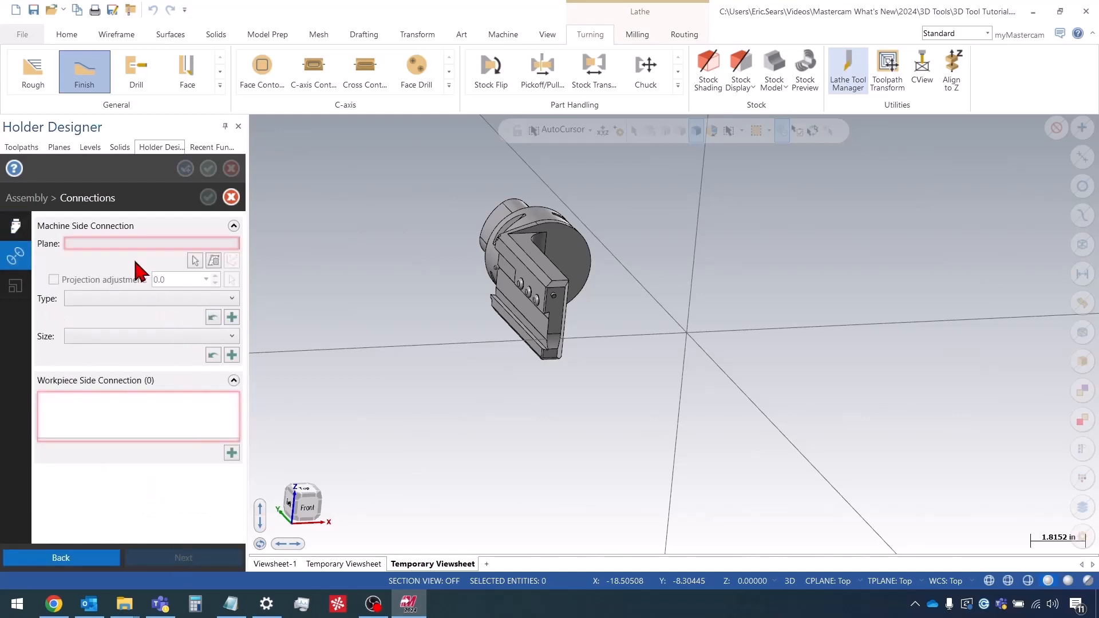
pyautogui.moveTo(133, 235)
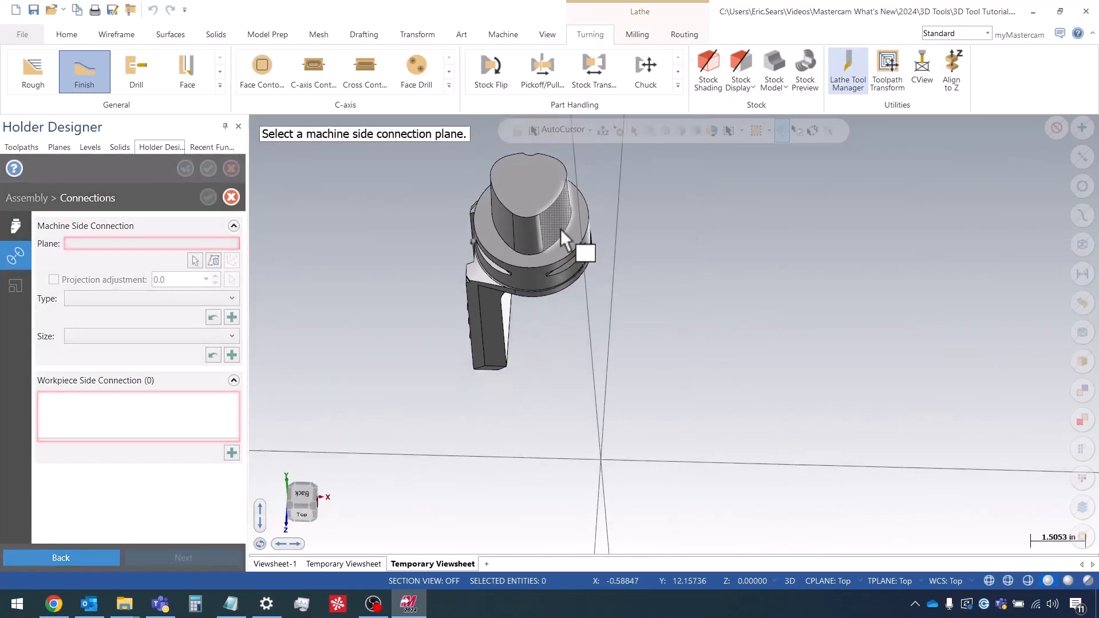
pyautogui.click(554, 238)
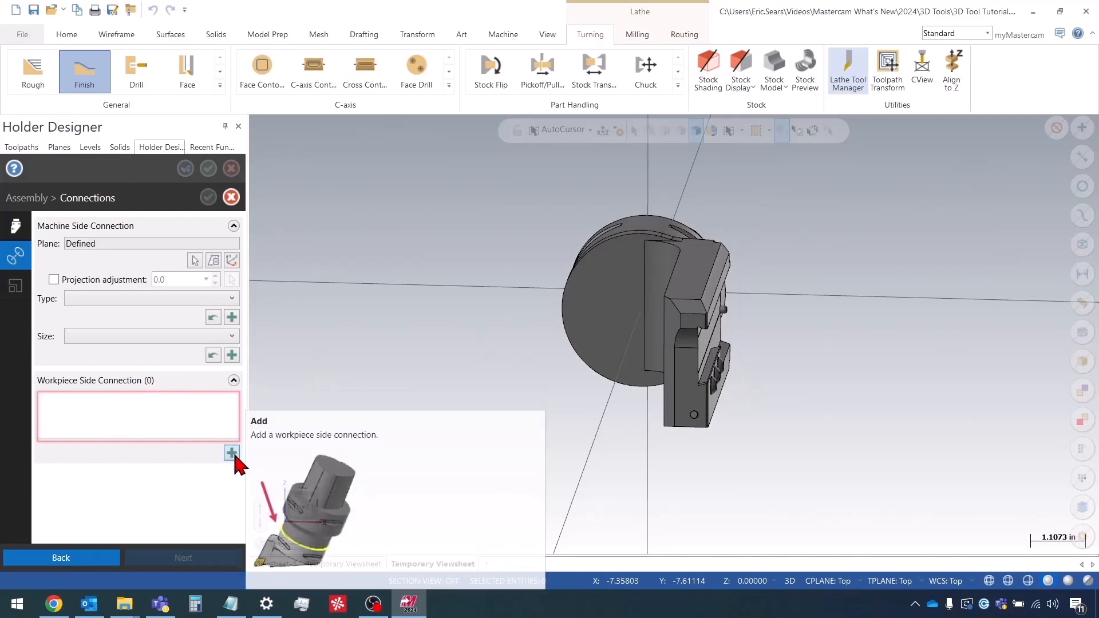
# Add a workpiece-side connection on the blade slot face with its origin at the slot corner.
pyautogui.click(231, 453)
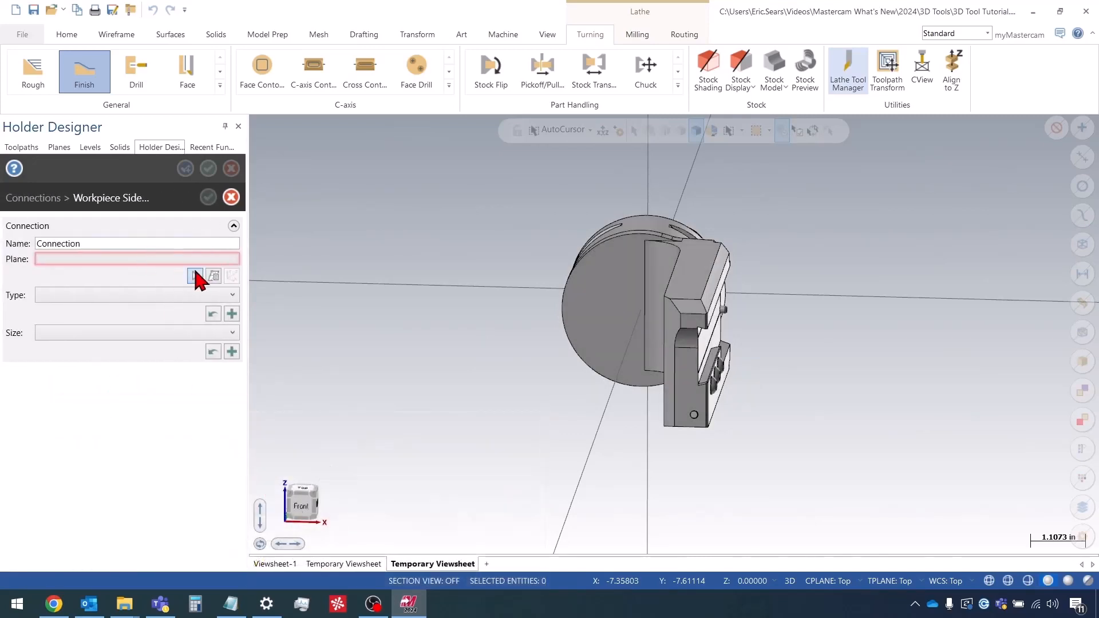
pyautogui.moveTo(196, 275)
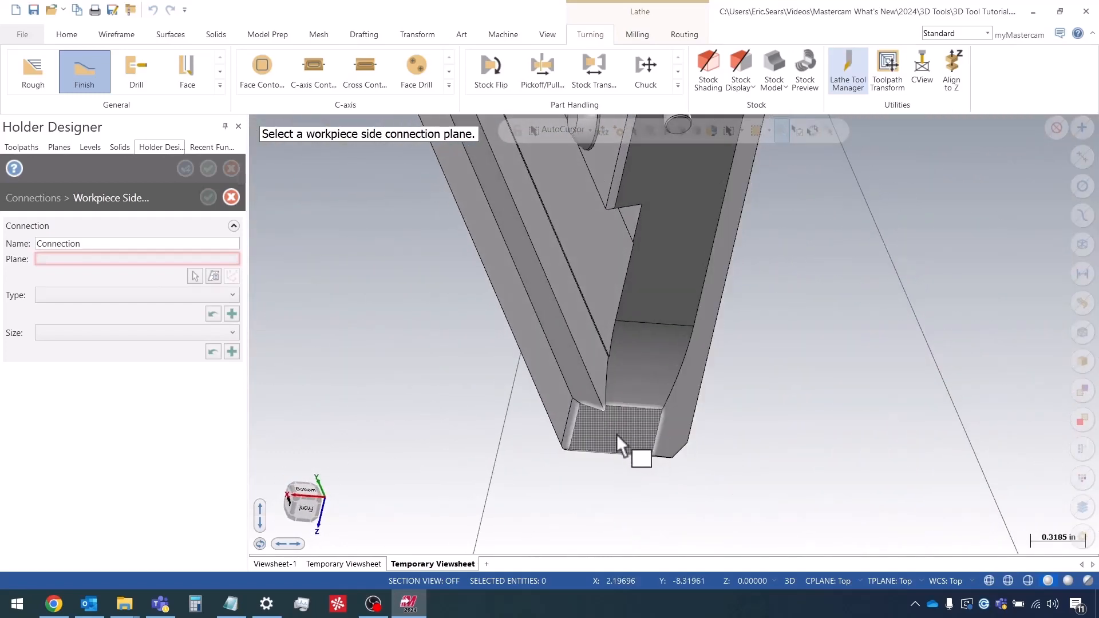
pyautogui.click(621, 435)
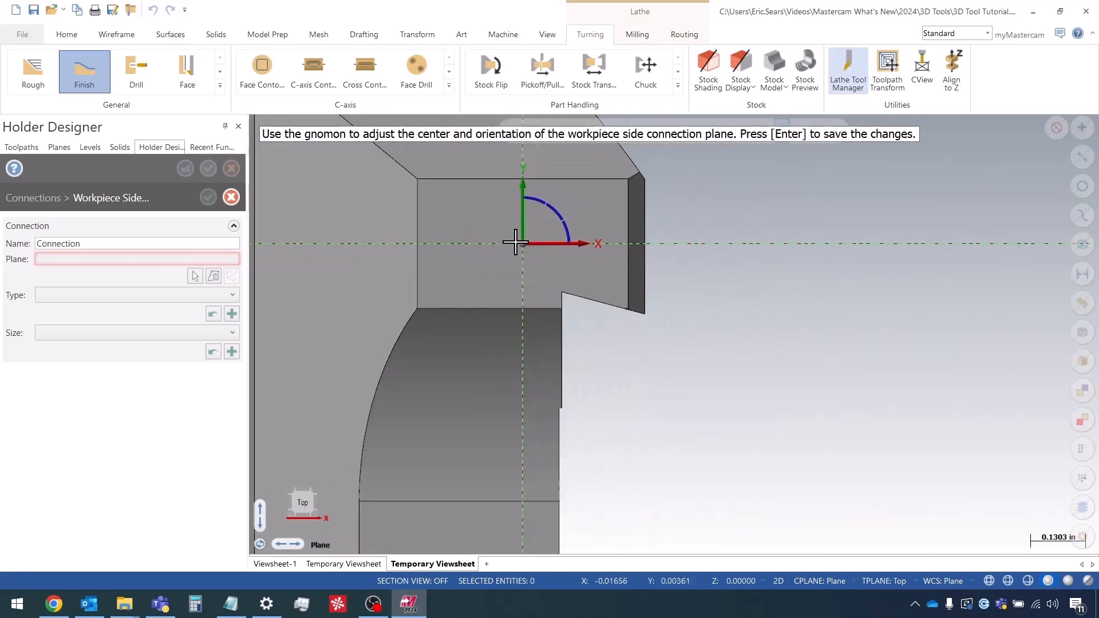
pyautogui.moveTo(520, 254)
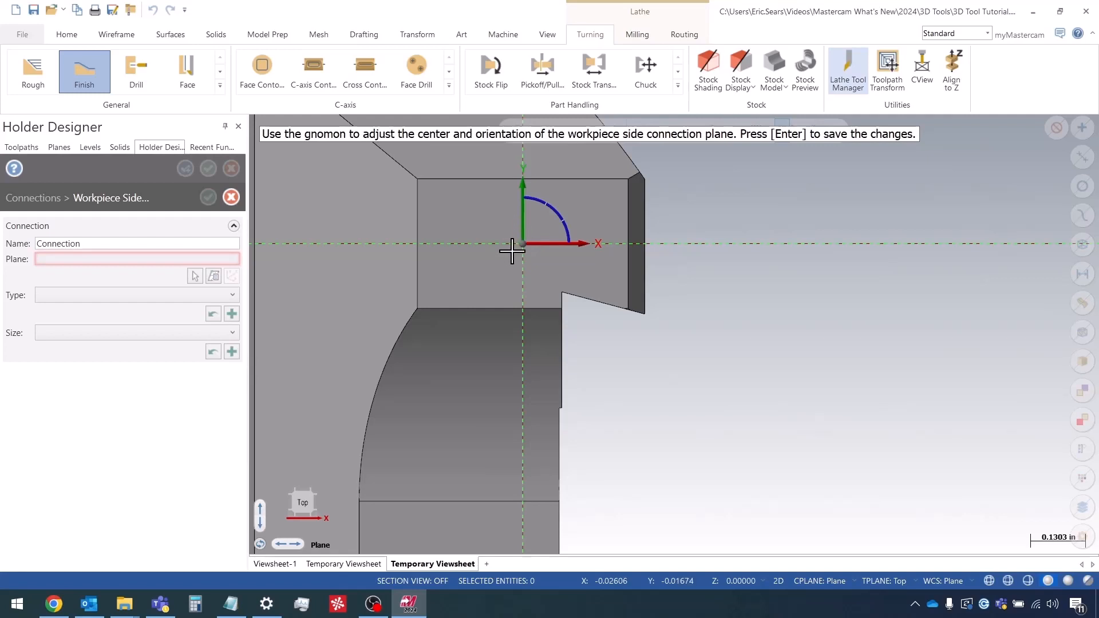
pyautogui.moveTo(522, 253)
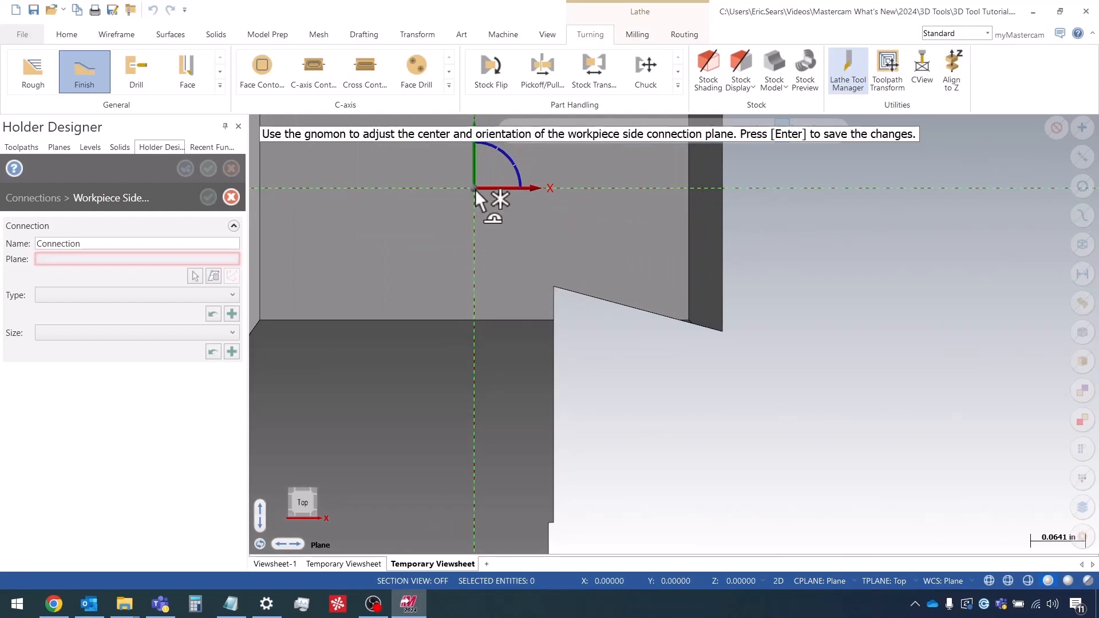
pyautogui.moveTo(481, 188); pyautogui.dragTo(552, 286)
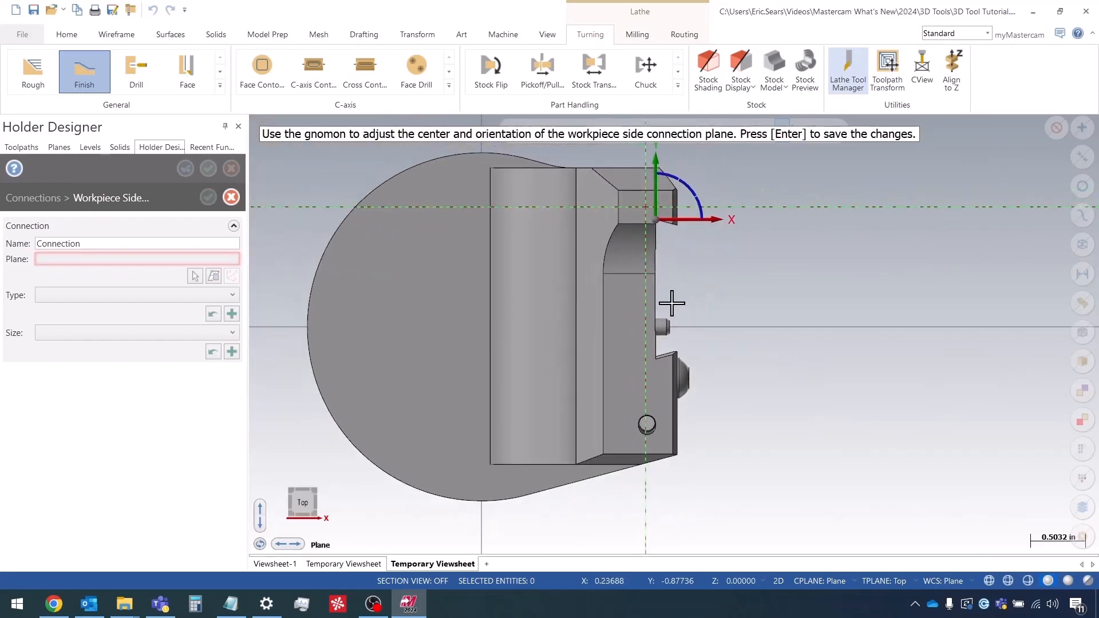
pyautogui.moveTo(792, 288)
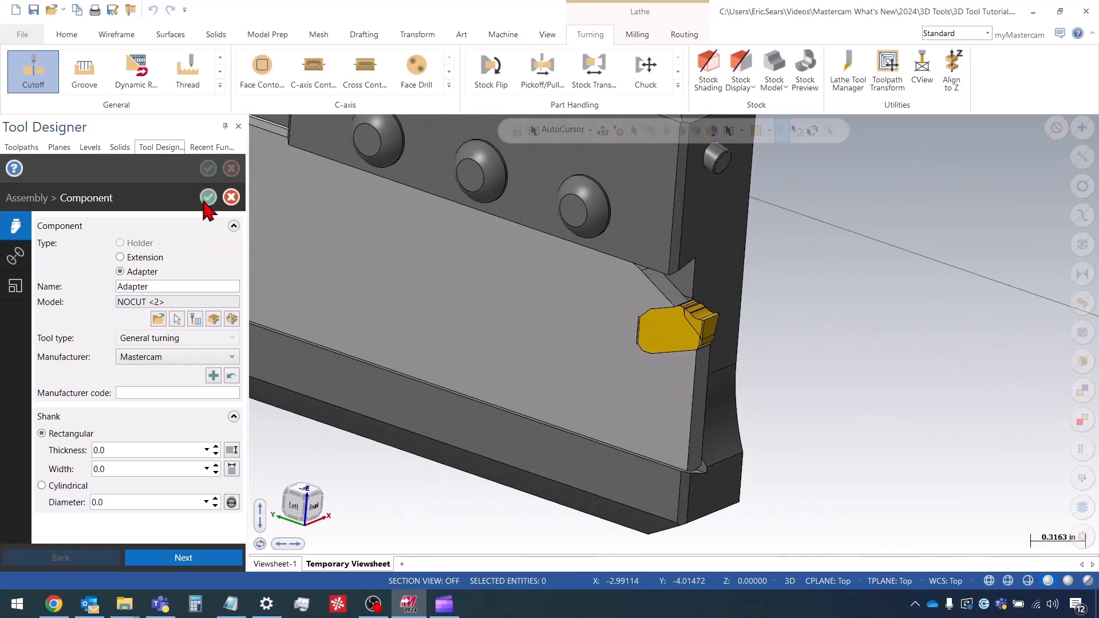
# Accept the Adapter into the assembly and inspect the blade seated in its slot.
pyautogui.click(208, 197)
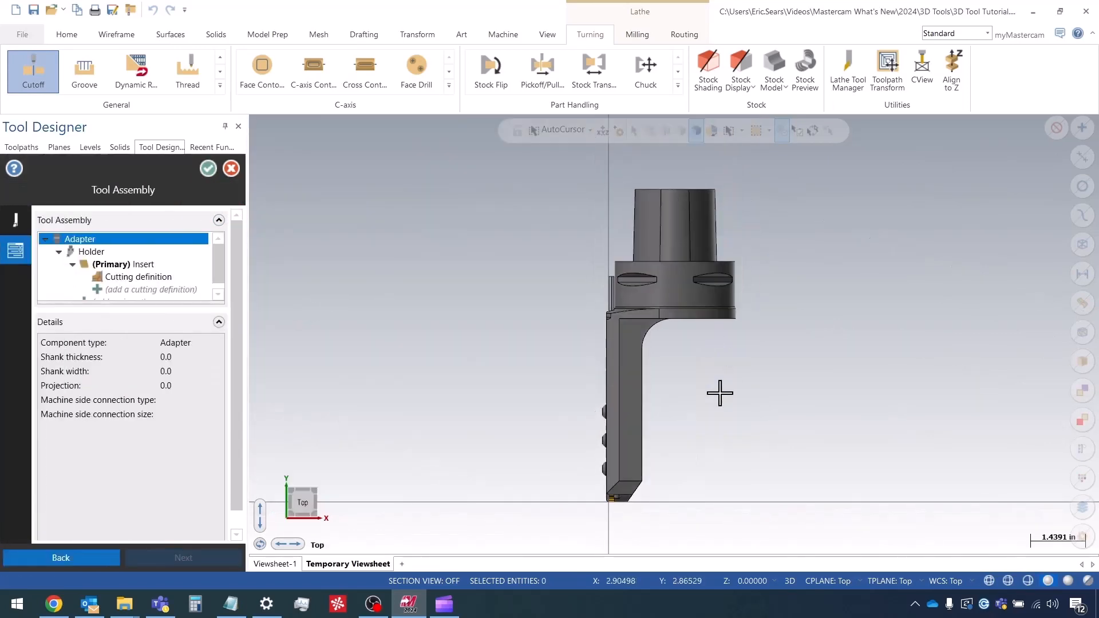
pyautogui.scroll(-3)
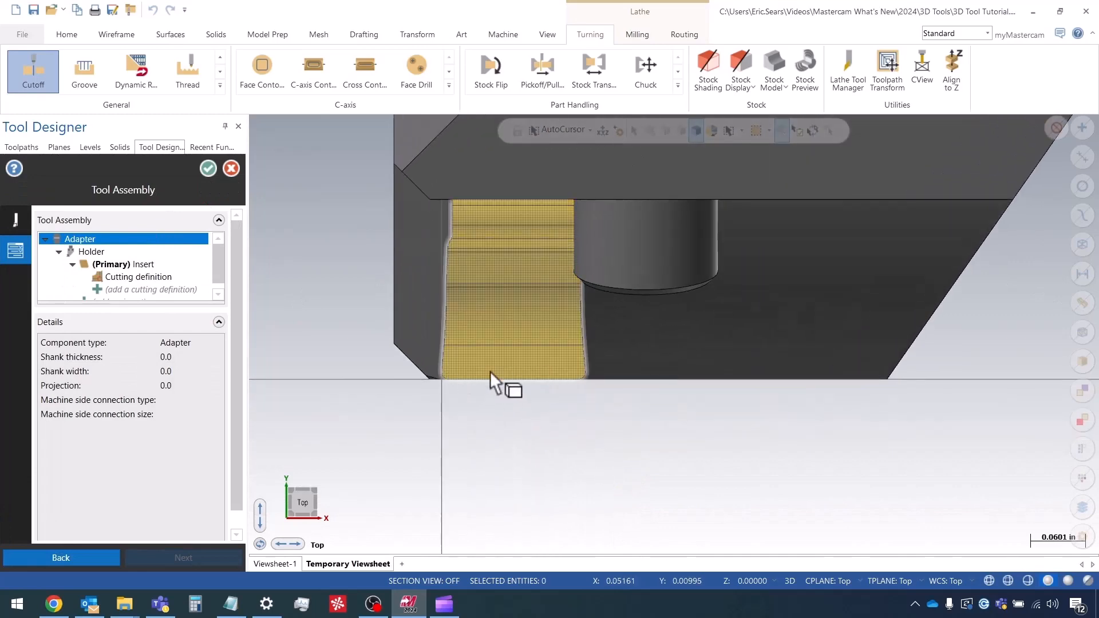
pyautogui.moveTo(494, 382); pyautogui.dragTo(684, 421)
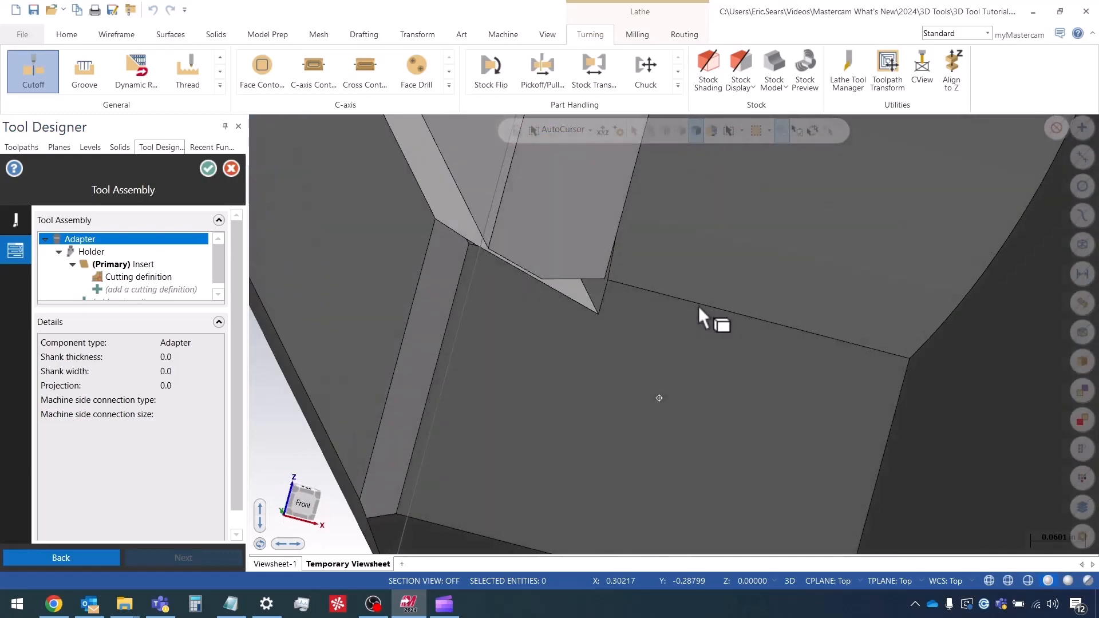
pyautogui.moveTo(701, 316); pyautogui.dragTo(711, 337)
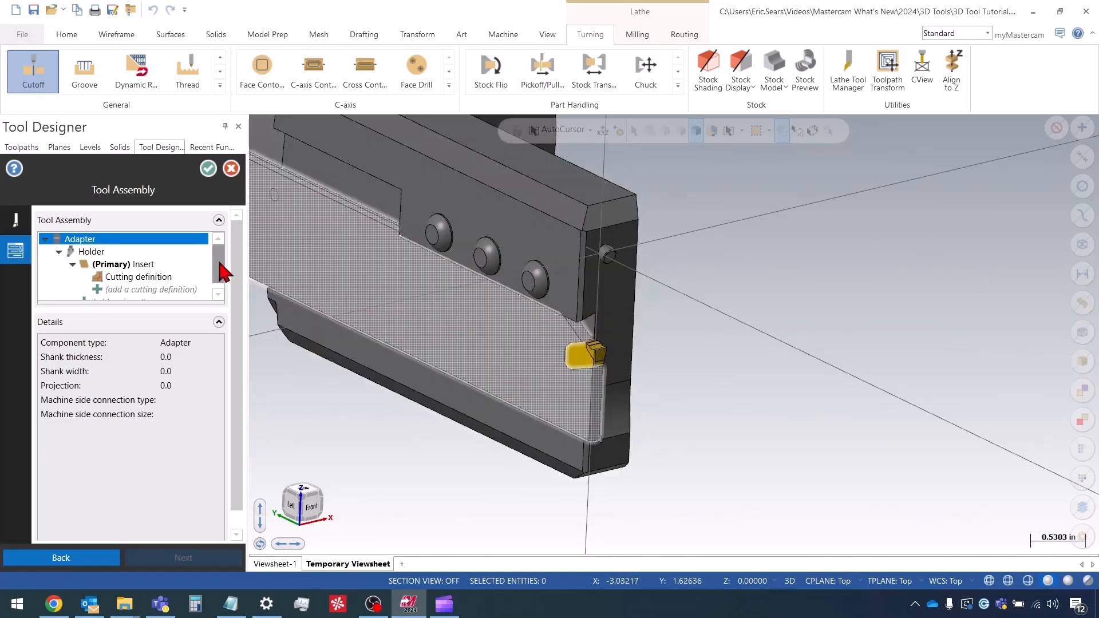
# Edit the primary insert, redefining its boundary at 0.0002 insert and 0.002 holder tolerance.
pyautogui.rightClick(114, 265)
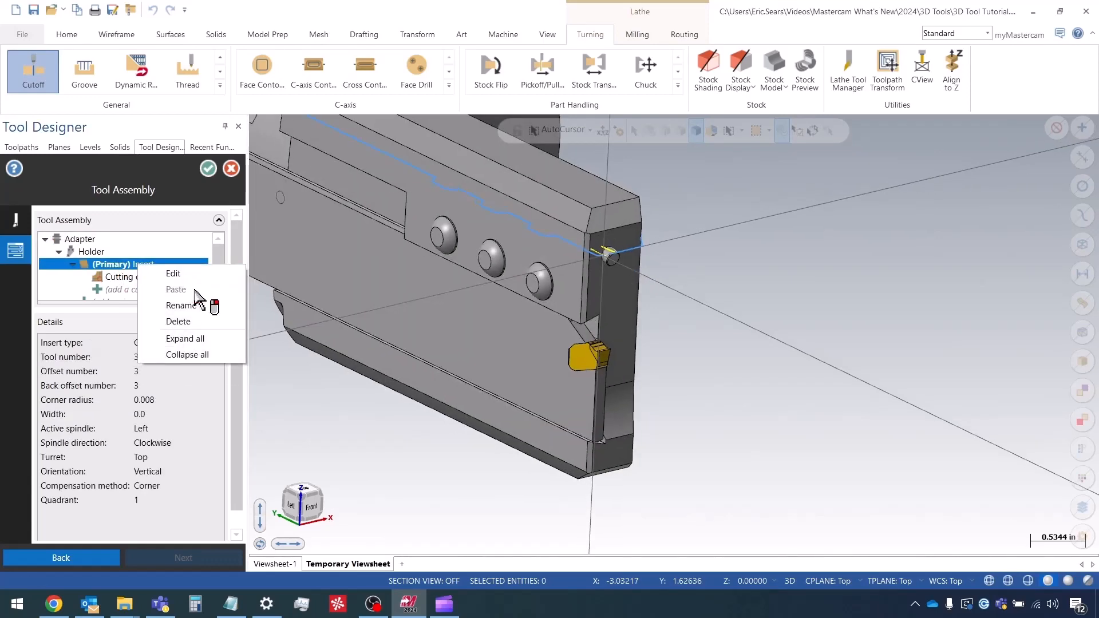
pyautogui.click(173, 274)
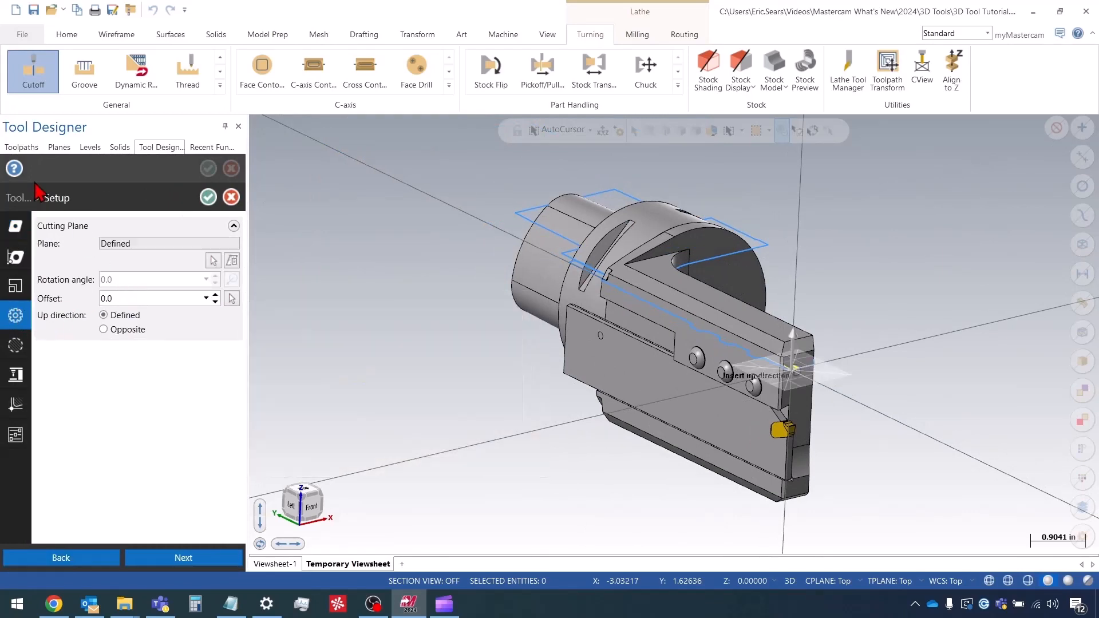
pyautogui.click(232, 299)
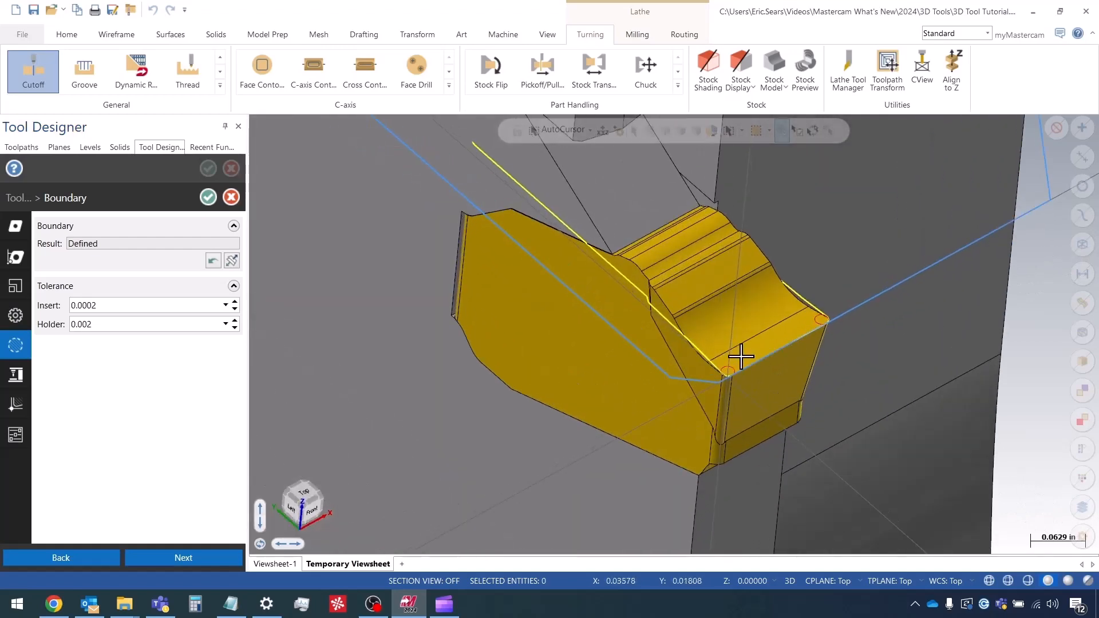
pyautogui.moveTo(703, 316)
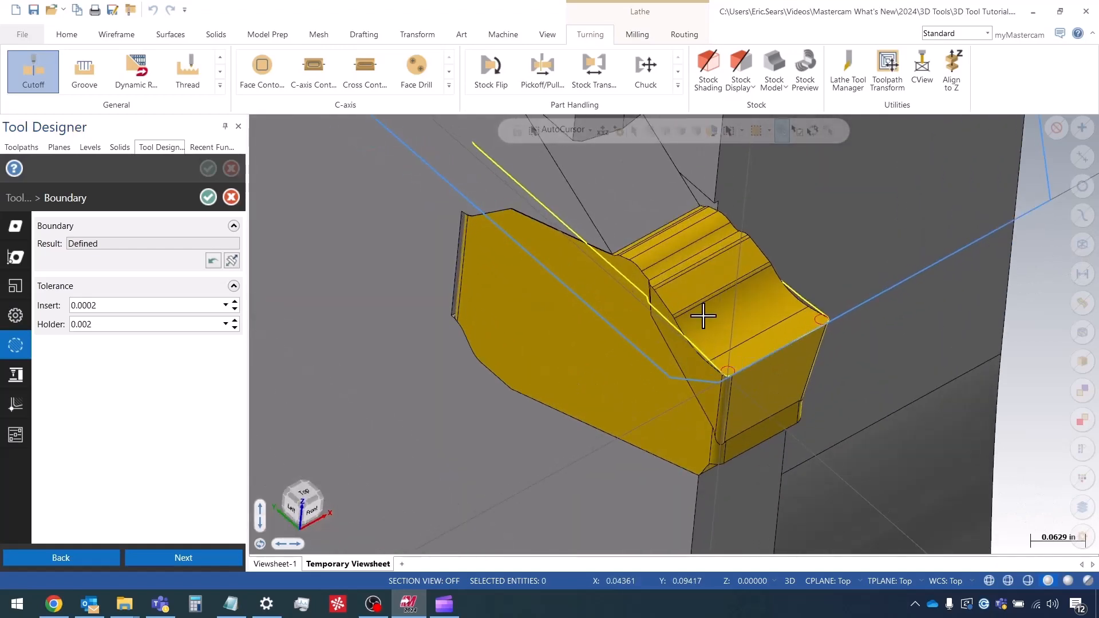
pyautogui.moveTo(703, 316); pyautogui.dragTo(636, 330)
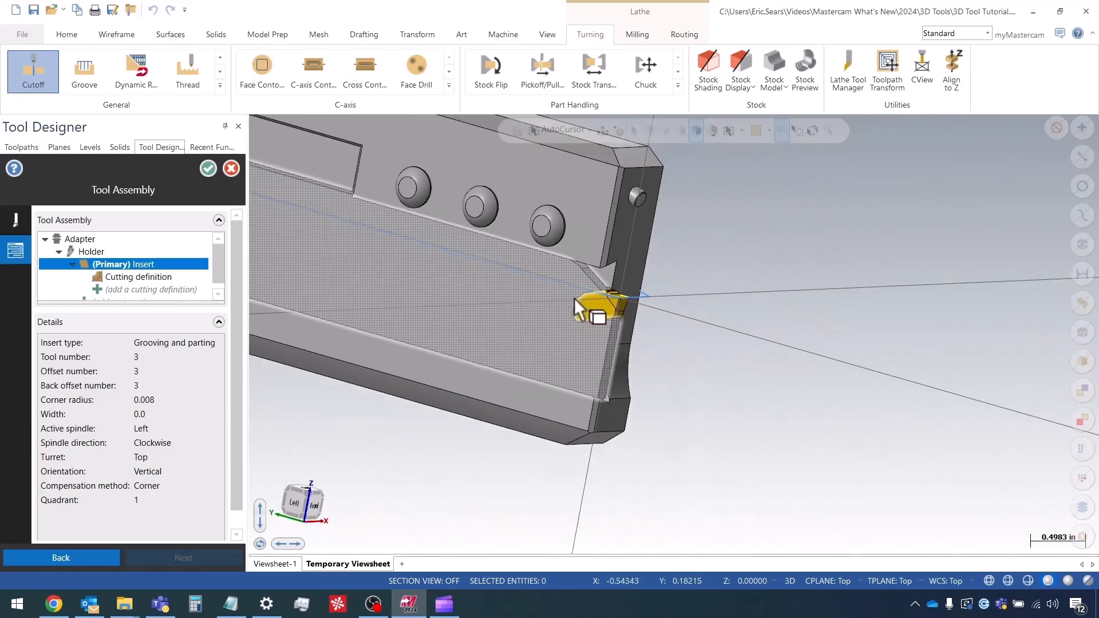
# Edit the Holder's connection to enable a 1.1 projection adjustment.
pyautogui.click(91, 251)
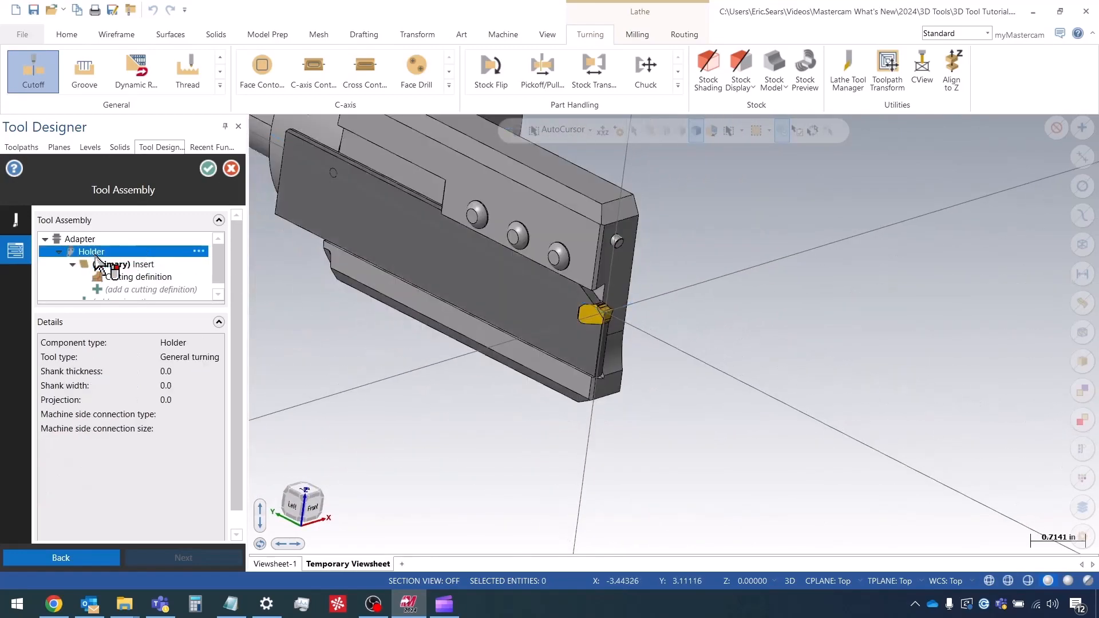
pyautogui.rightClick(91, 251)
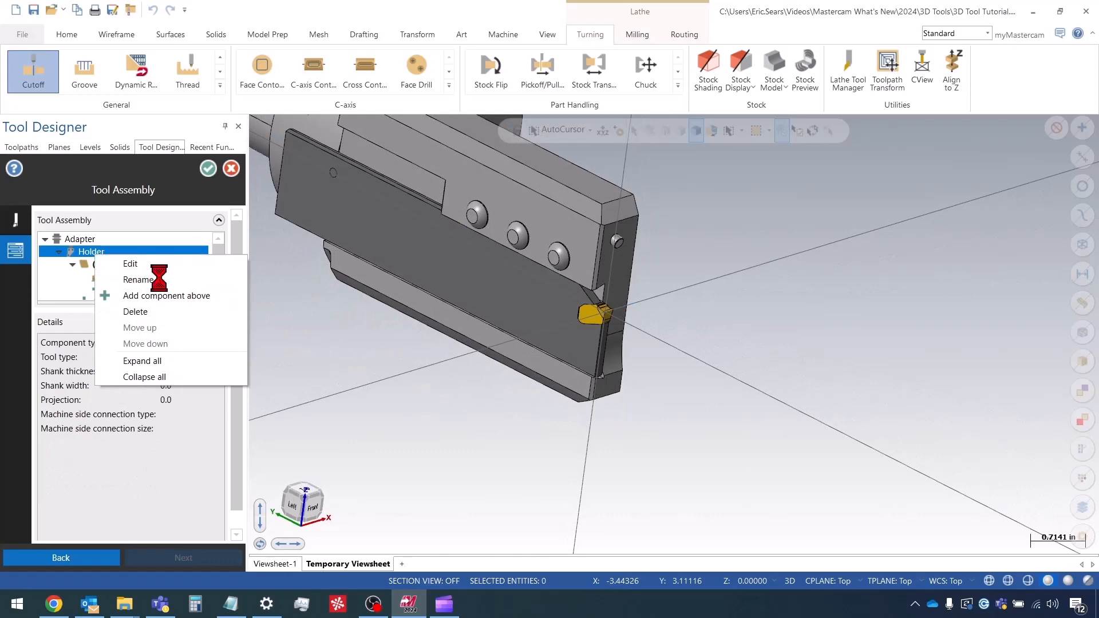
pyautogui.click(130, 264)
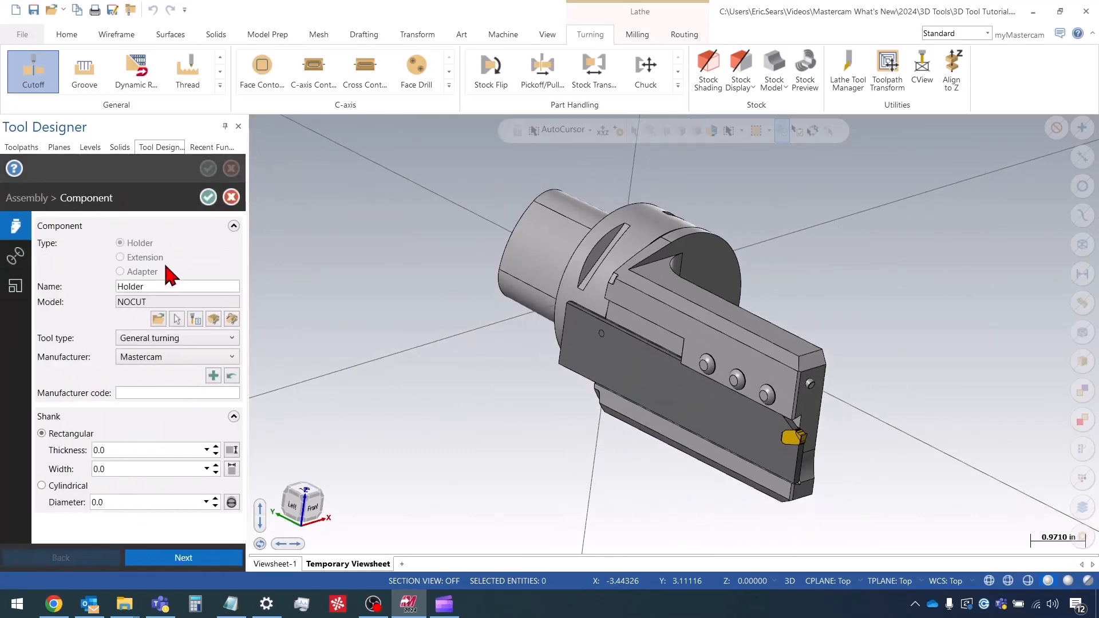
pyautogui.click(15, 254)
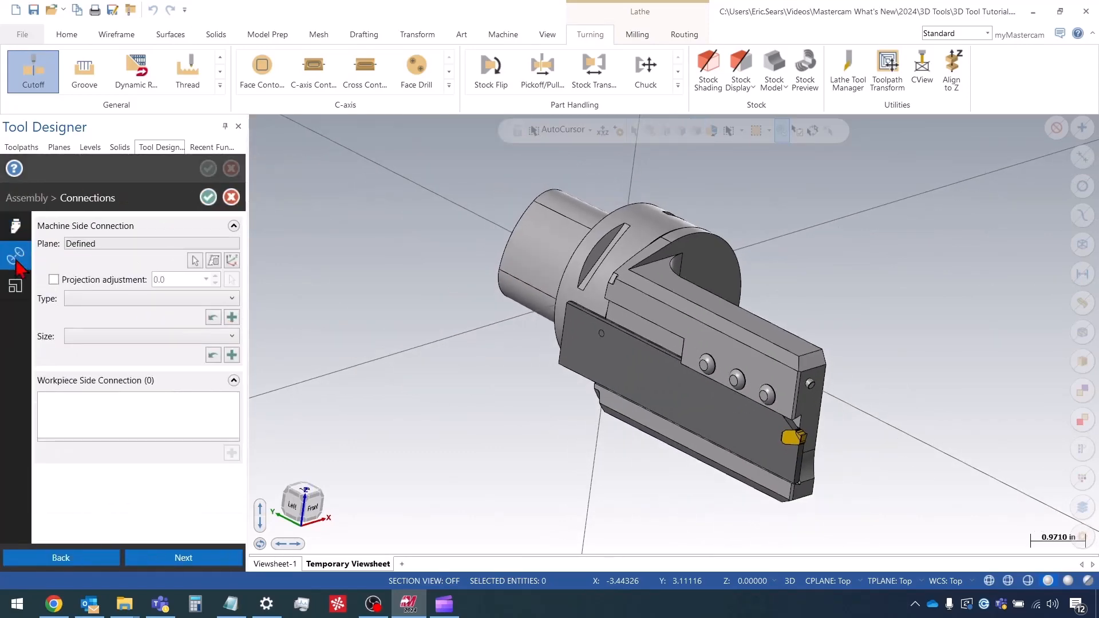
pyautogui.click(53, 280)
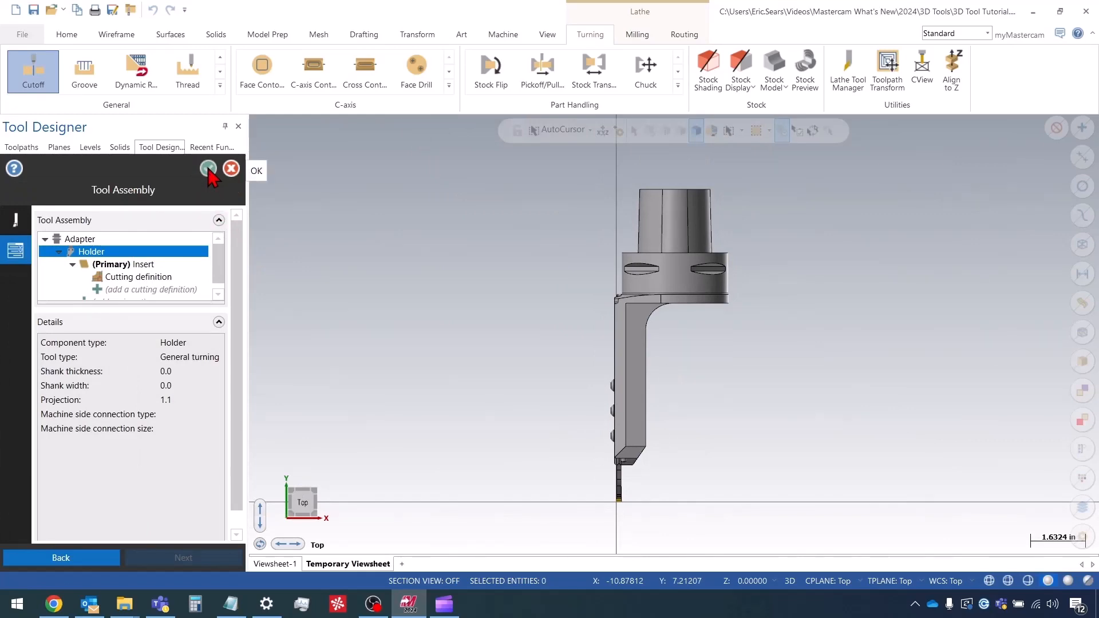
# Accept the finished T0303 Part Off Blade and save it to the Tutorial library, replacing the earlier copy.
pyautogui.click(207, 170)
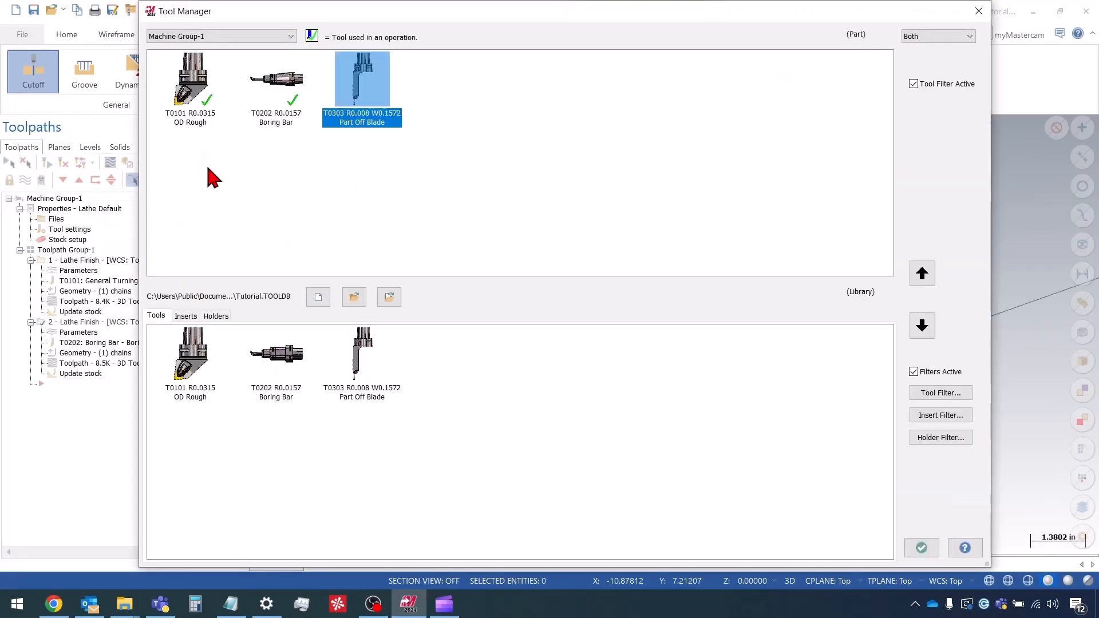
pyautogui.moveTo(393, 87)
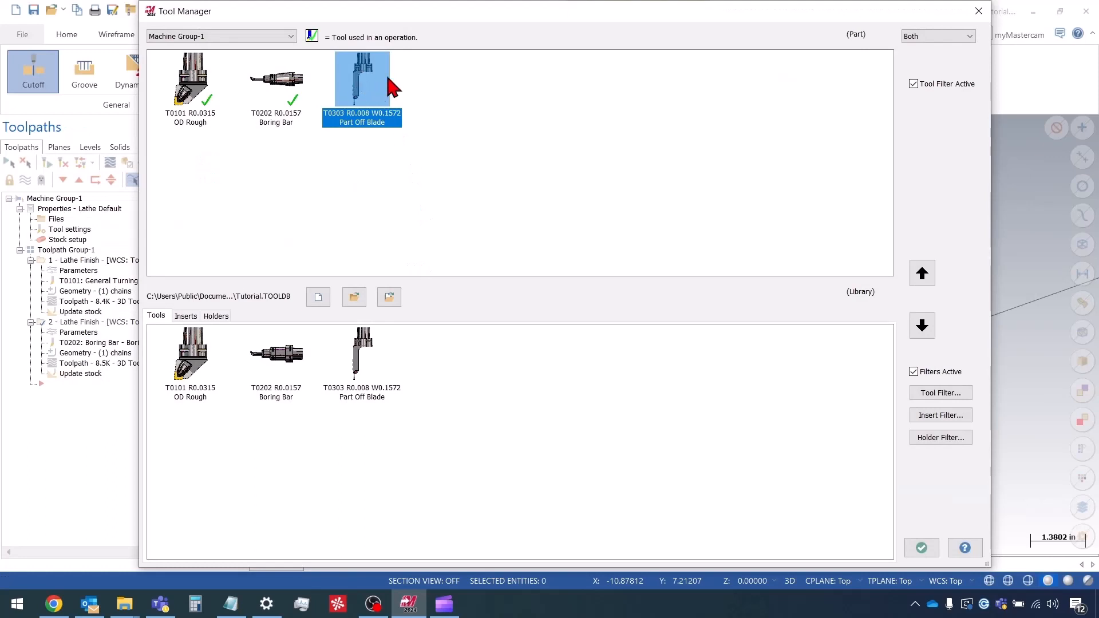
pyautogui.moveTo(374, 394)
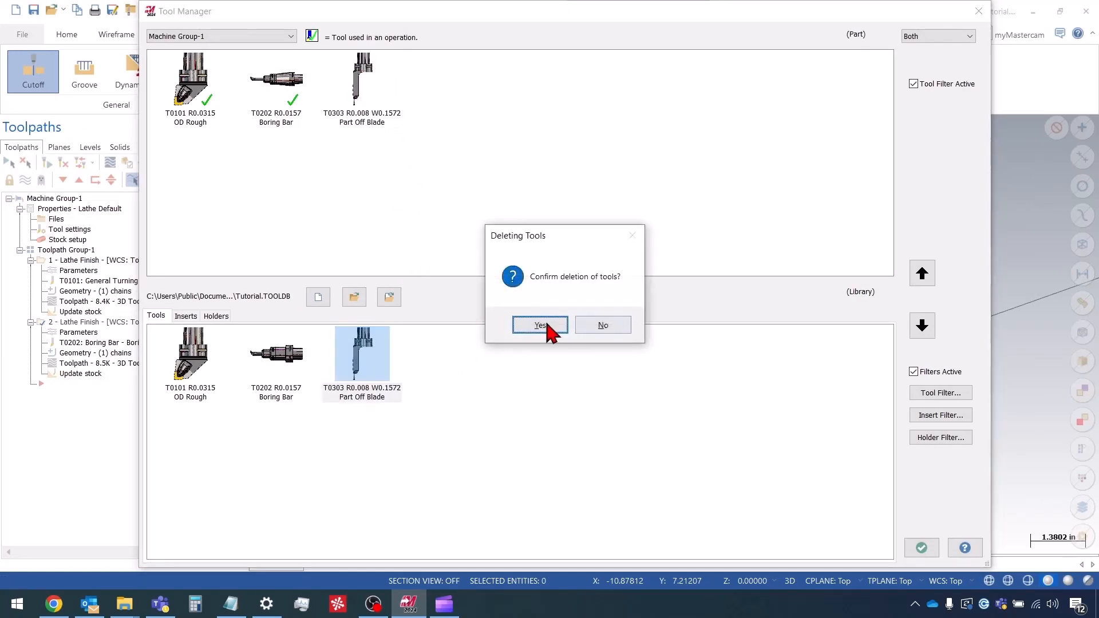
pyautogui.click(540, 324)
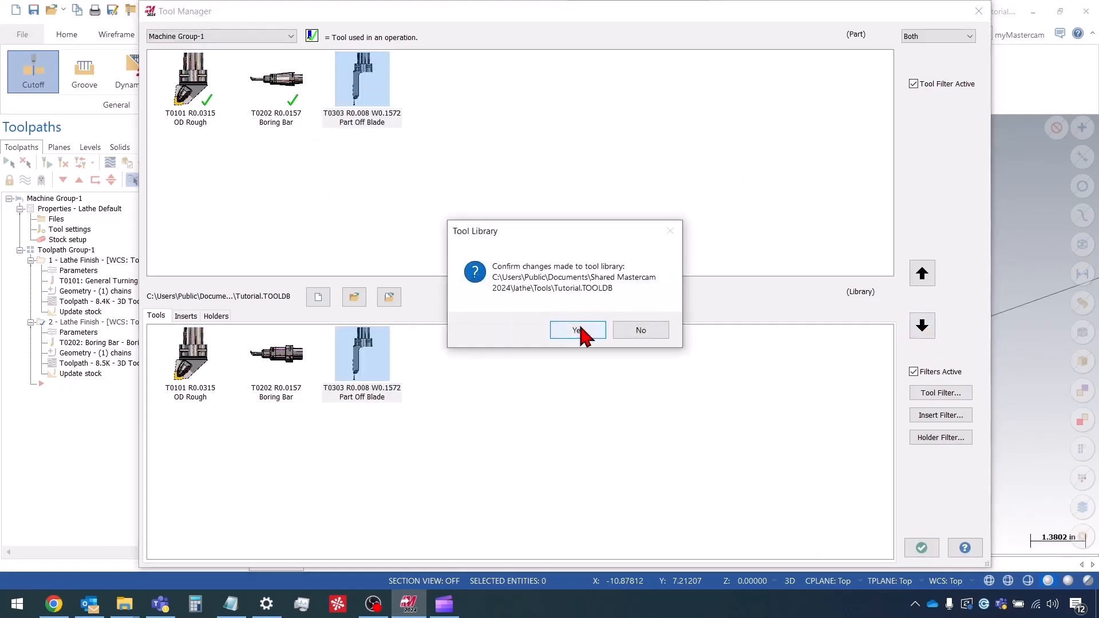
pyautogui.click(576, 330)
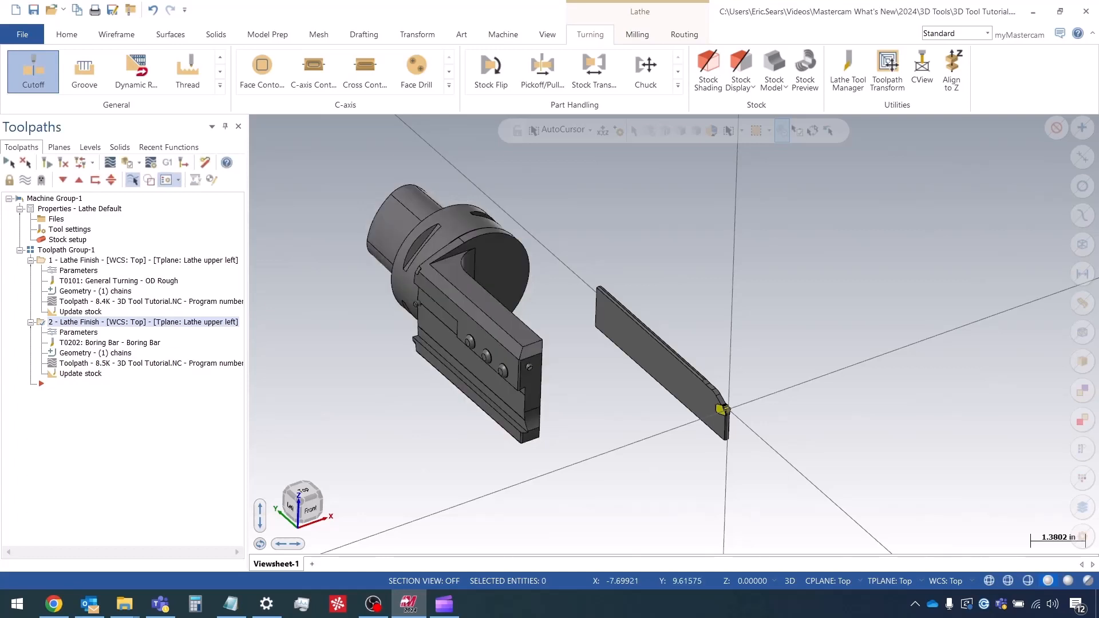
# Create a Lathe Groove toolpath on the chain with T0303 Part Off Blade, accepting the rough parameters.
pyautogui.click(417, 34)
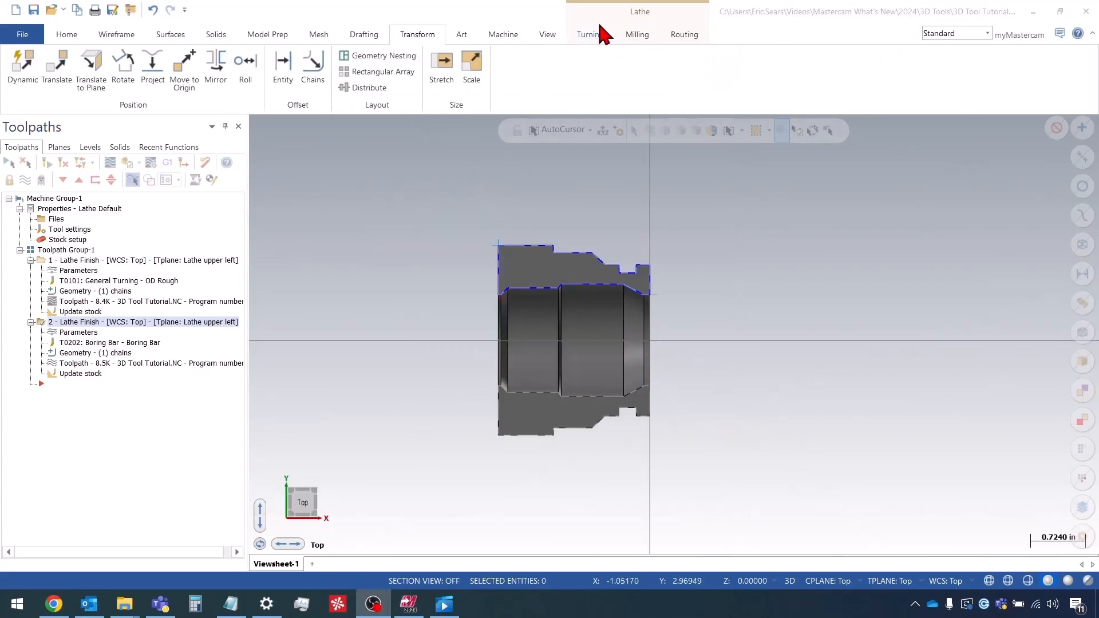
pyautogui.click(590, 34)
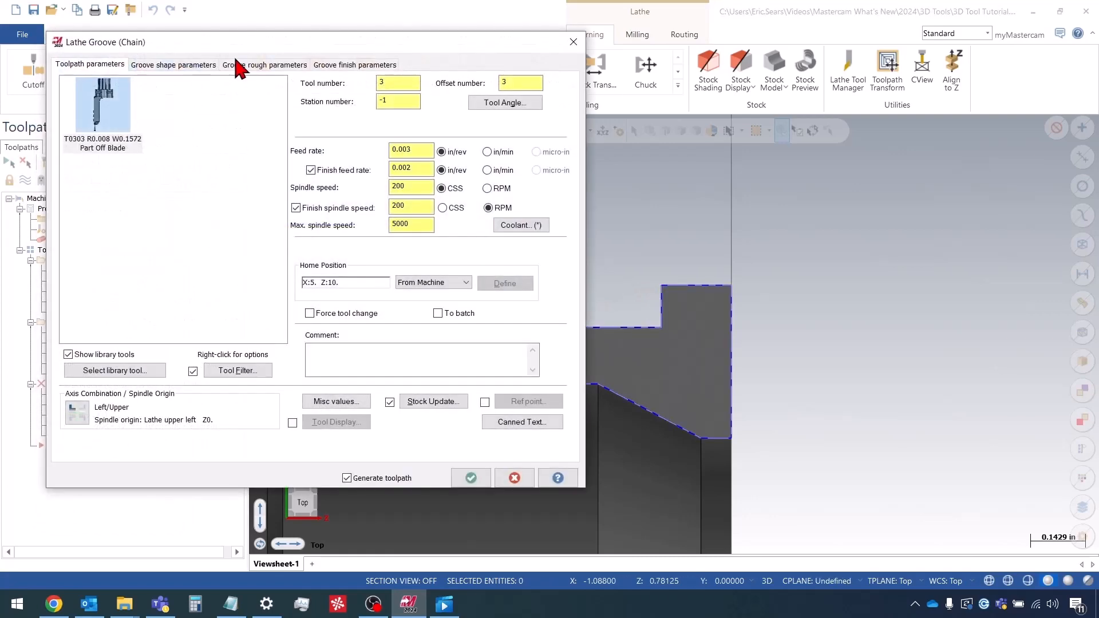
pyautogui.click(265, 65)
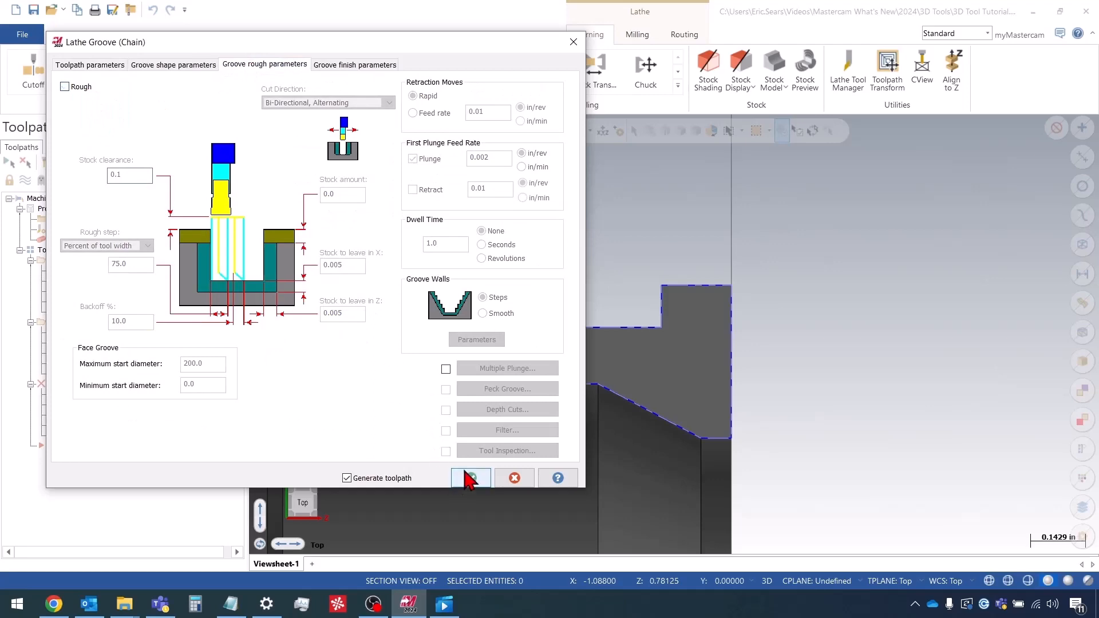
pyautogui.click(471, 478)
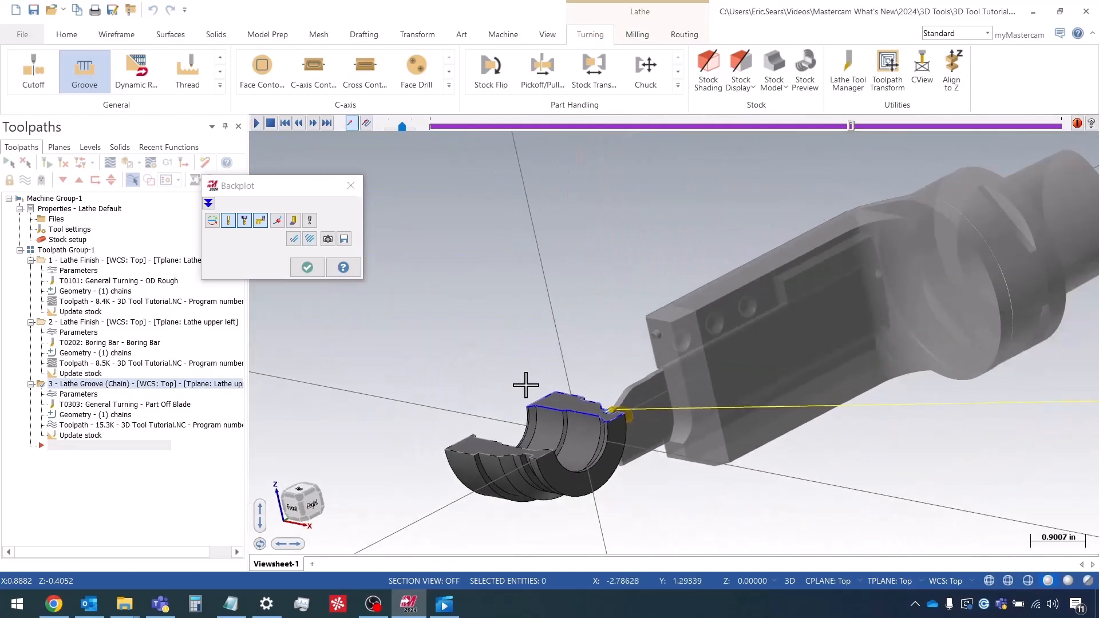
# Backplot the groove operation and set the graphics view to Top.
pyautogui.click(307, 267)
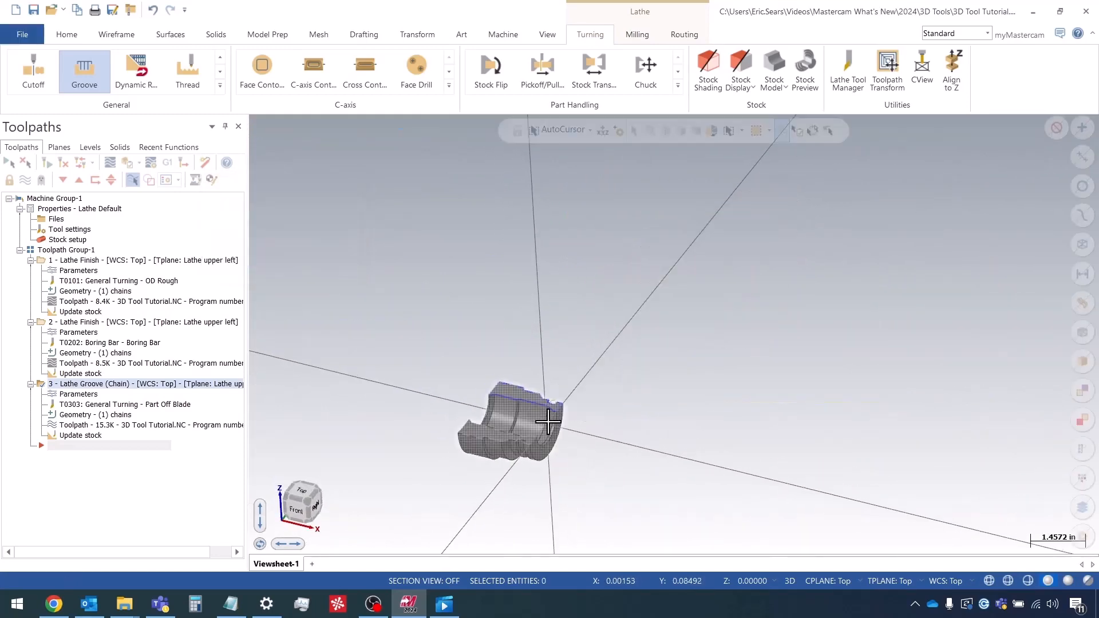
pyautogui.rightClick(547, 421)
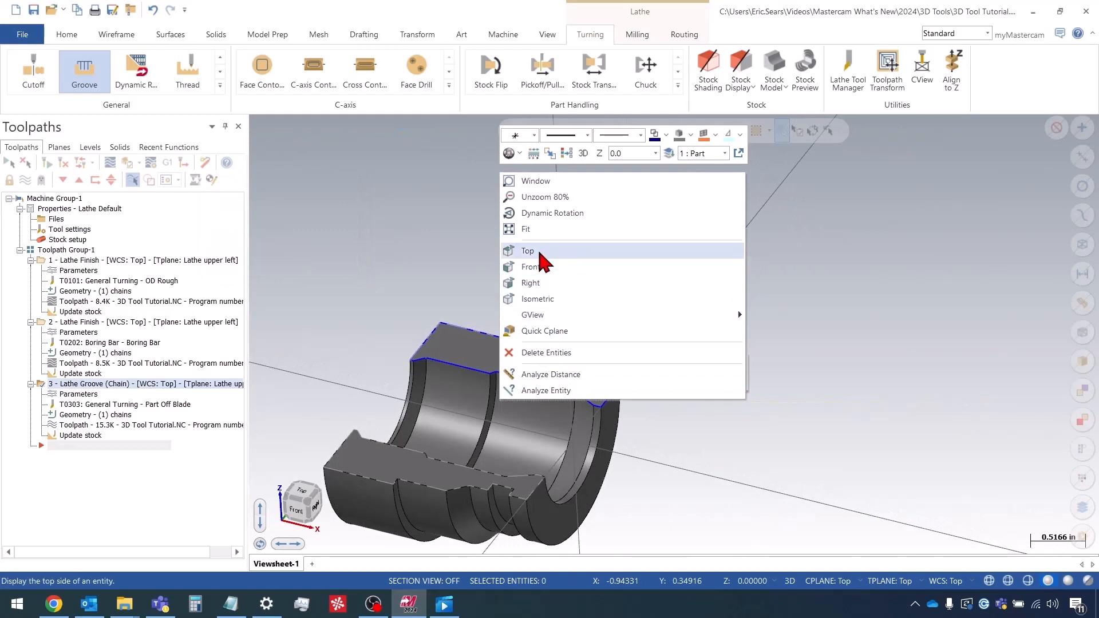
pyautogui.click(527, 250)
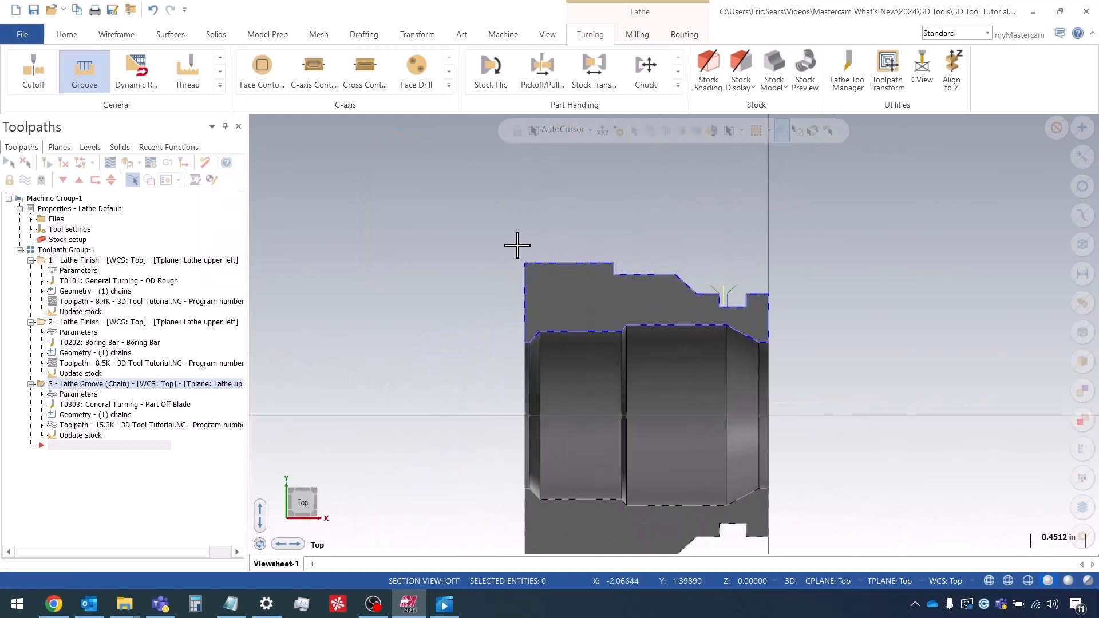
pyautogui.moveTo(32, 70)
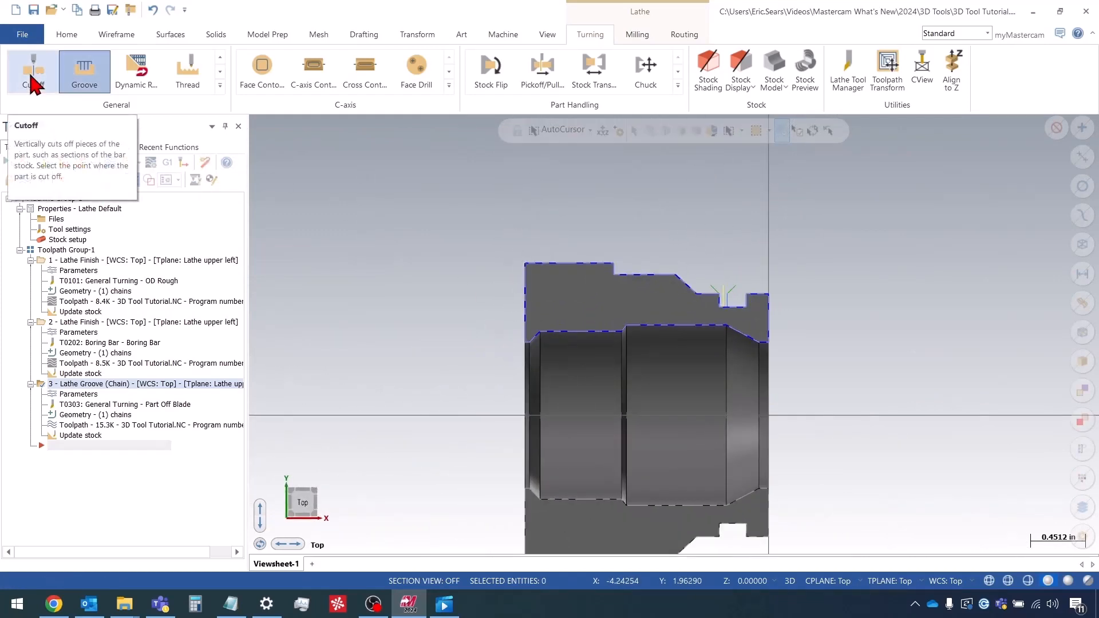
# Add a Lathe Cutoff at the part's upper-left boundary point with the Part Off Blade and backplot it.
pyautogui.click(32, 64)
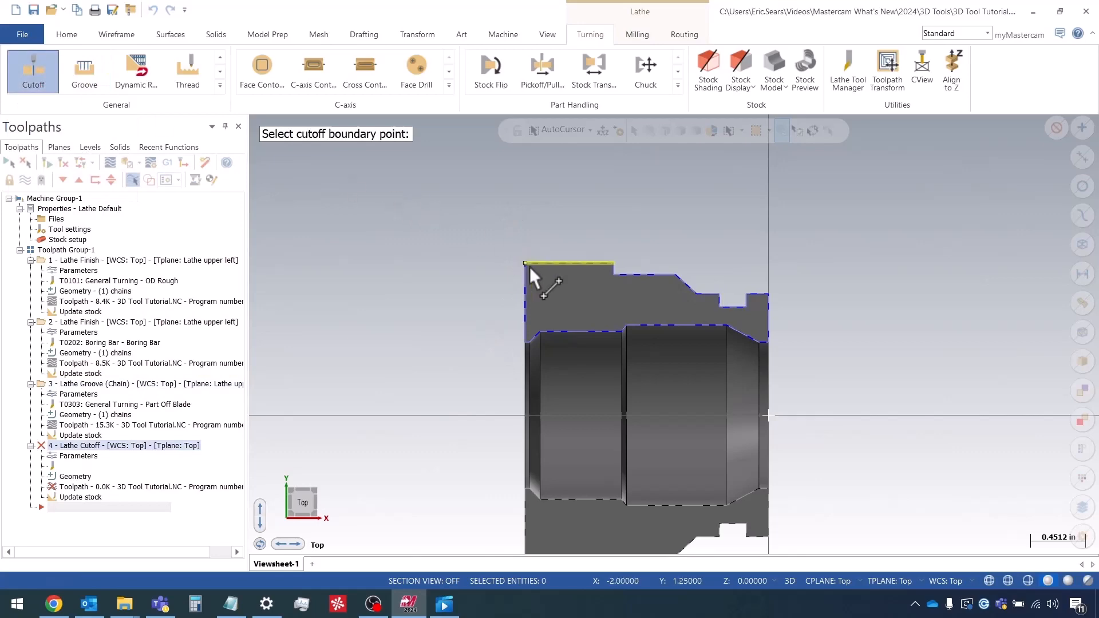
pyautogui.click(524, 263)
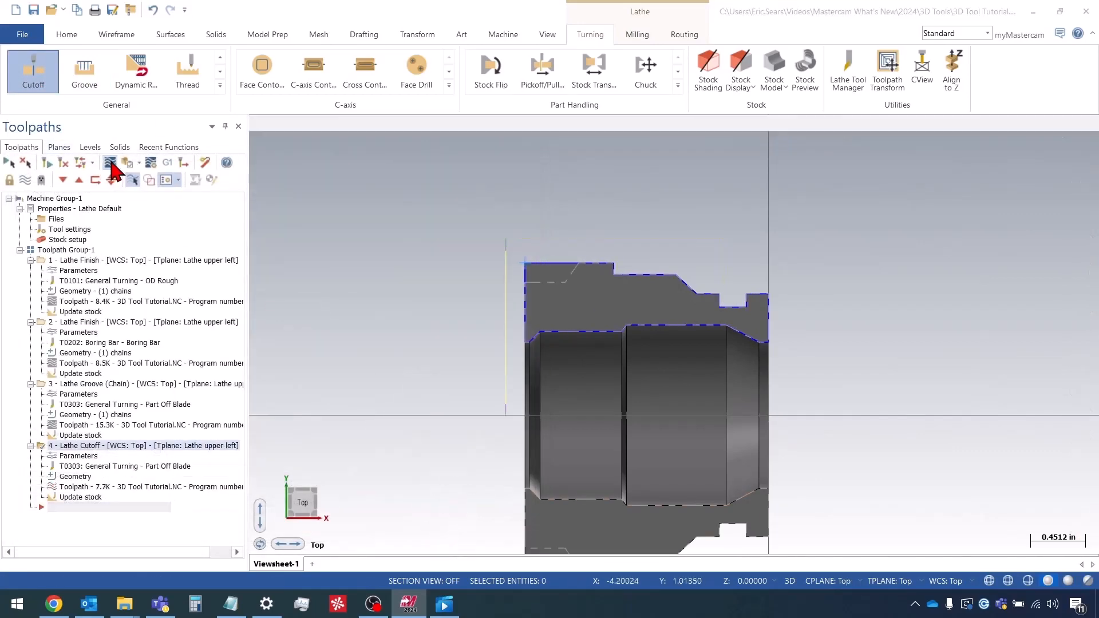
pyautogui.click(129, 163)
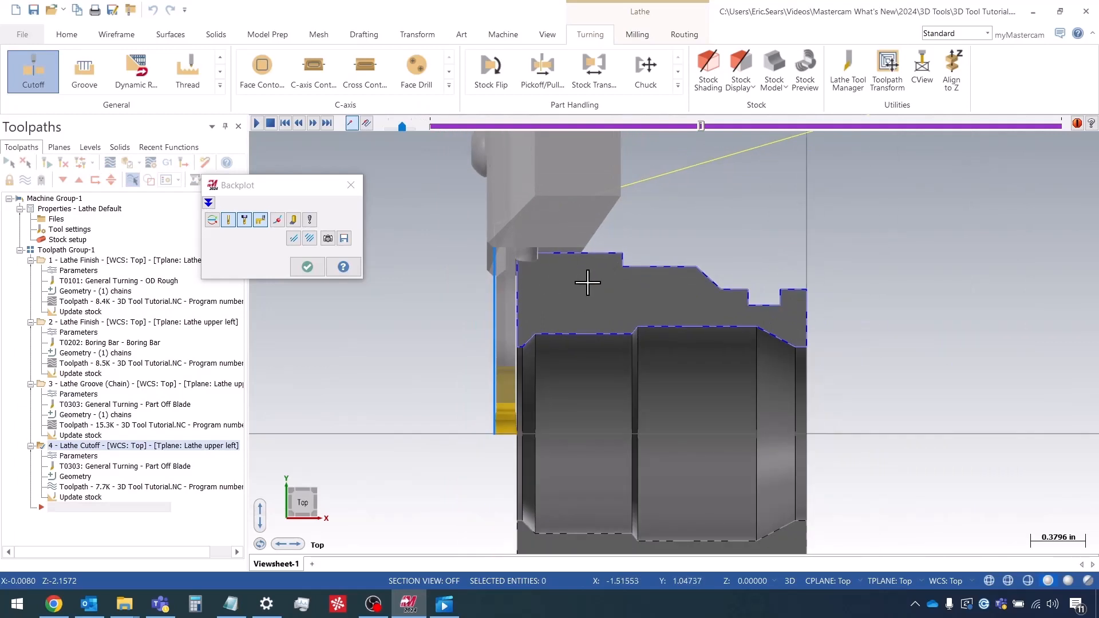
pyautogui.moveTo(517, 267)
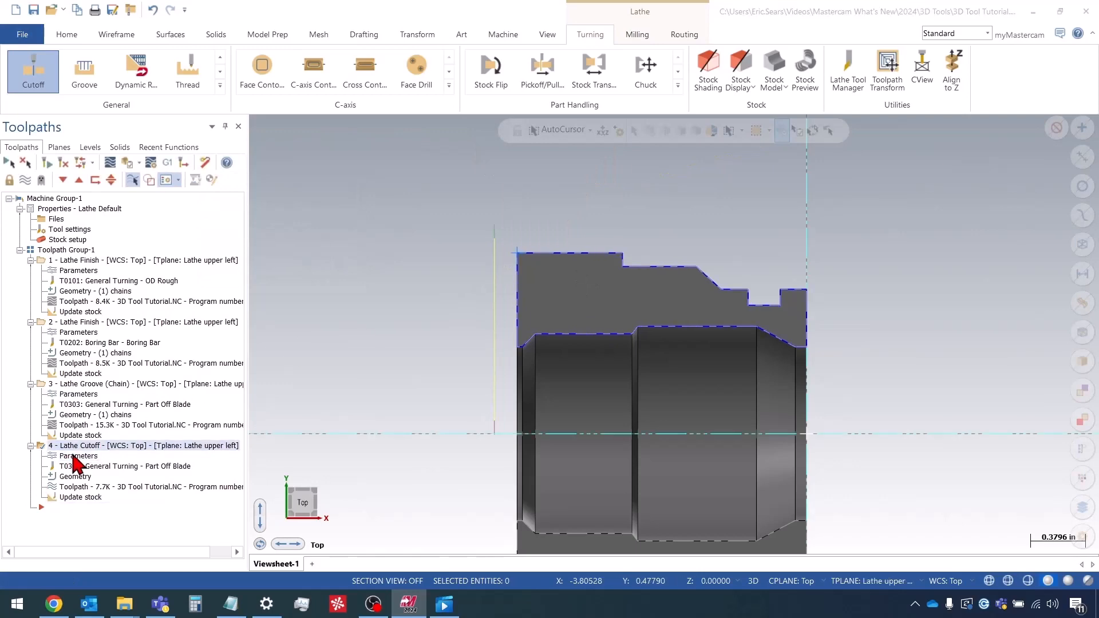
# Edit the cutoff operation's Part Off Blade holder in Tool Designer, prompting an operation update.
pyautogui.doubleClick(79, 455)
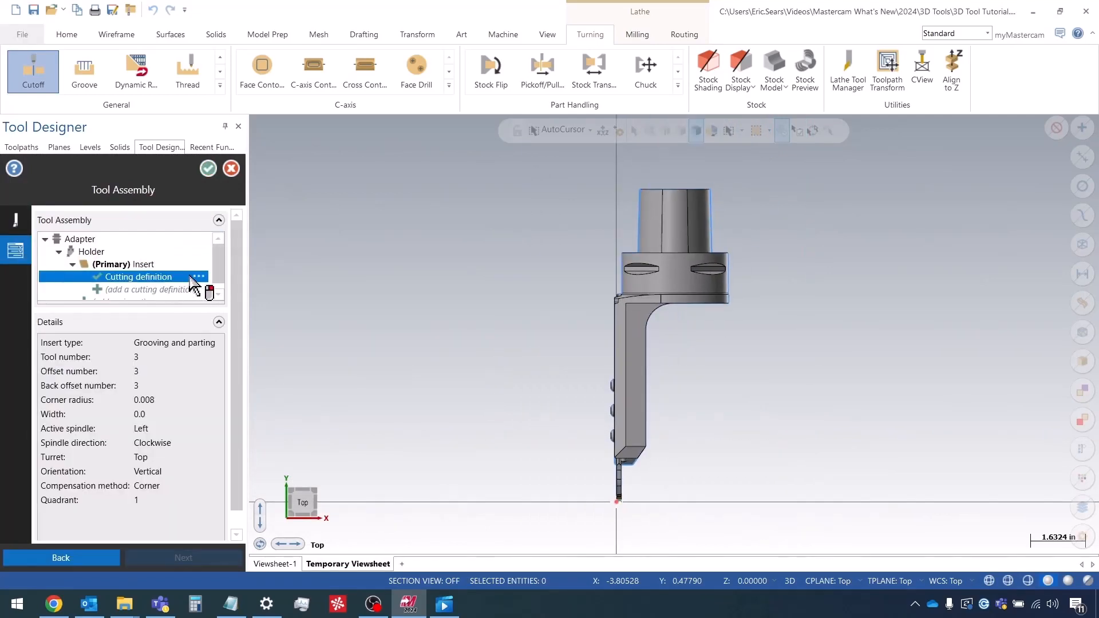
pyautogui.rightClick(91, 252)
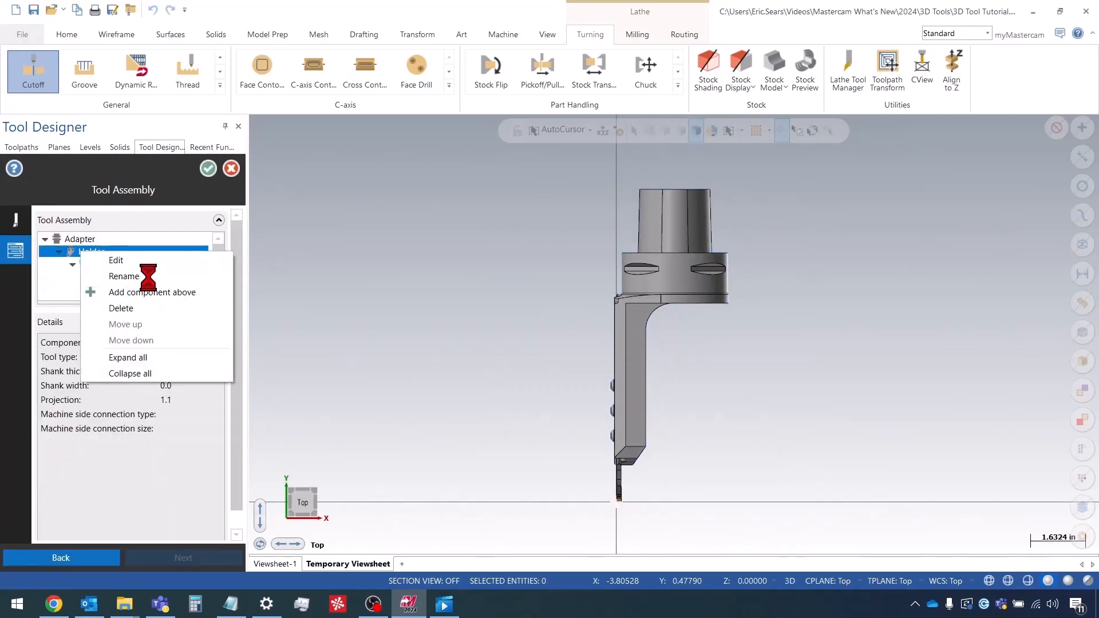
pyautogui.click(116, 260)
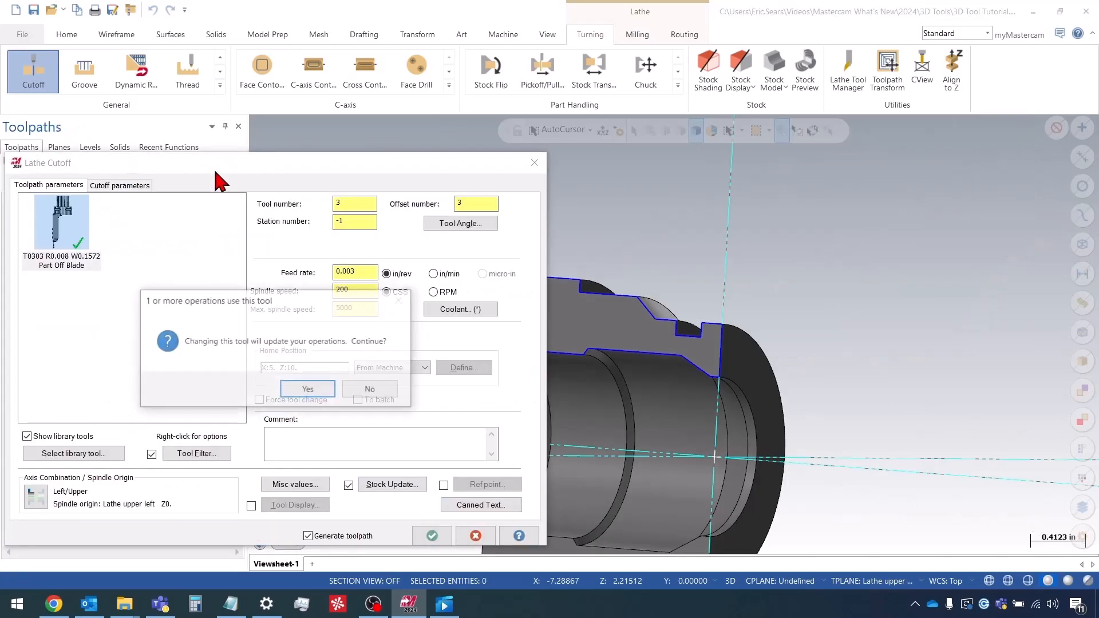
# Update operations using the edited blade, confirm the Lathe Cutoff dialog, and show the Levels list.
pyautogui.click(307, 389)
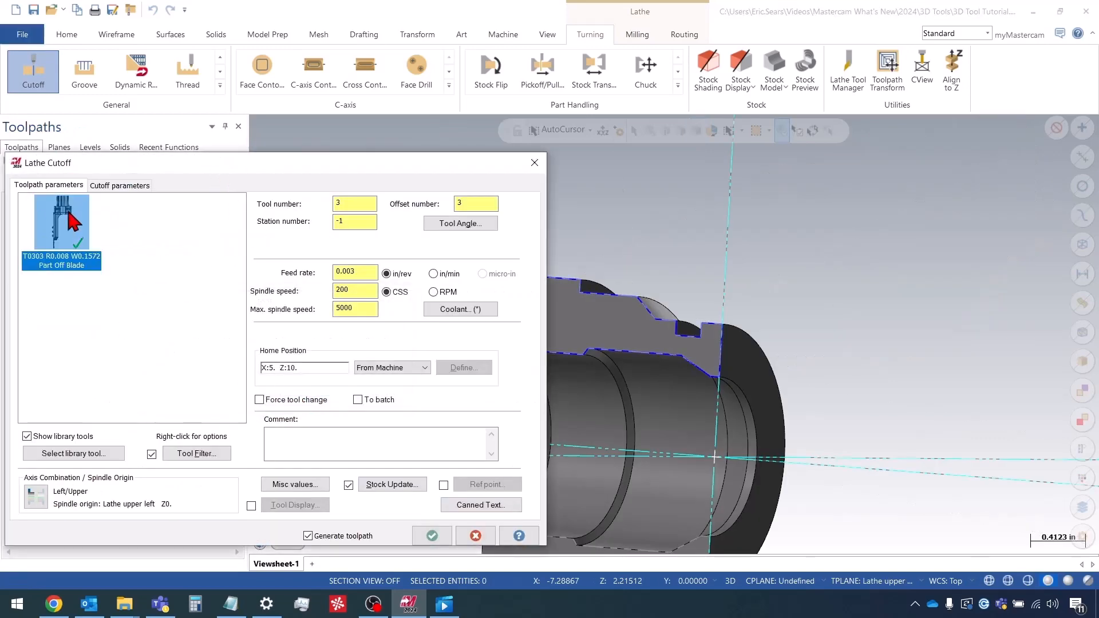
pyautogui.click(431, 536)
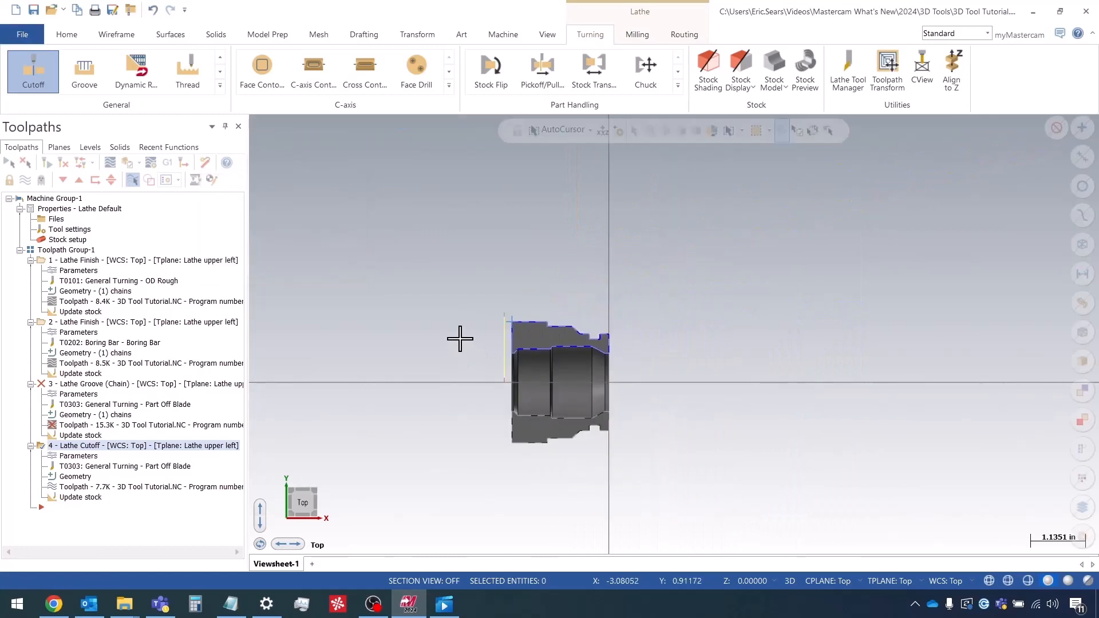
pyautogui.click(90, 147)
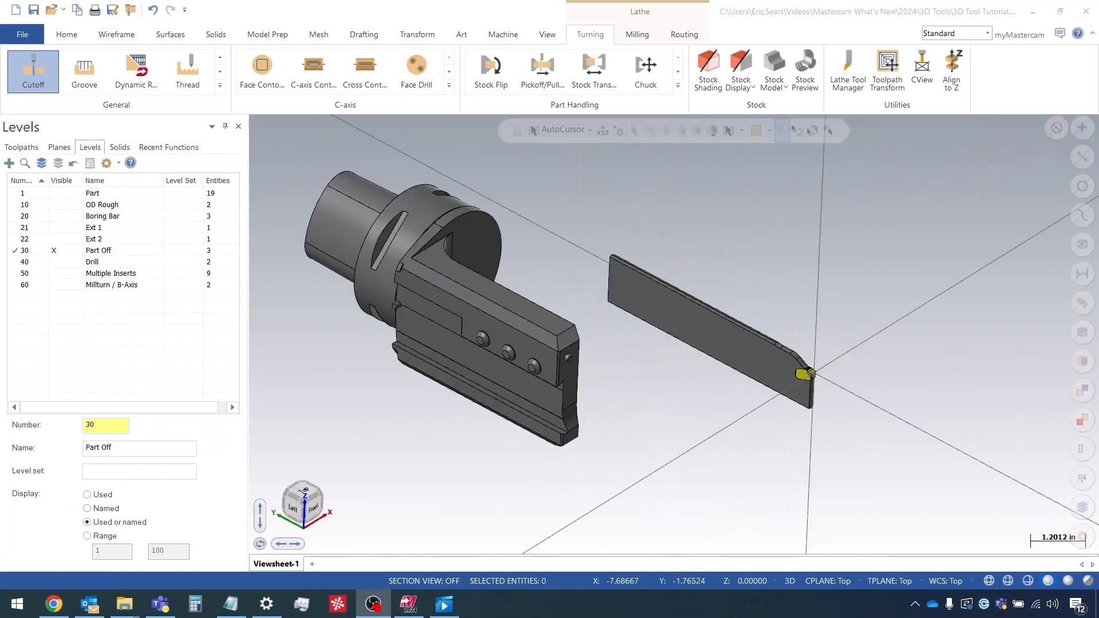